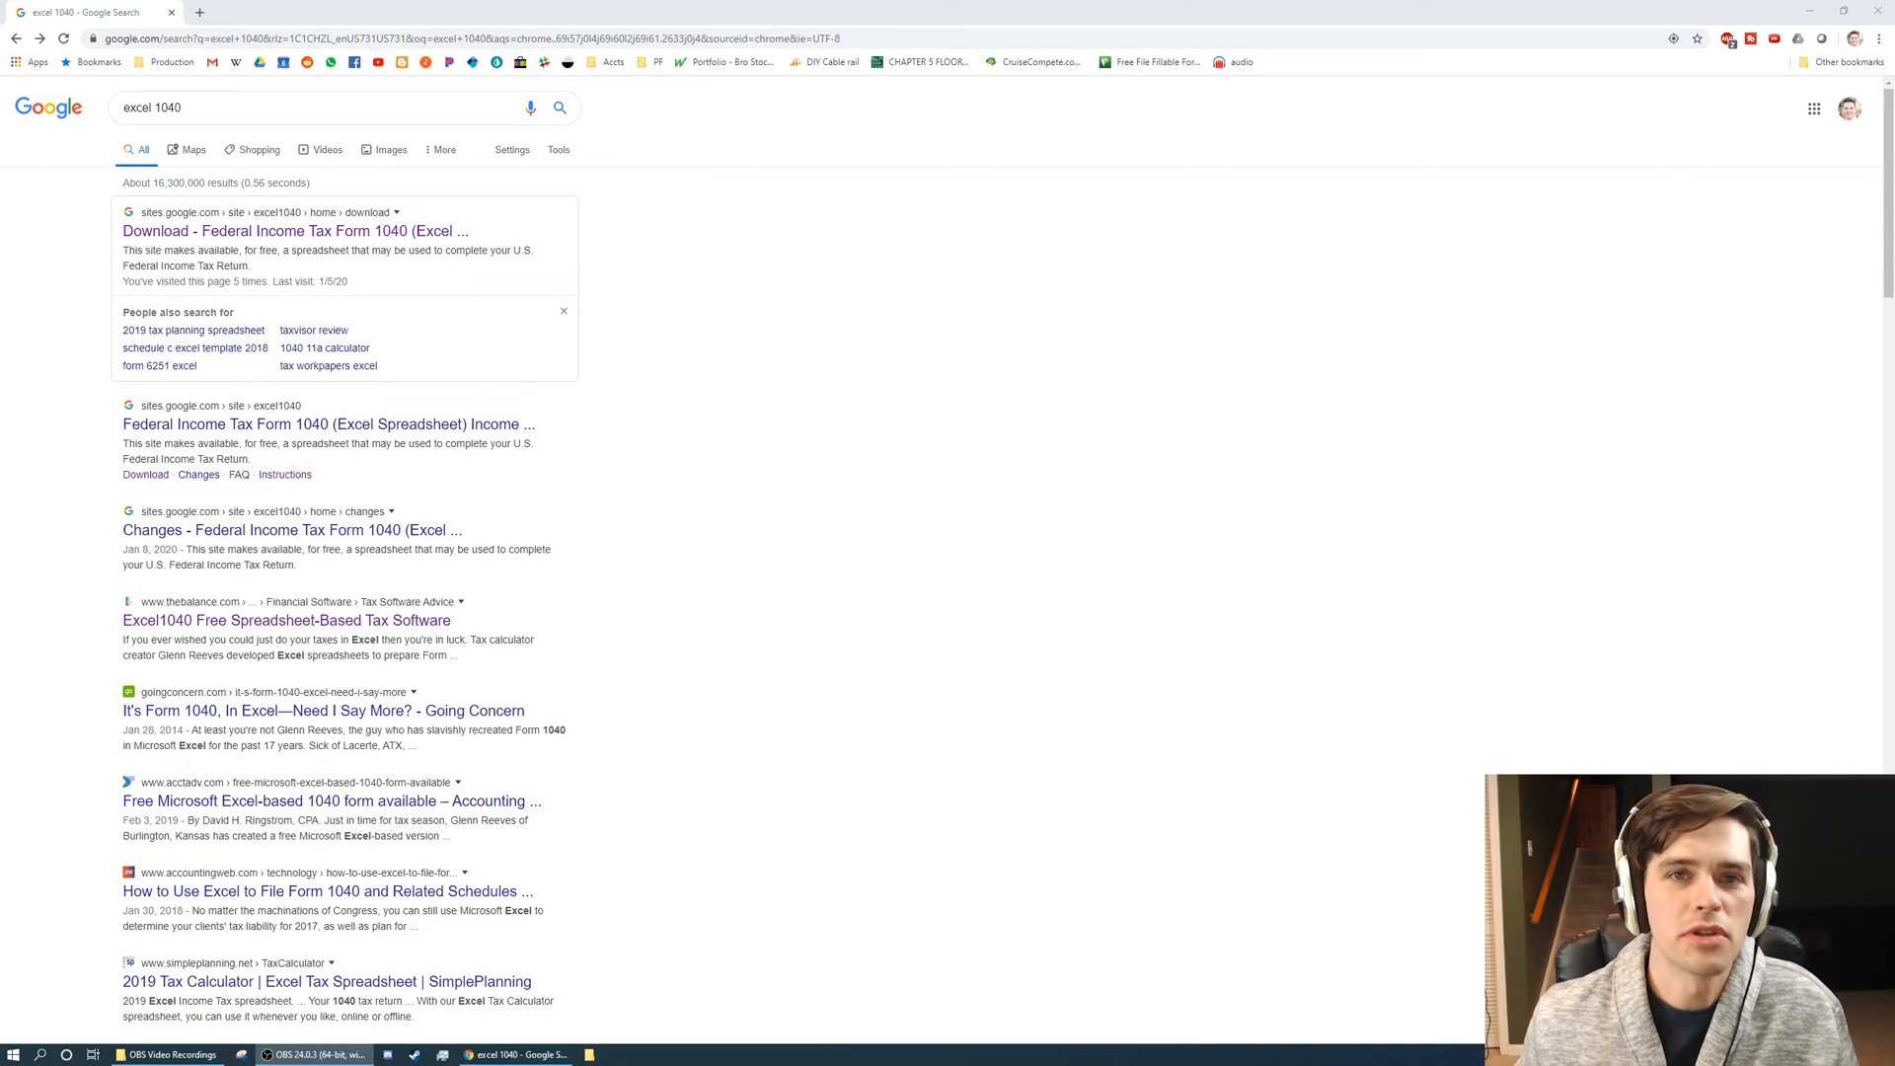
mouse_move(541, 464)
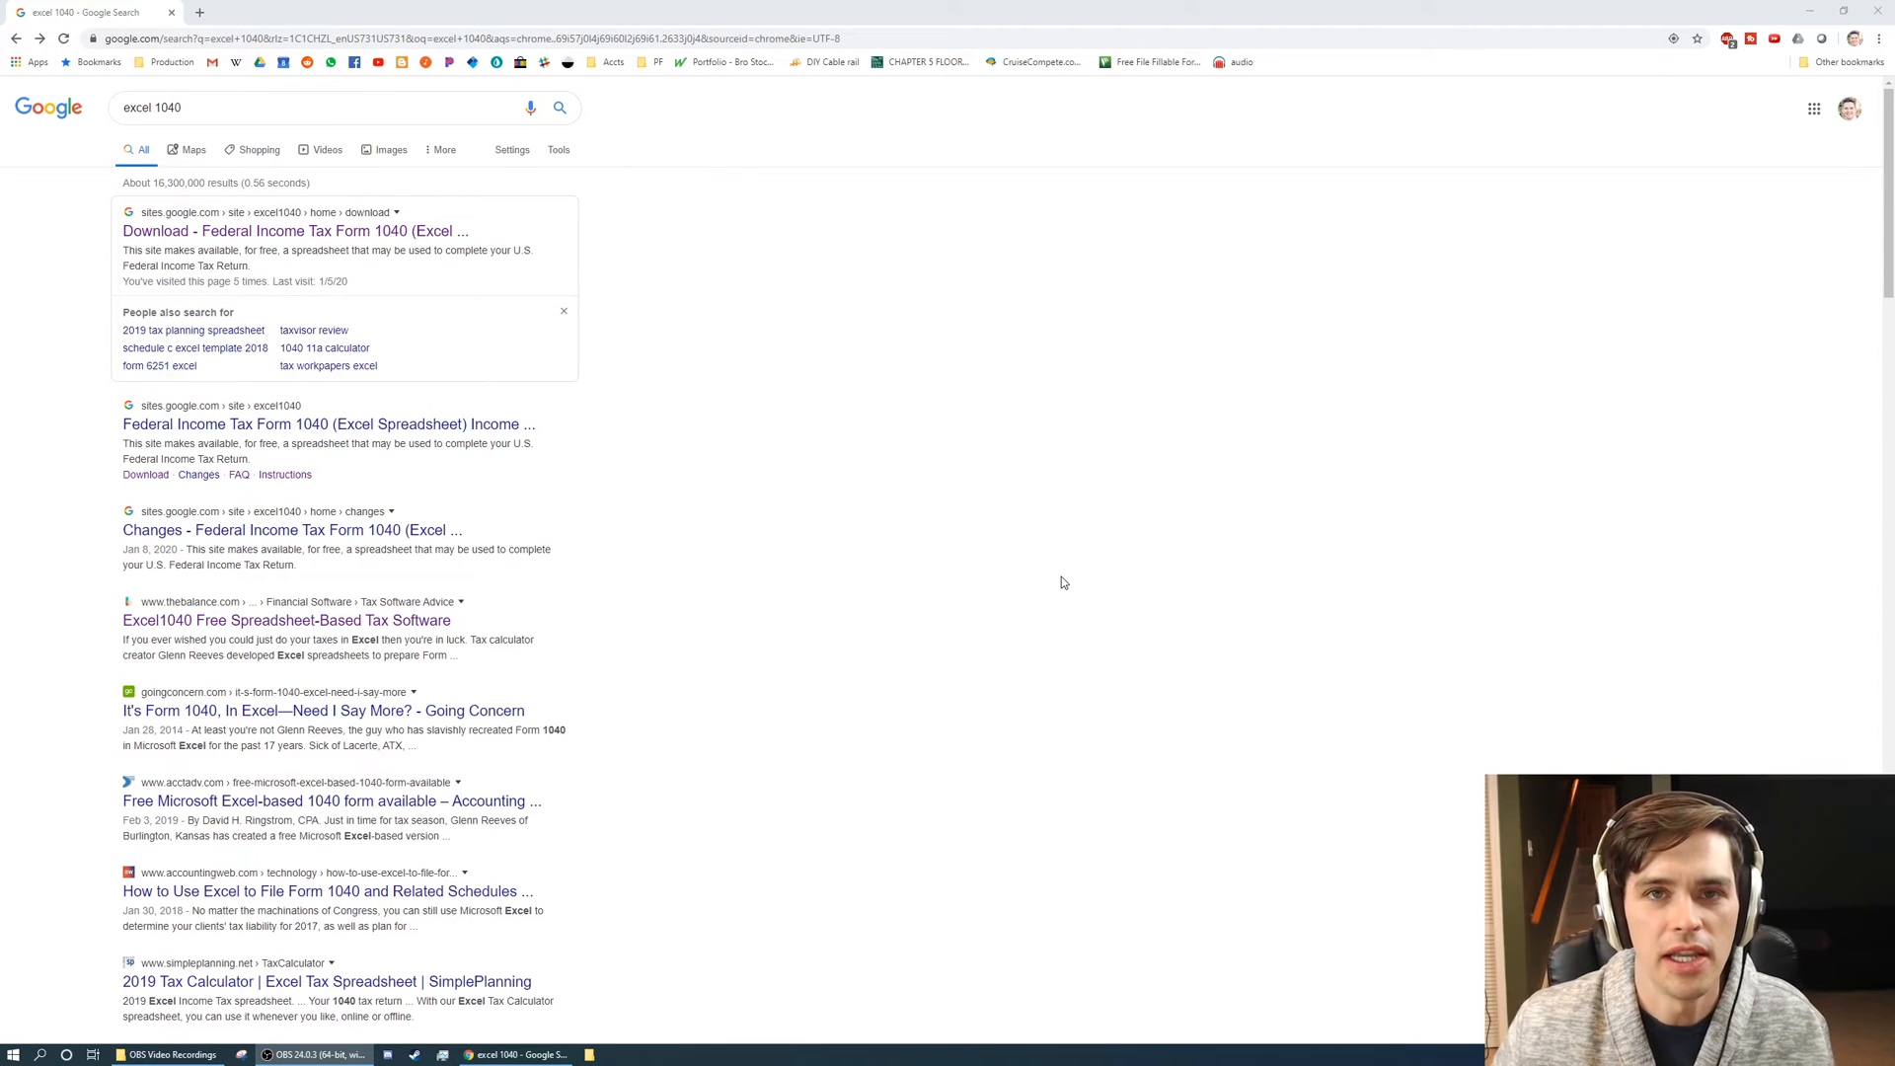
mouse_move(813, 392)
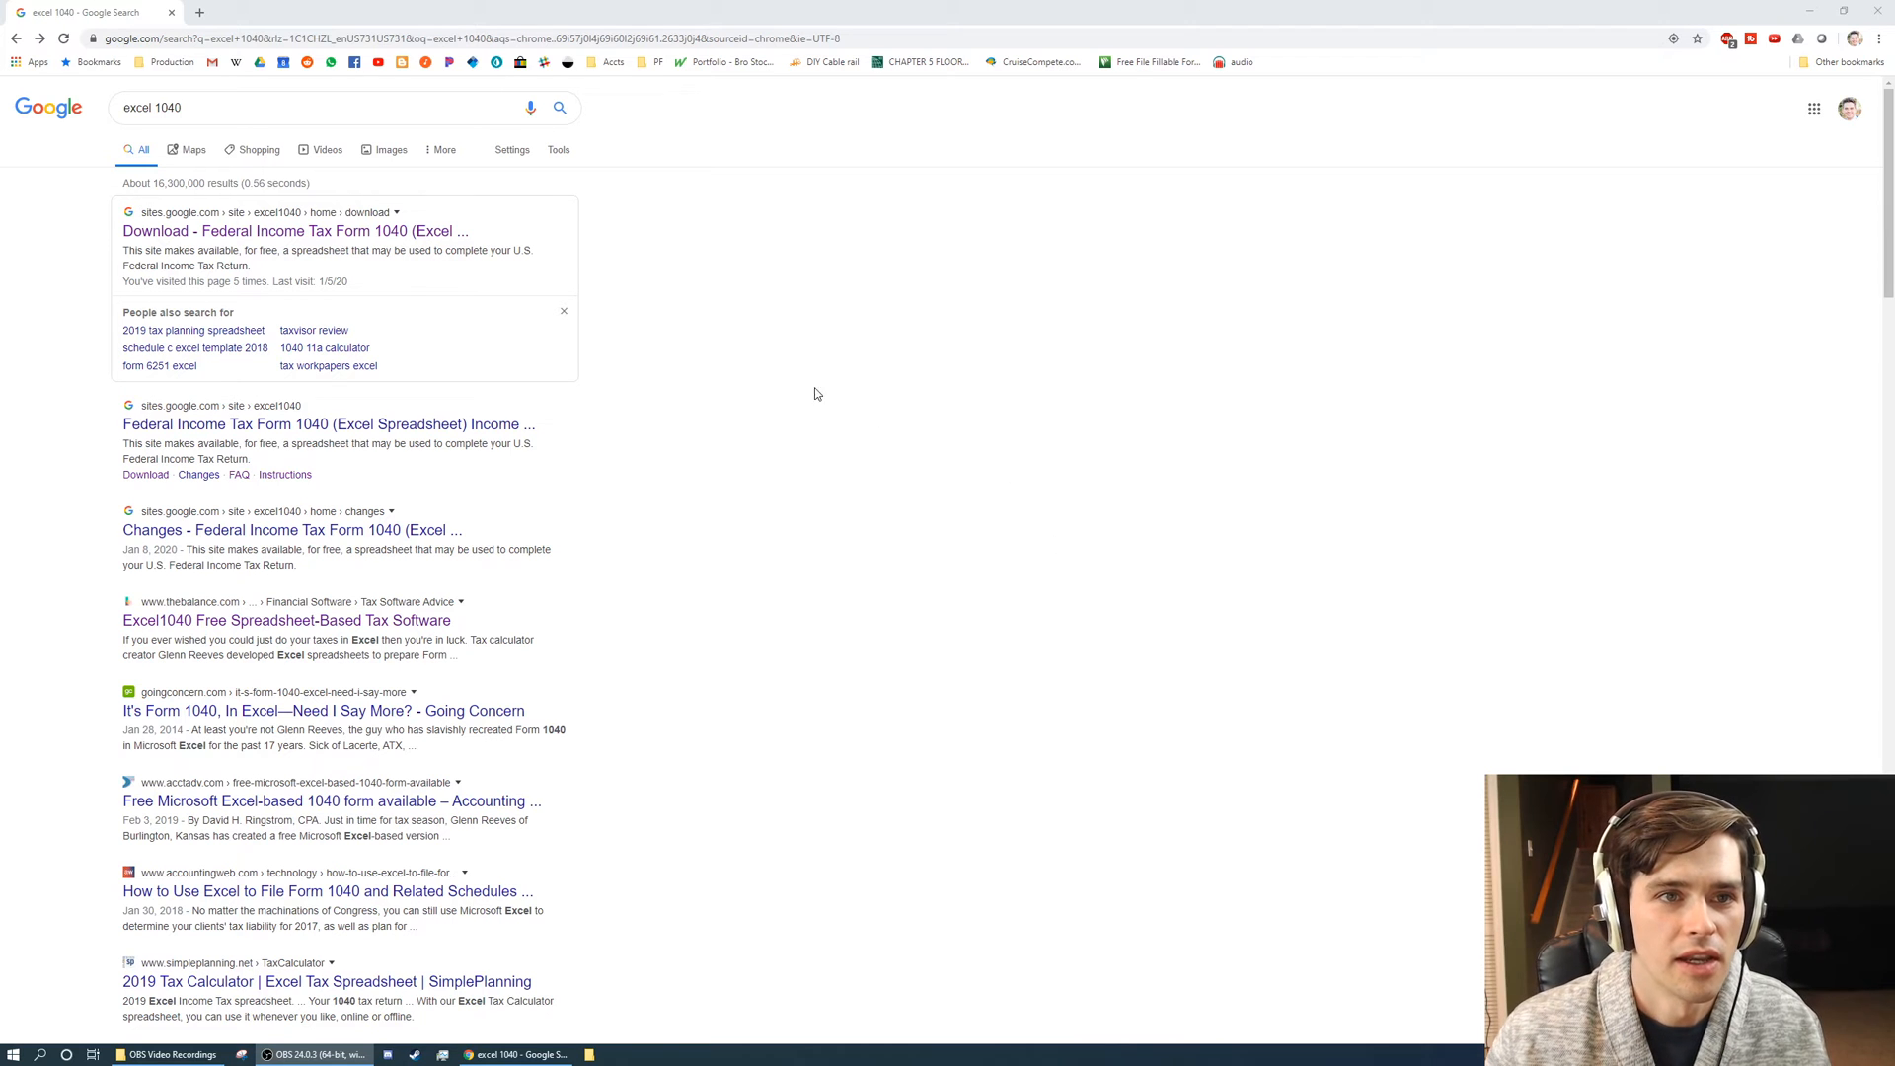
mouse_move(226, 267)
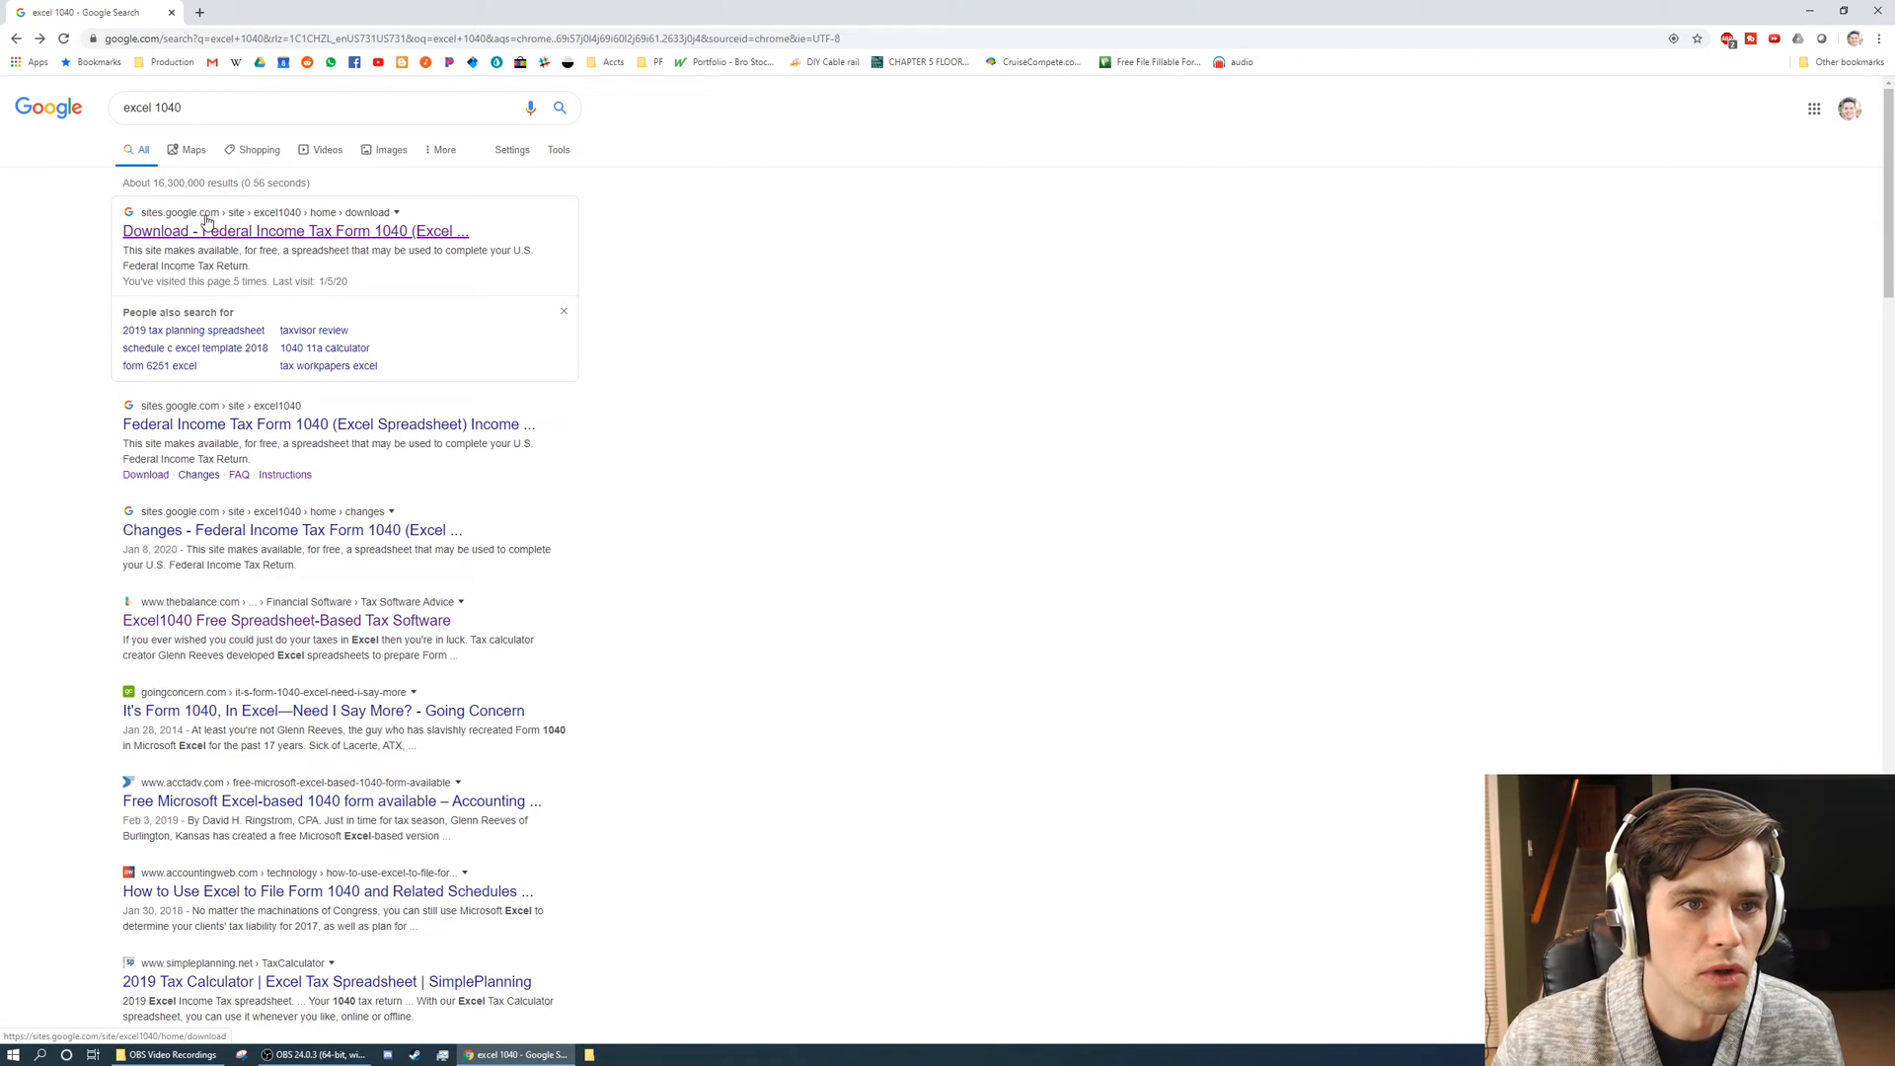
Download 19_1040.xlsx from the Google Sites download page and open it in Excel.
click(294, 231)
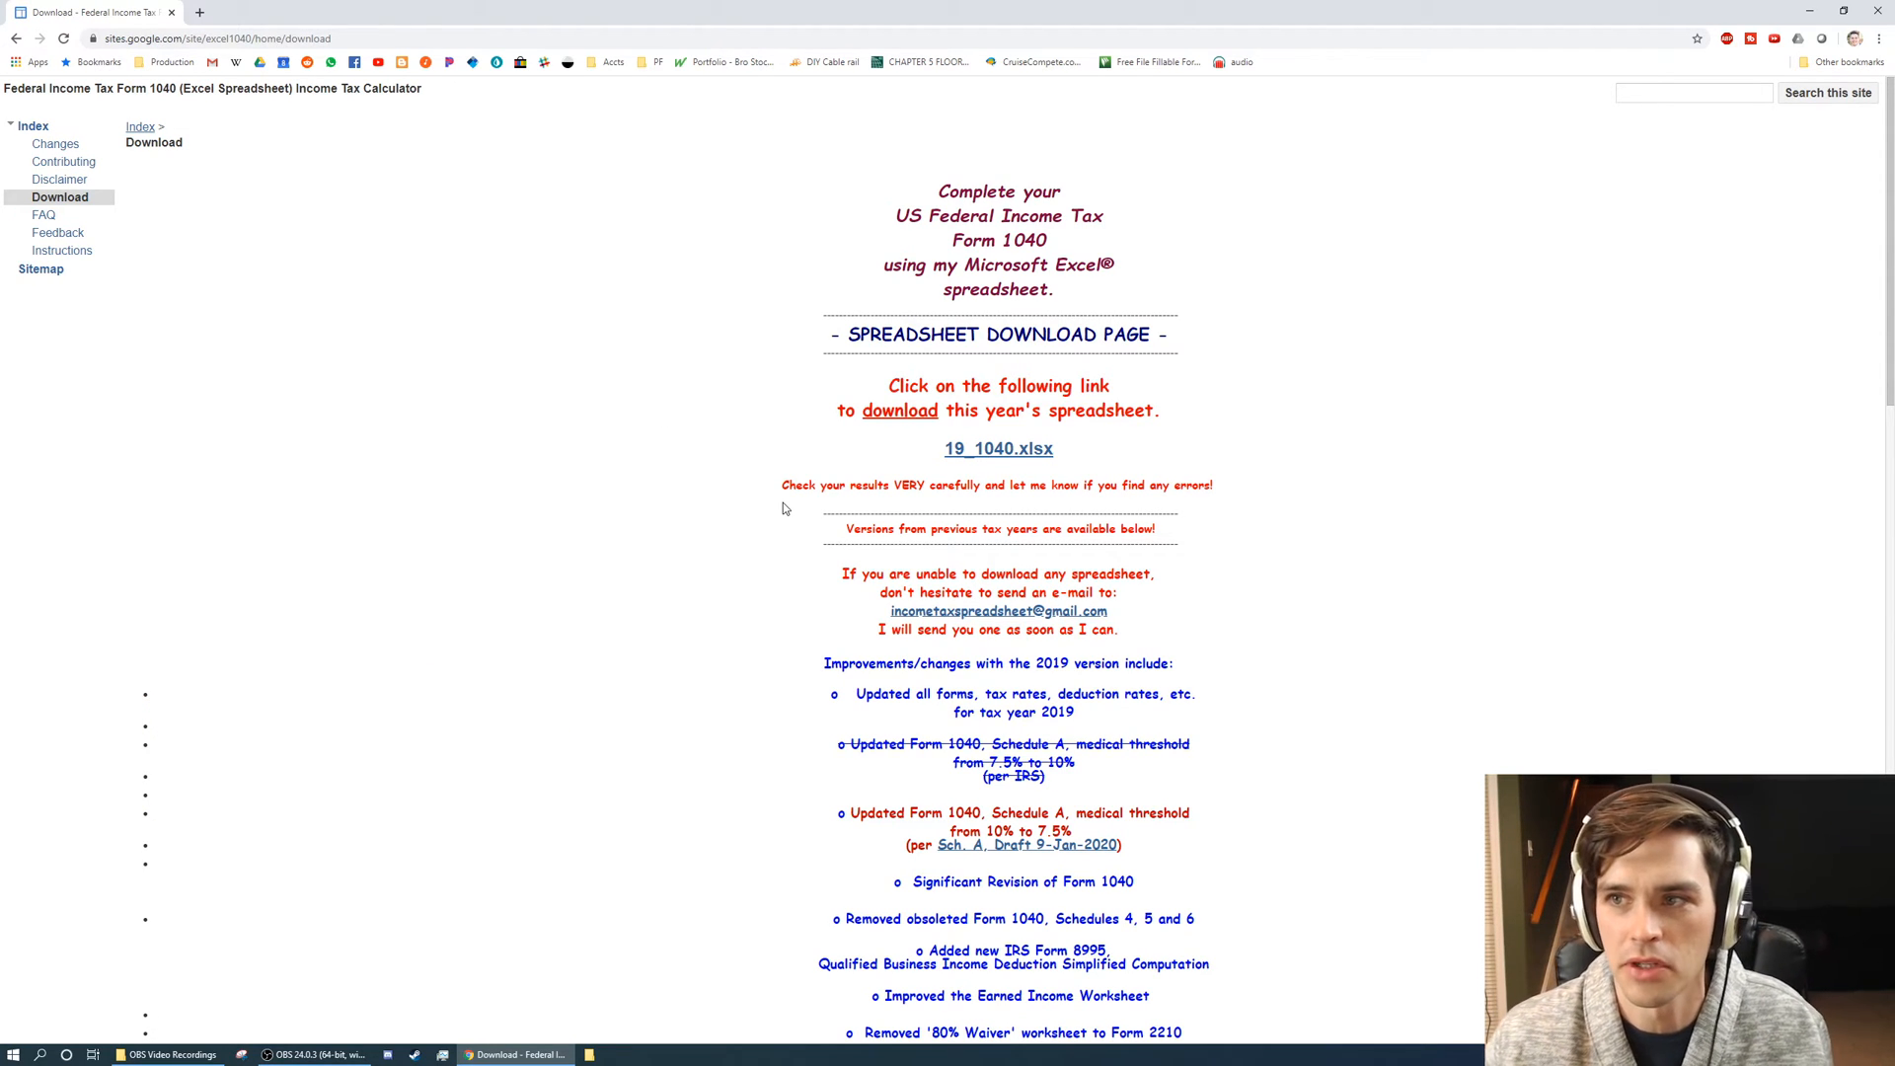
mouse_move(913, 442)
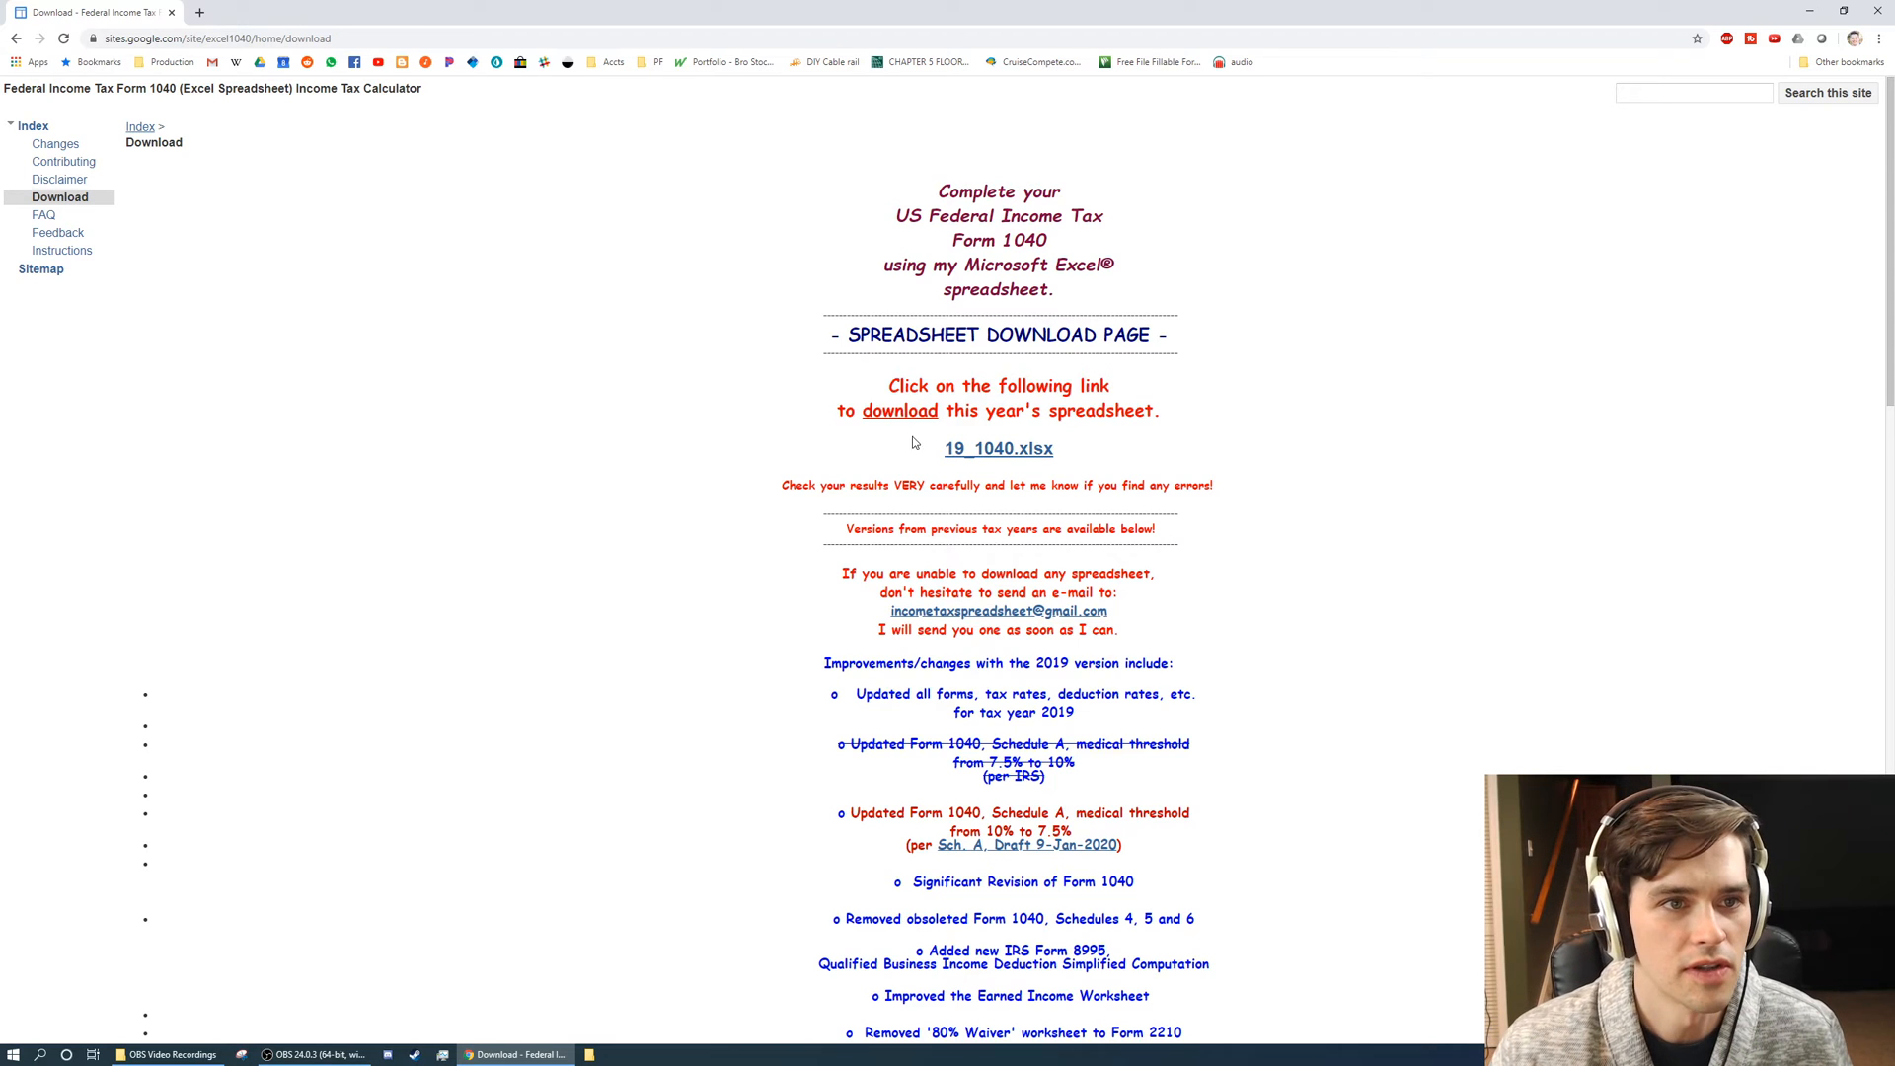
scroll(down, 3)
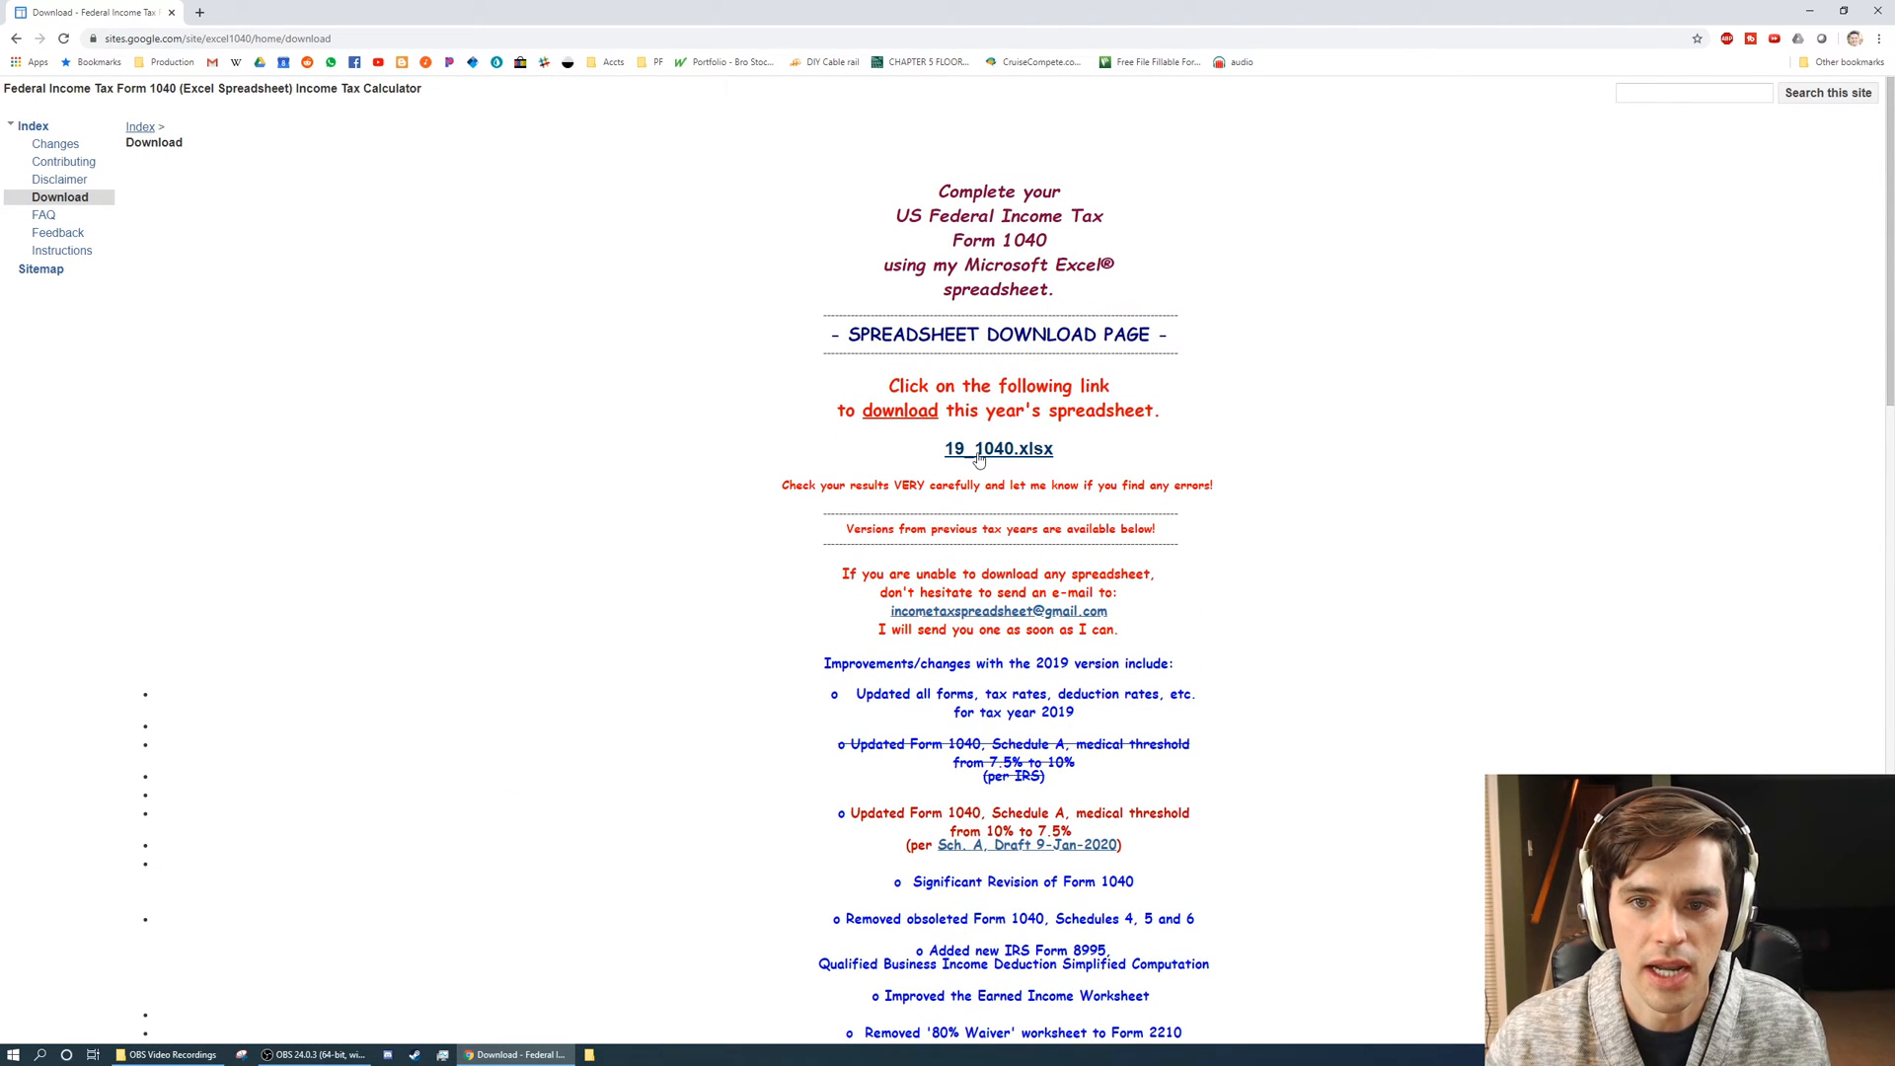
click(999, 448)
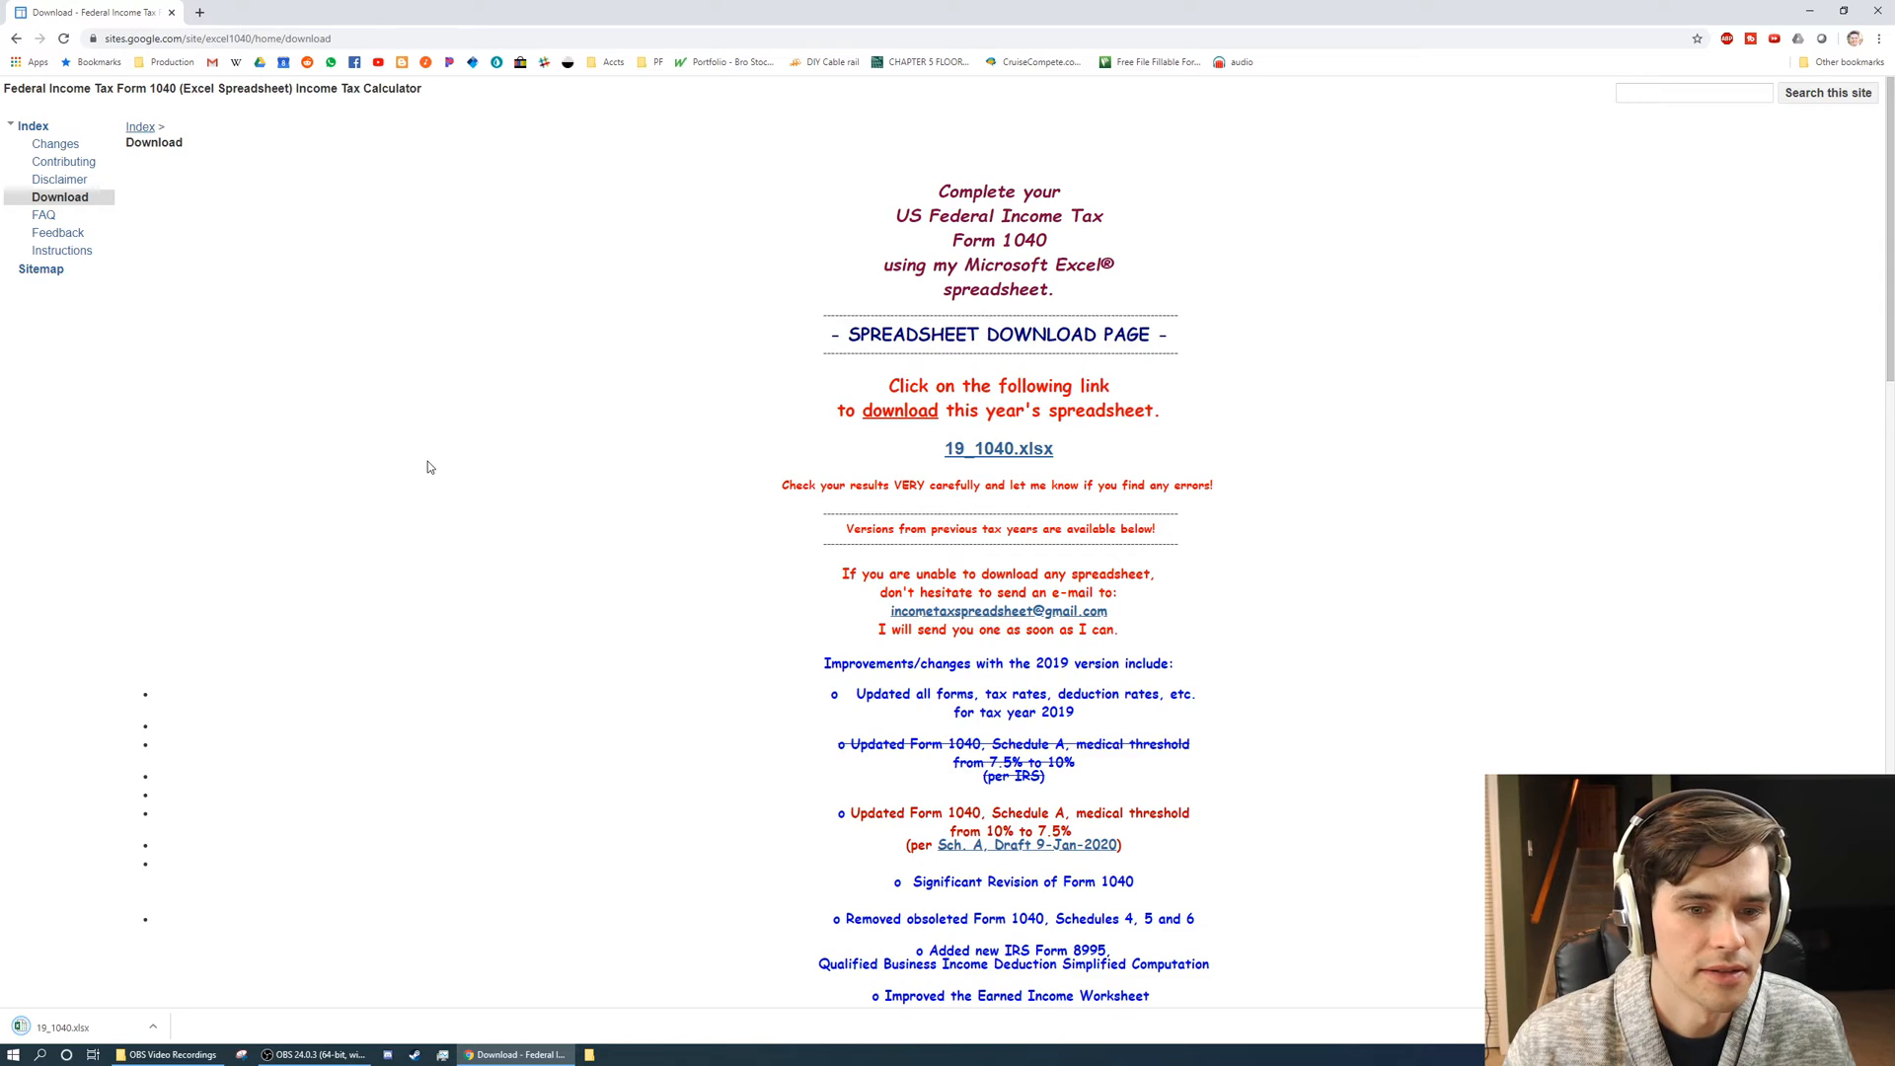
click(999, 448)
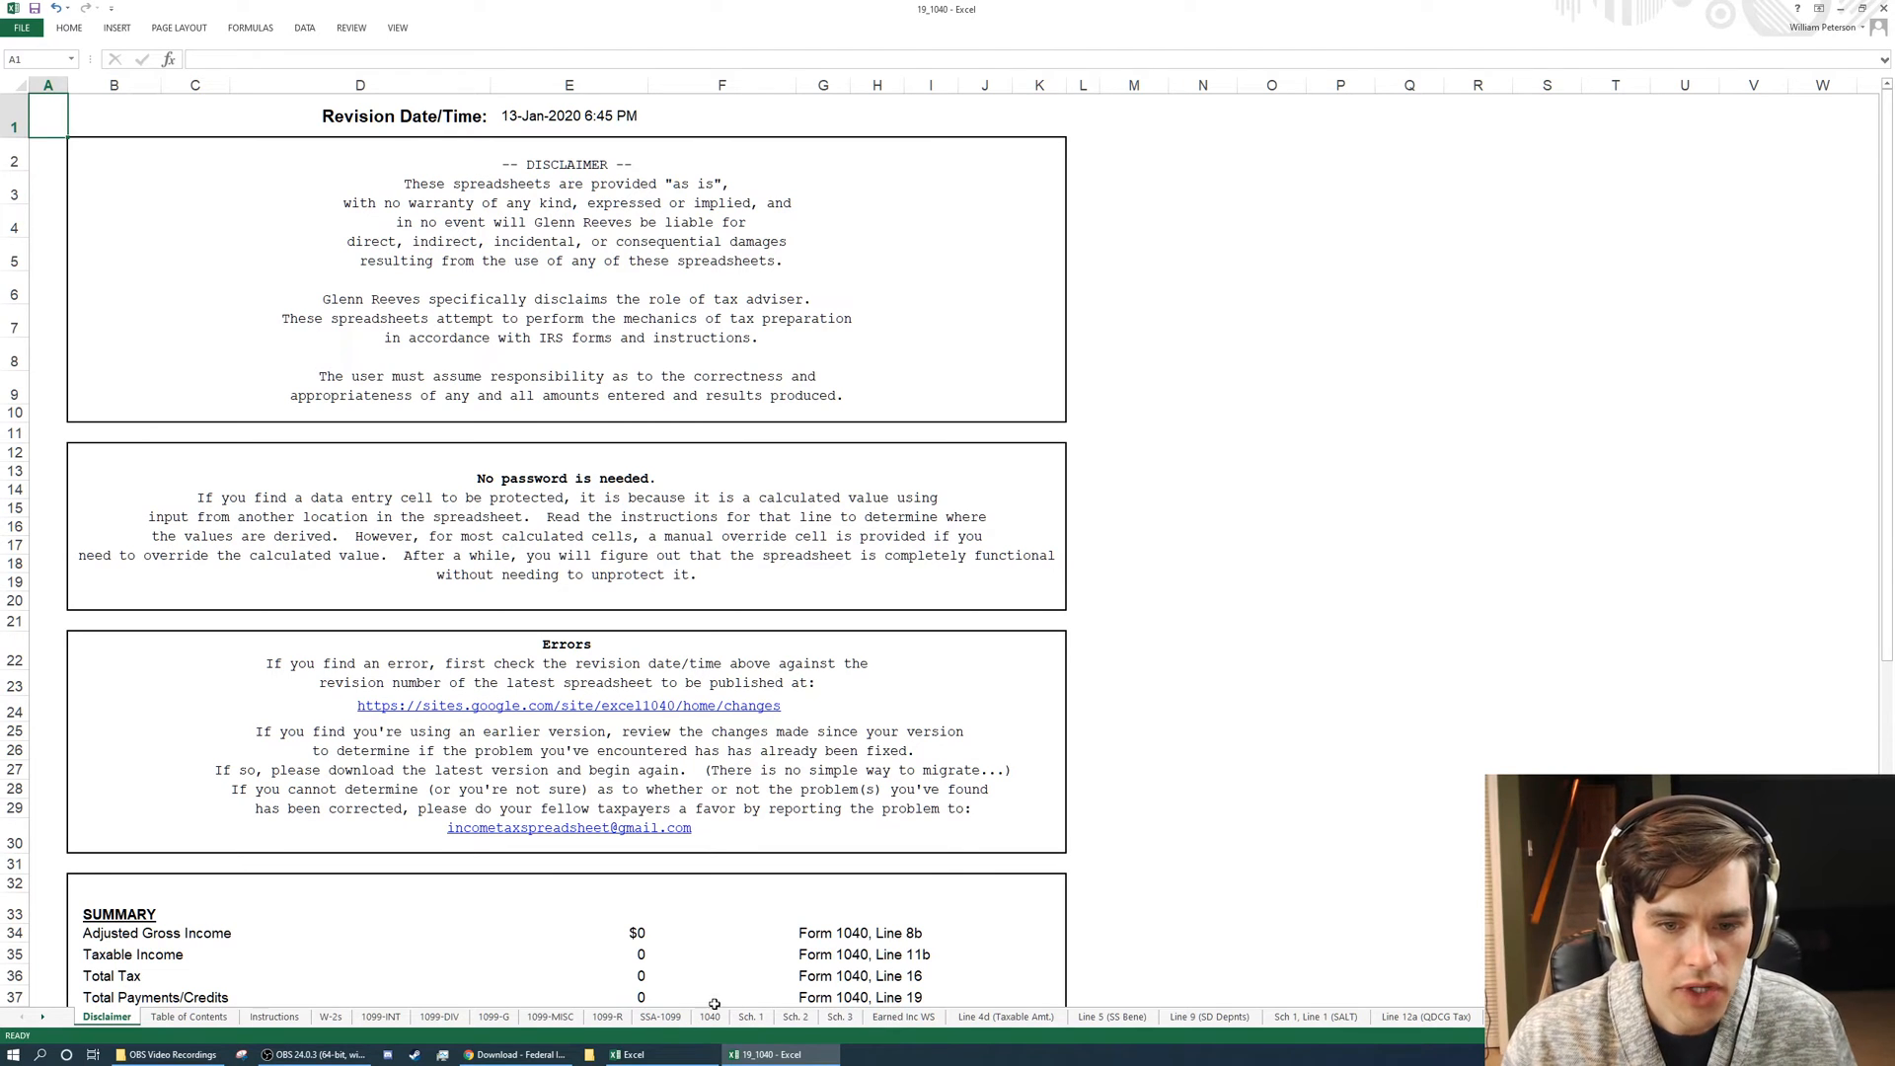
Preview the 1040 form sheet, then switch to the W-2s sheet.
click(711, 1014)
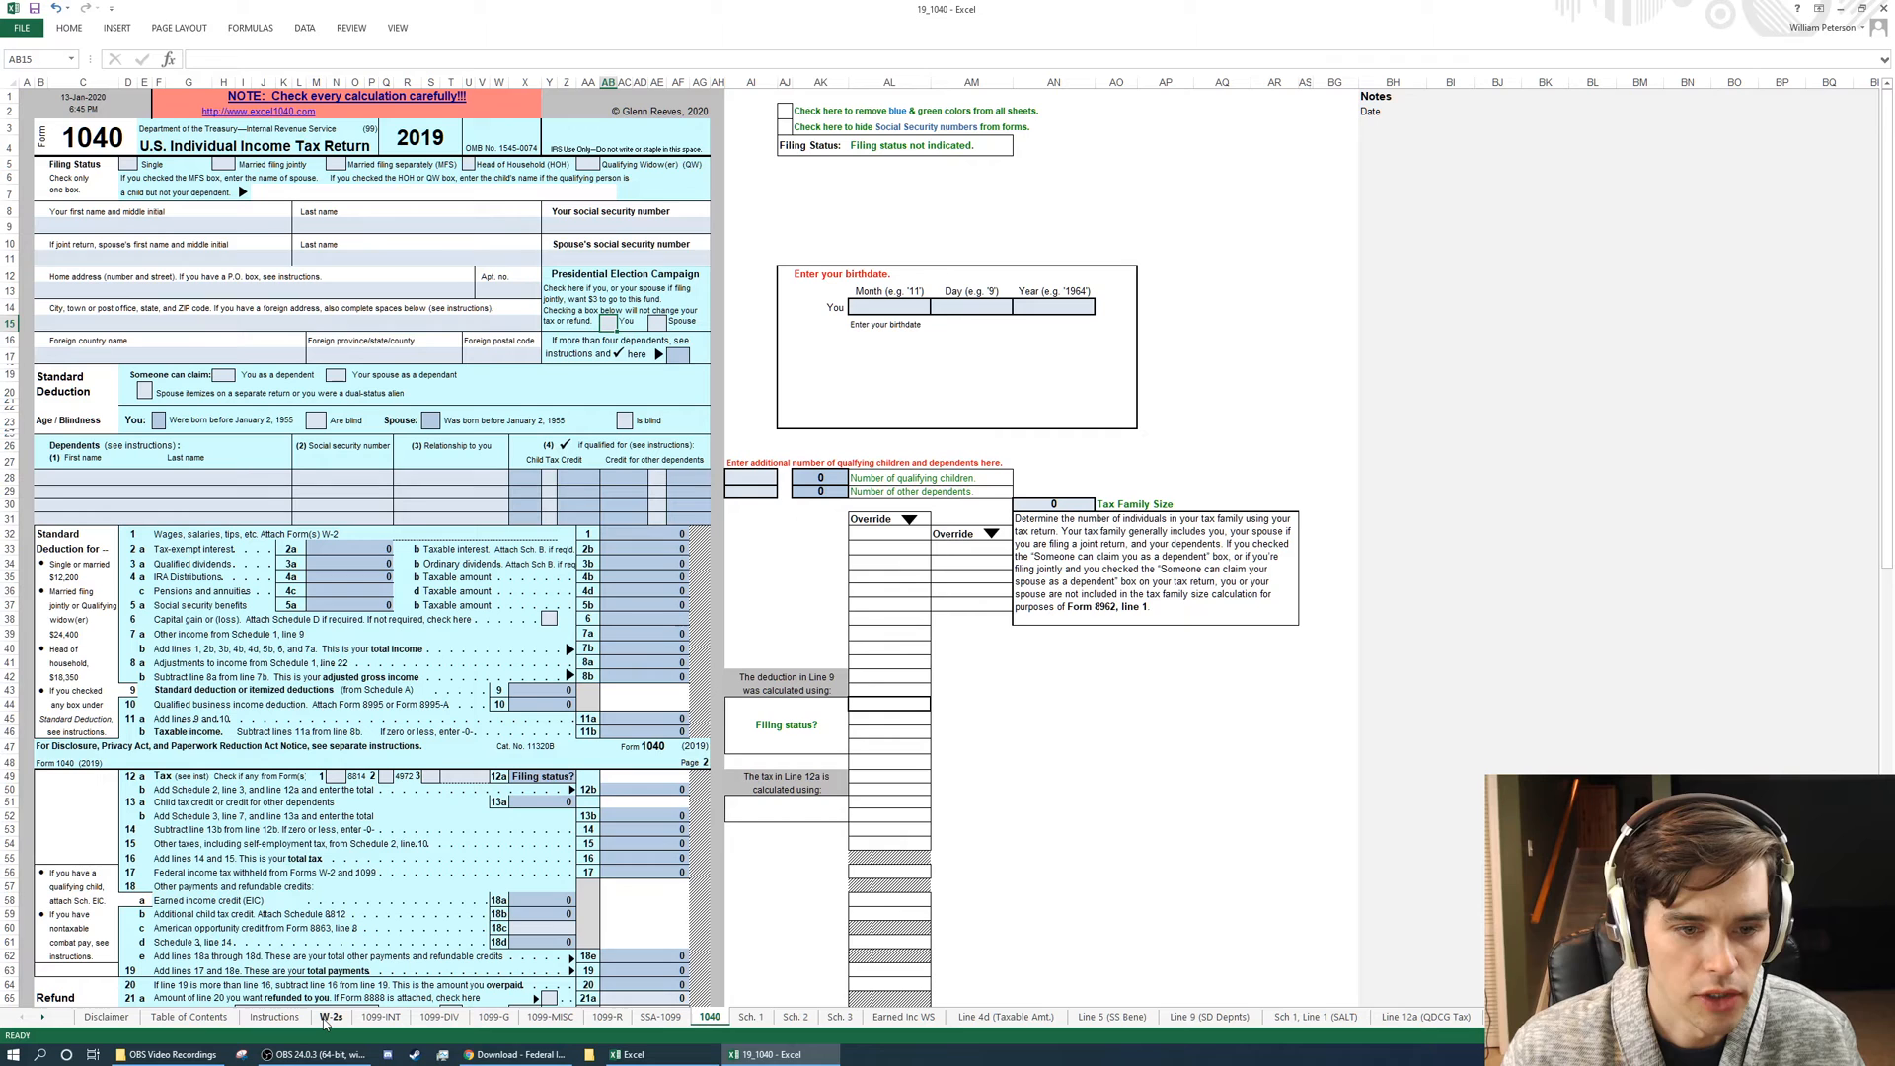
click(330, 1014)
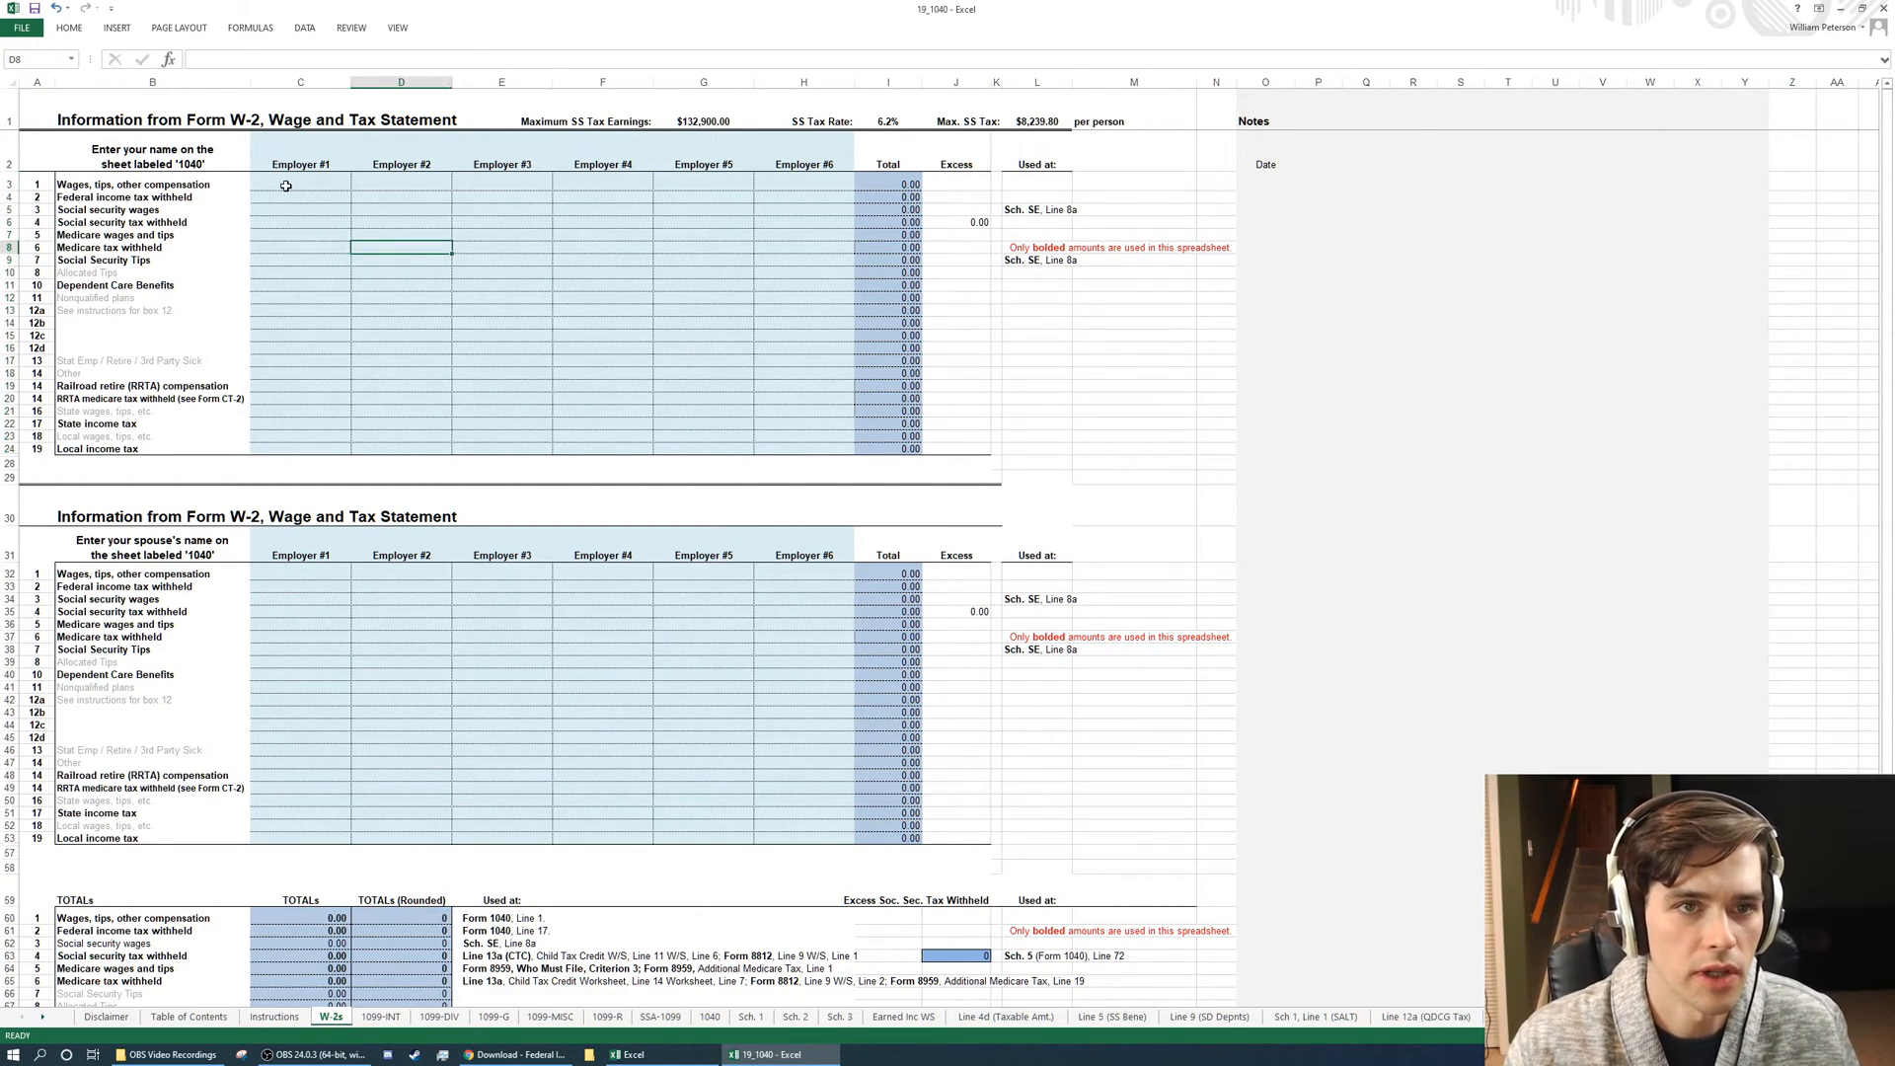
Enter Employer #1 wages 50,000 and 2,000 federal tax withheld, highlighting taxpayer and spouse entry columns.
text(500000.00)
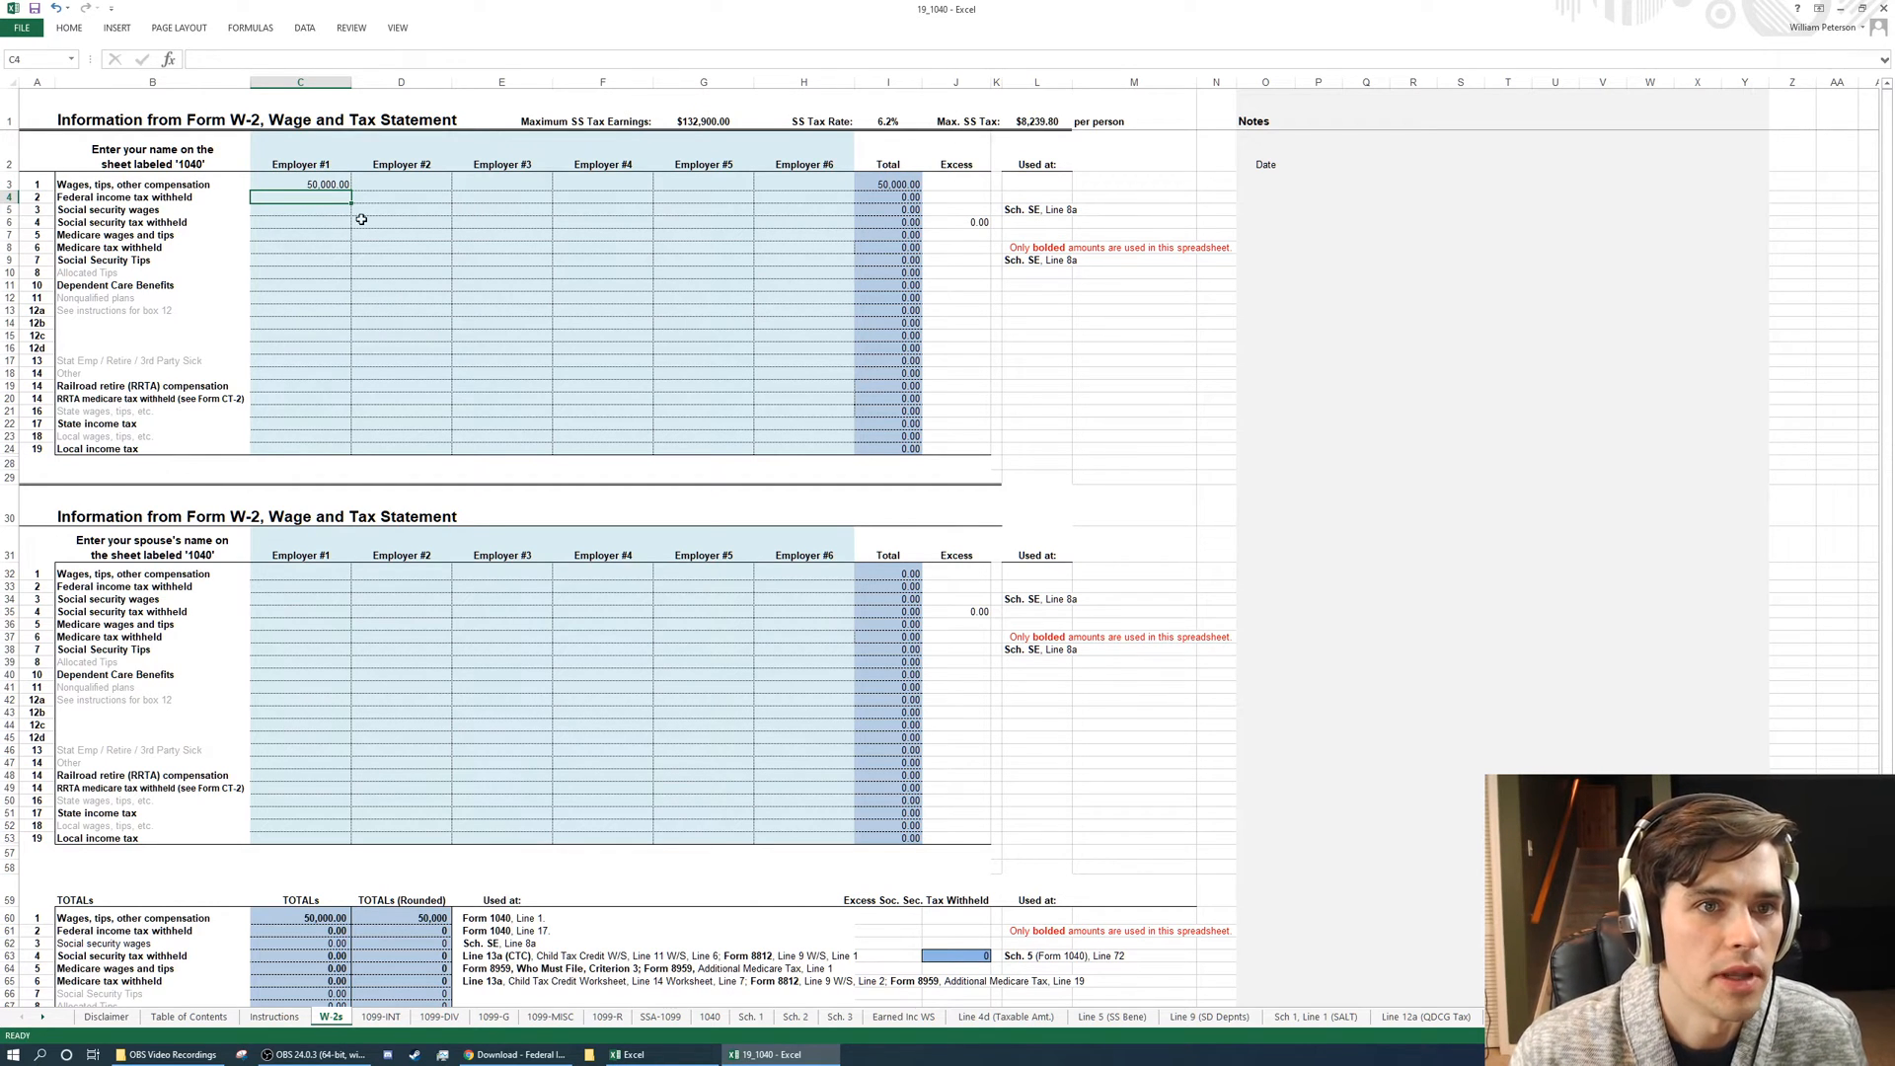
text(200)
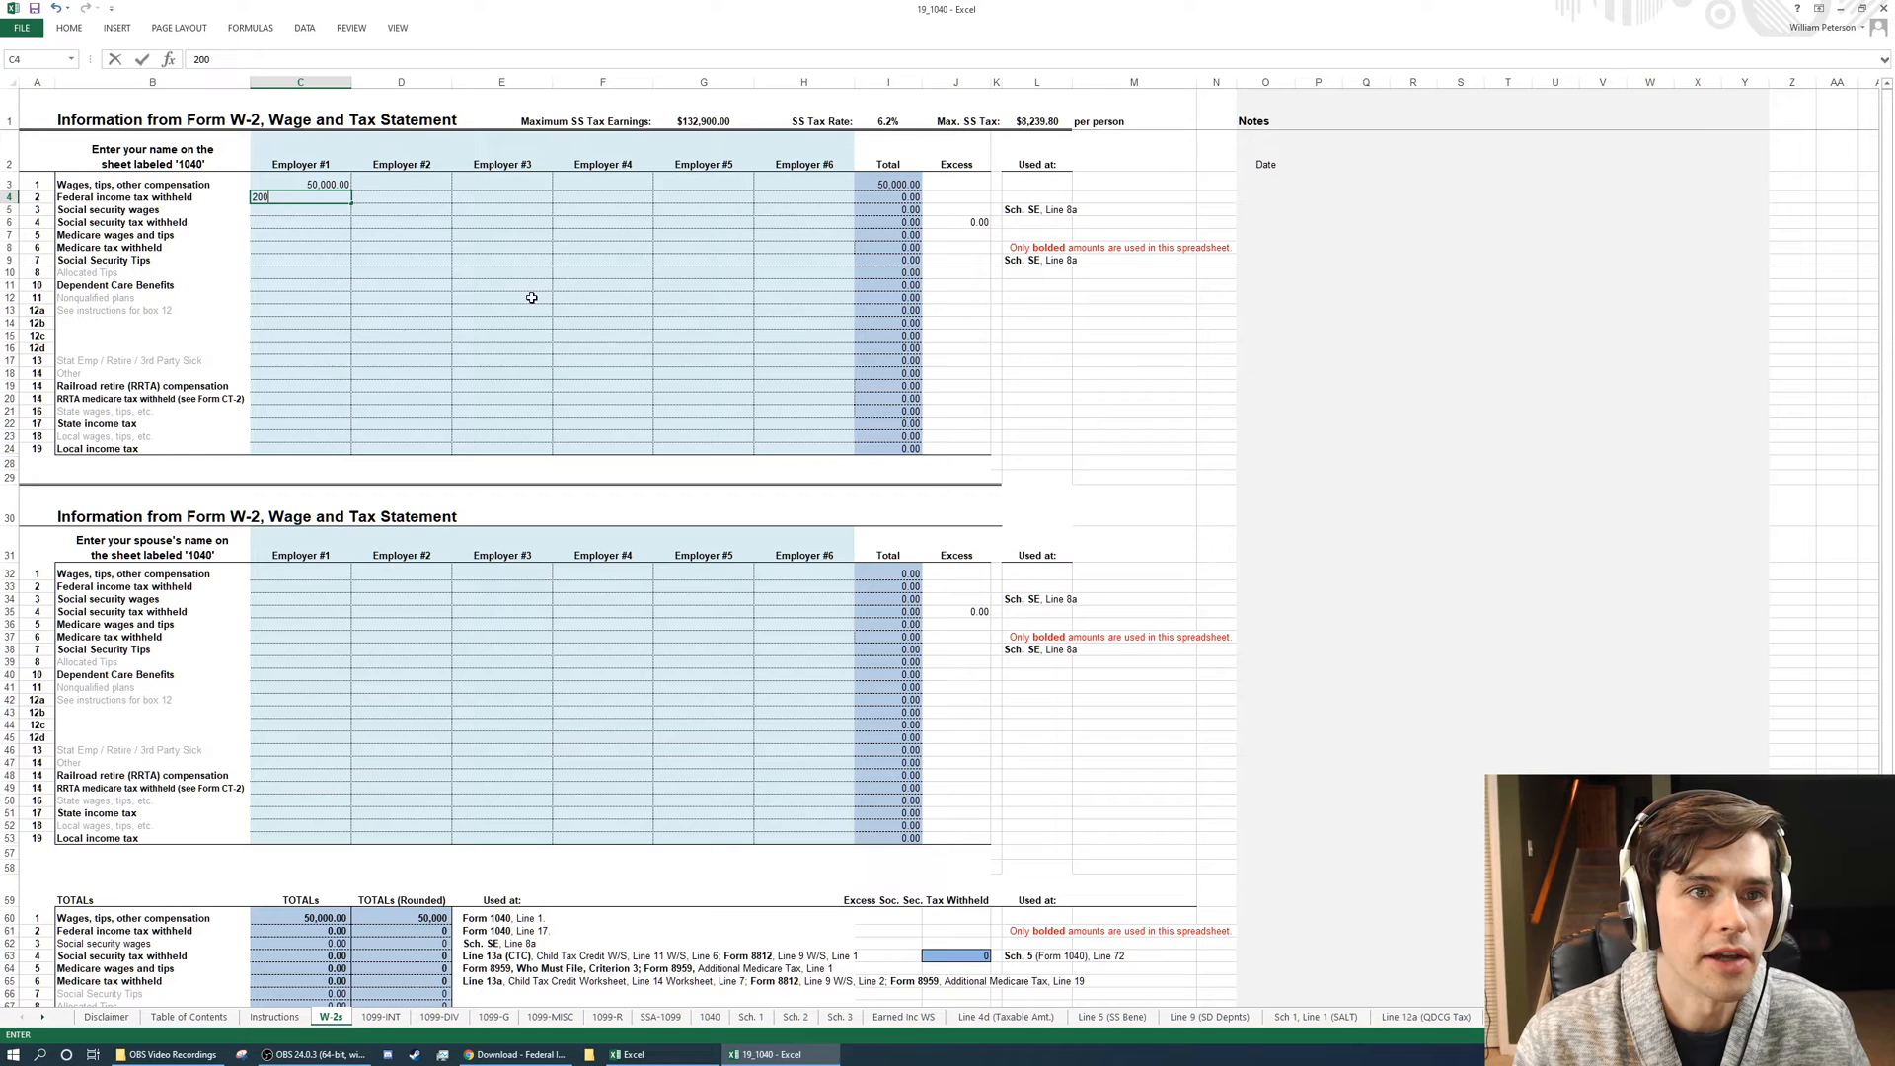
key(enter)
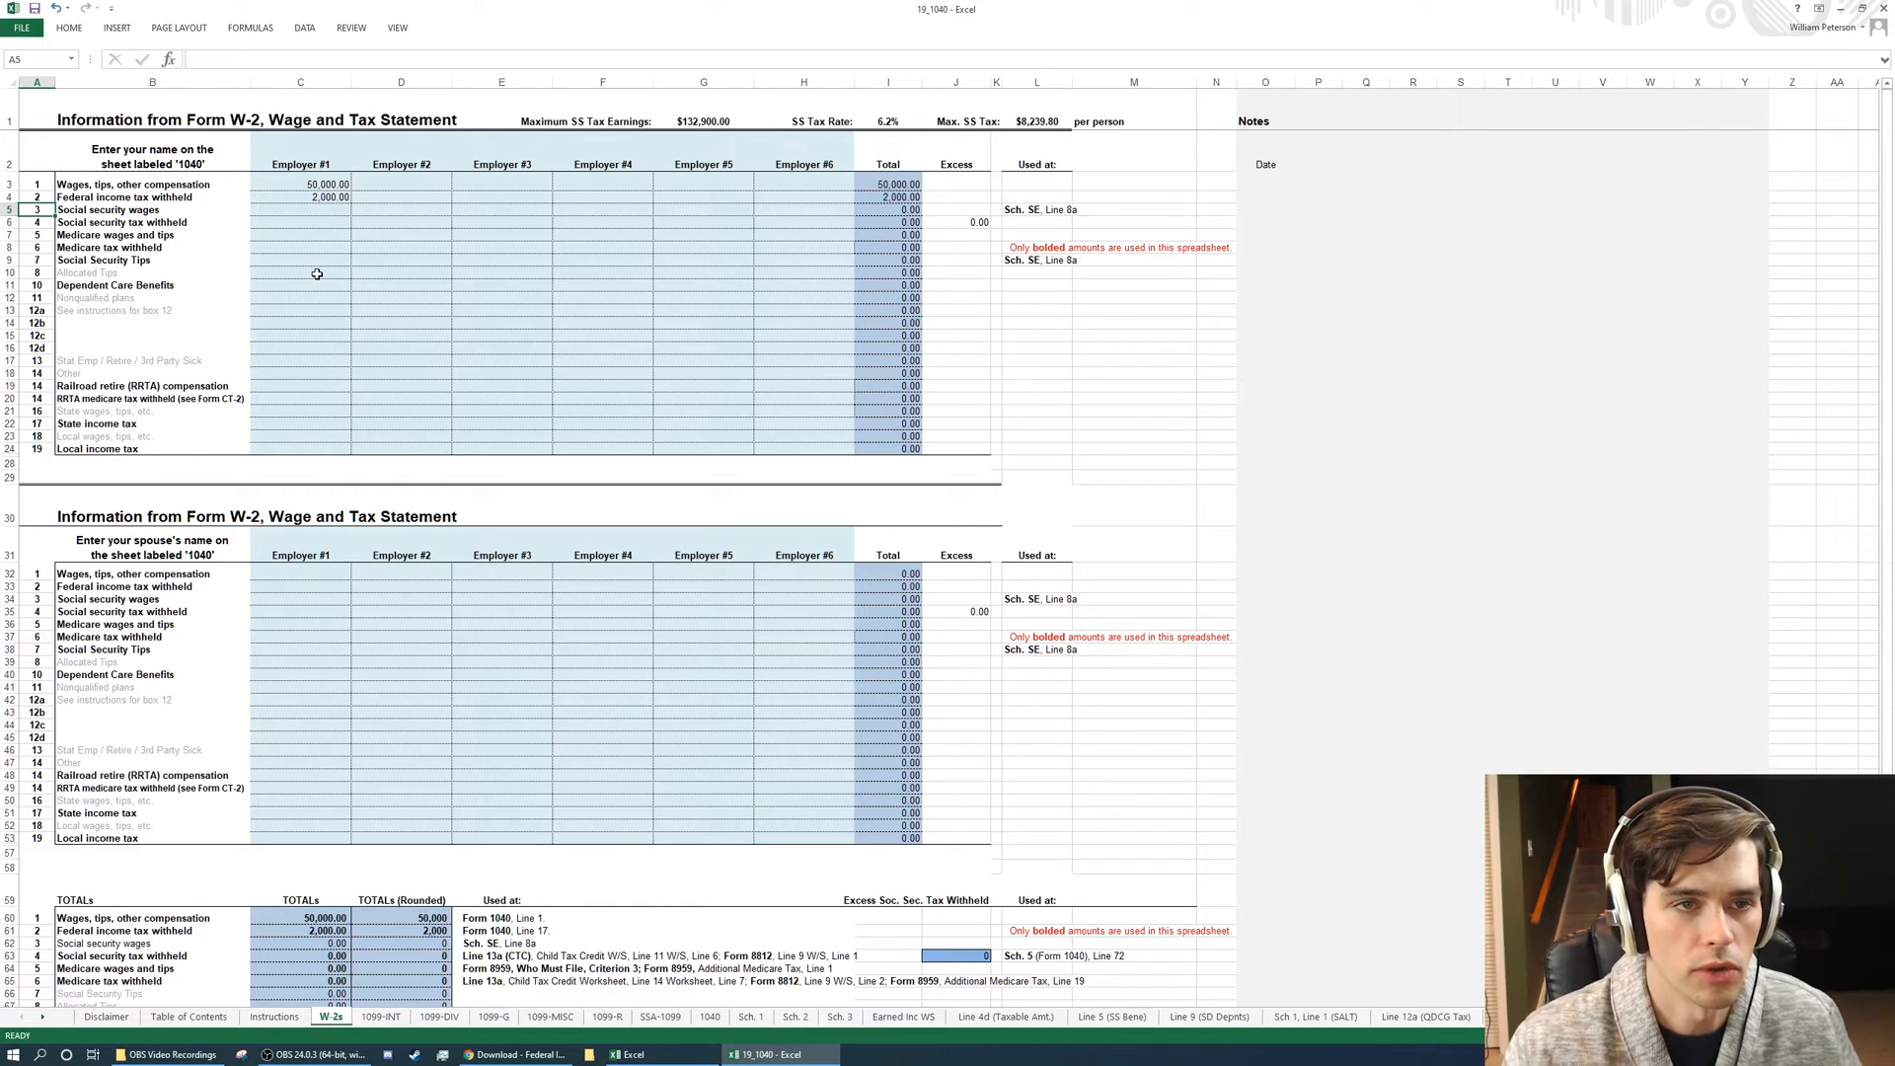
click(36, 184)
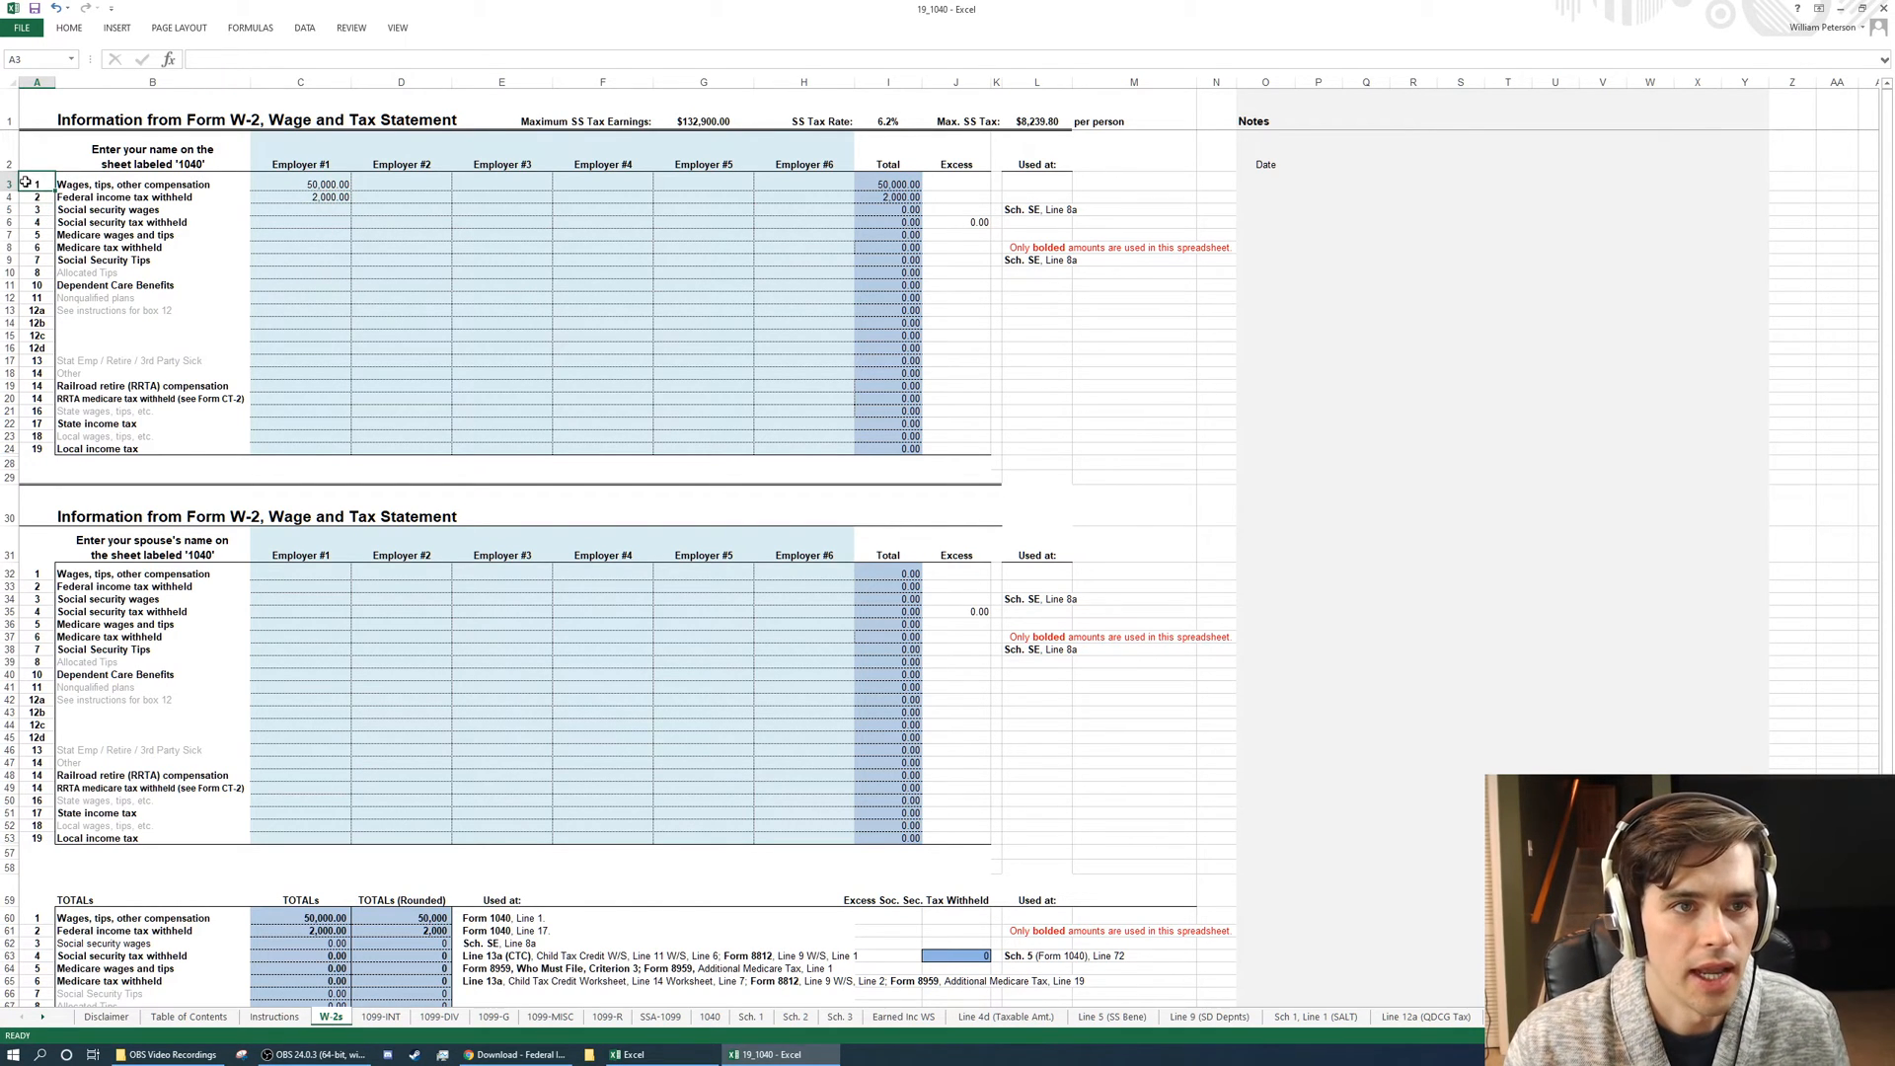
click(300, 182)
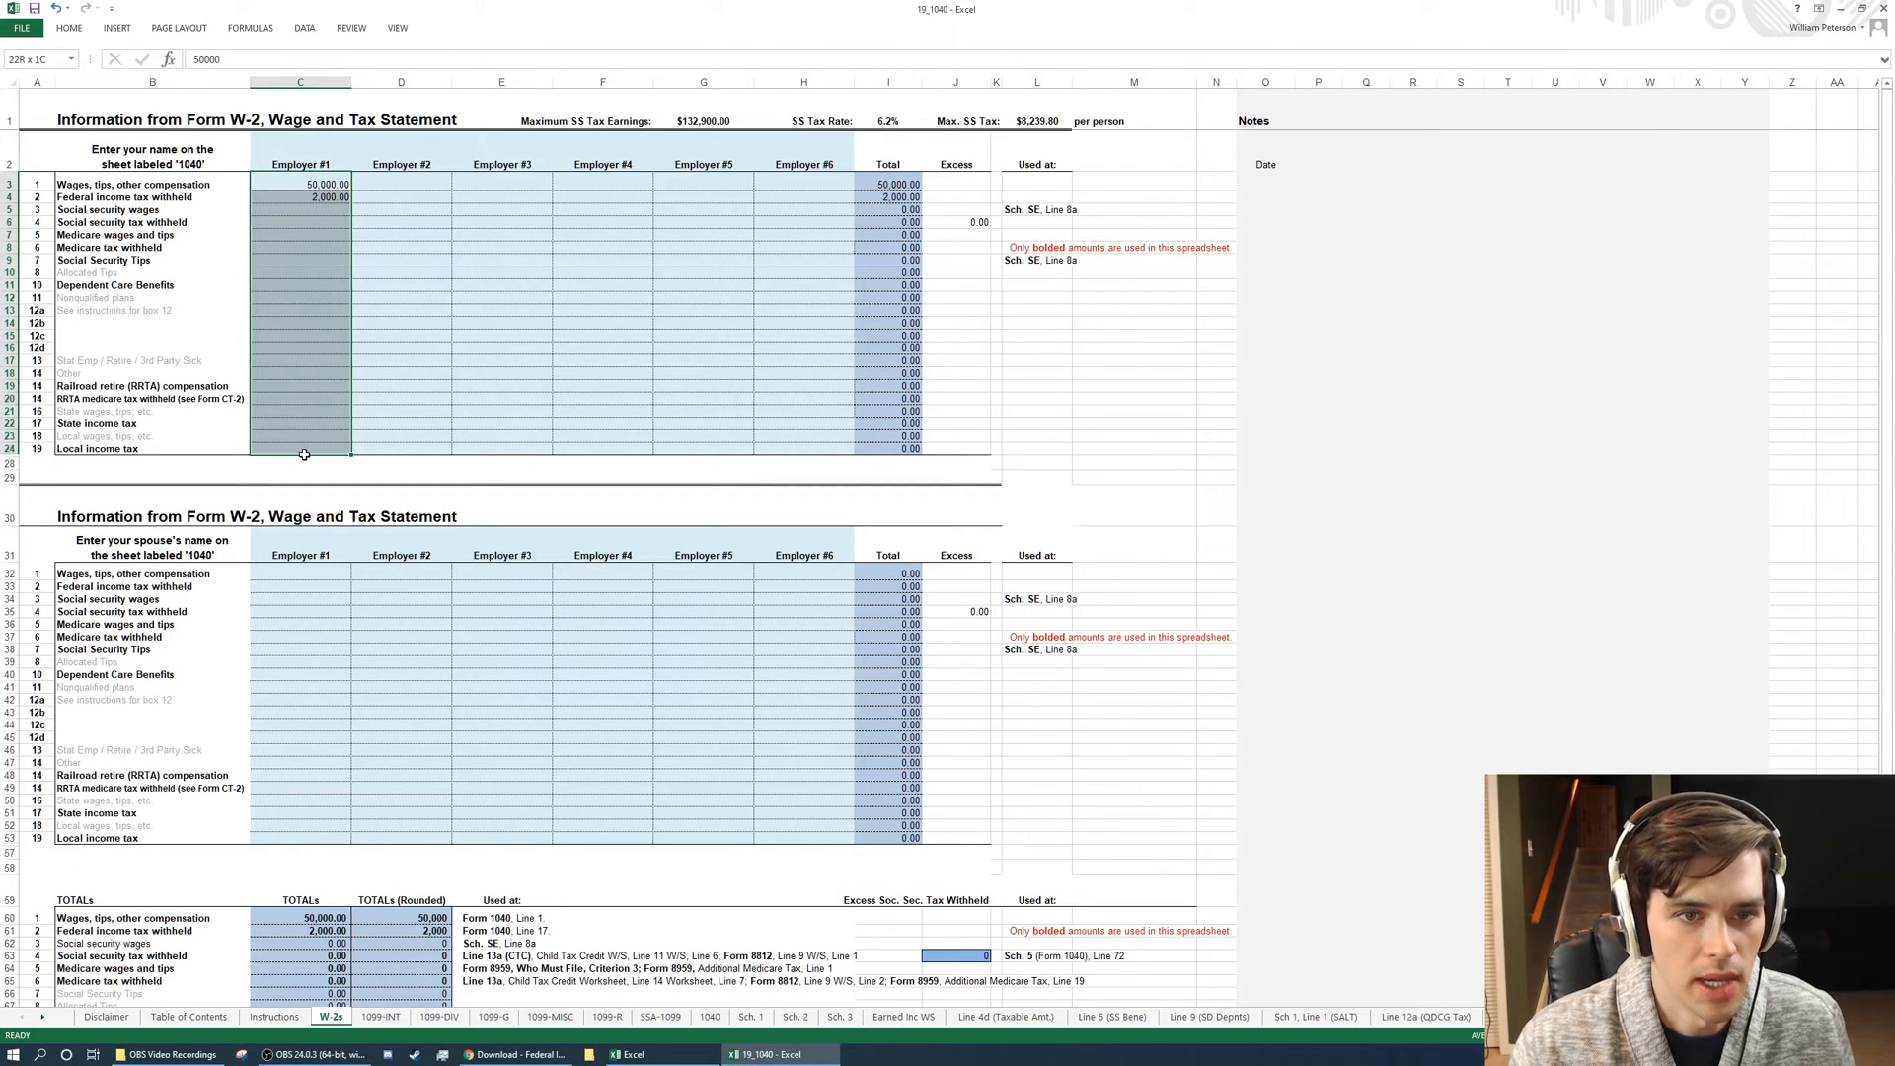
click(401, 184)
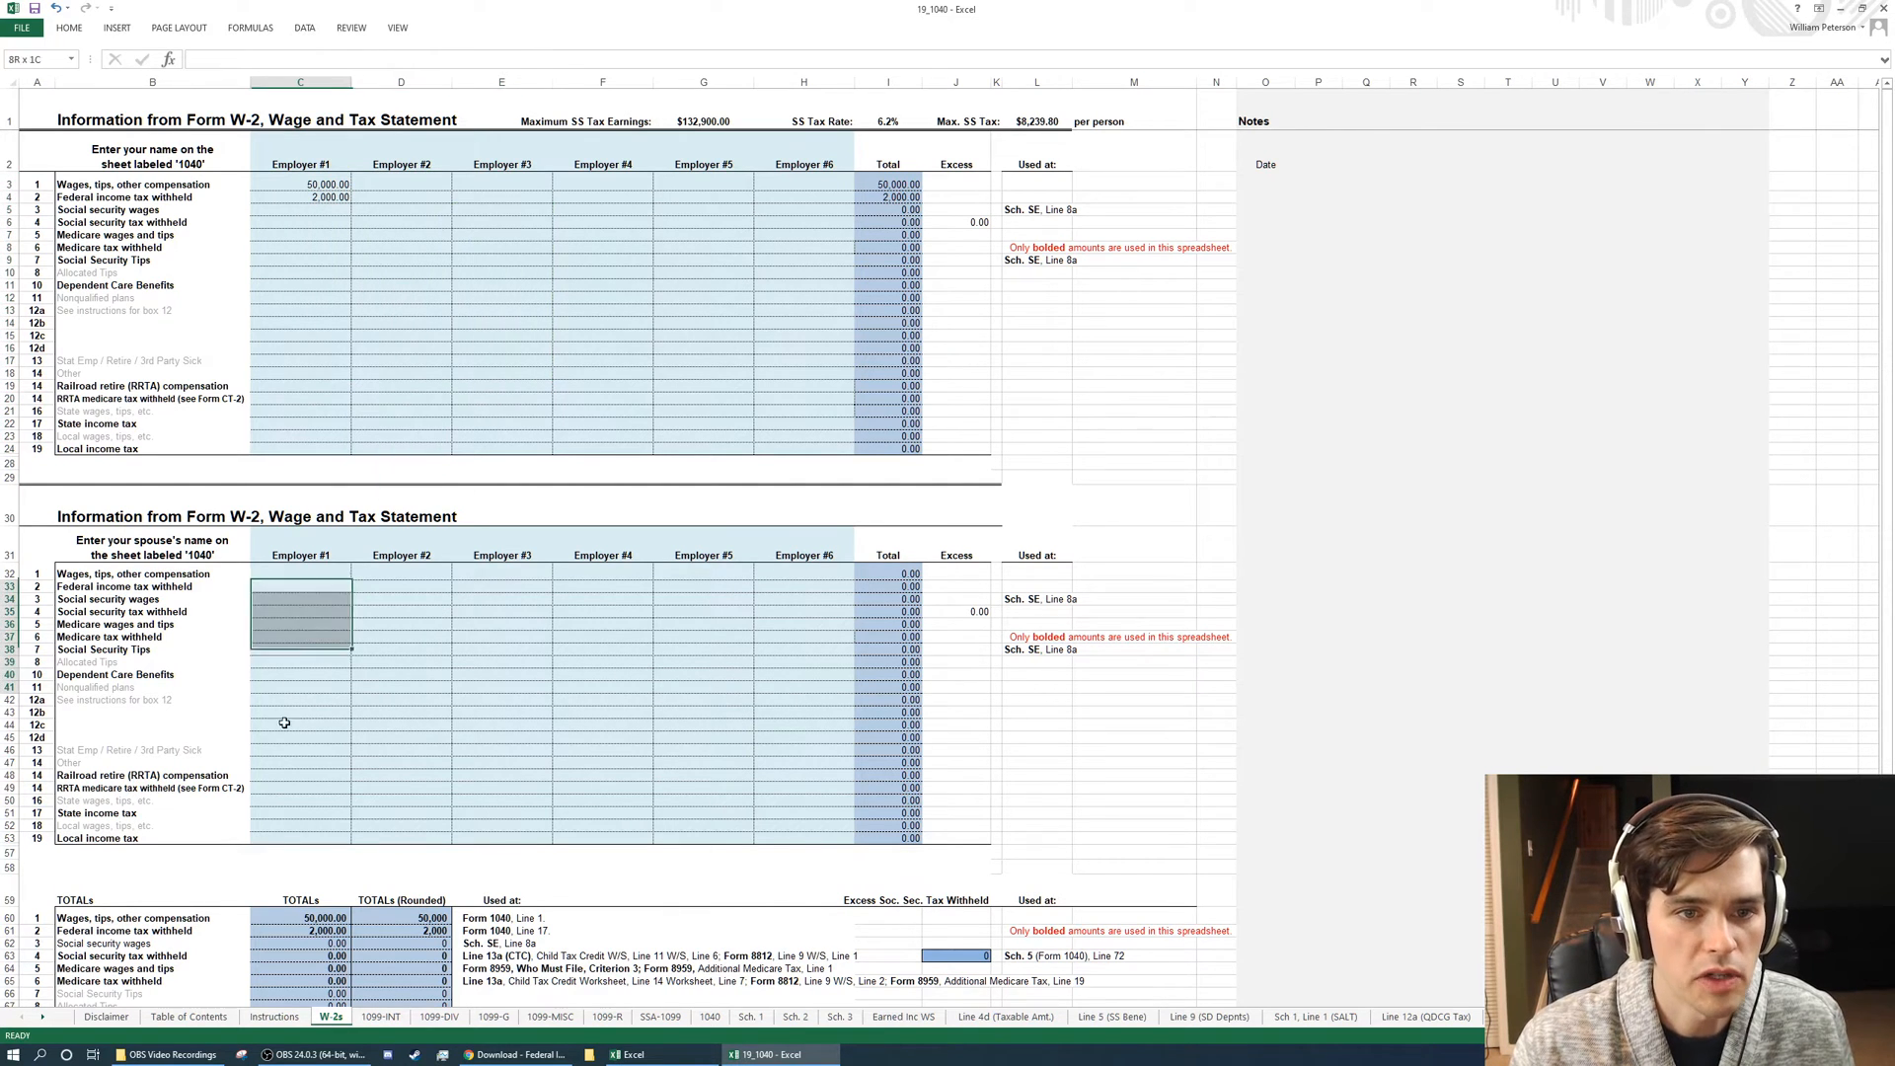
click(300, 698)
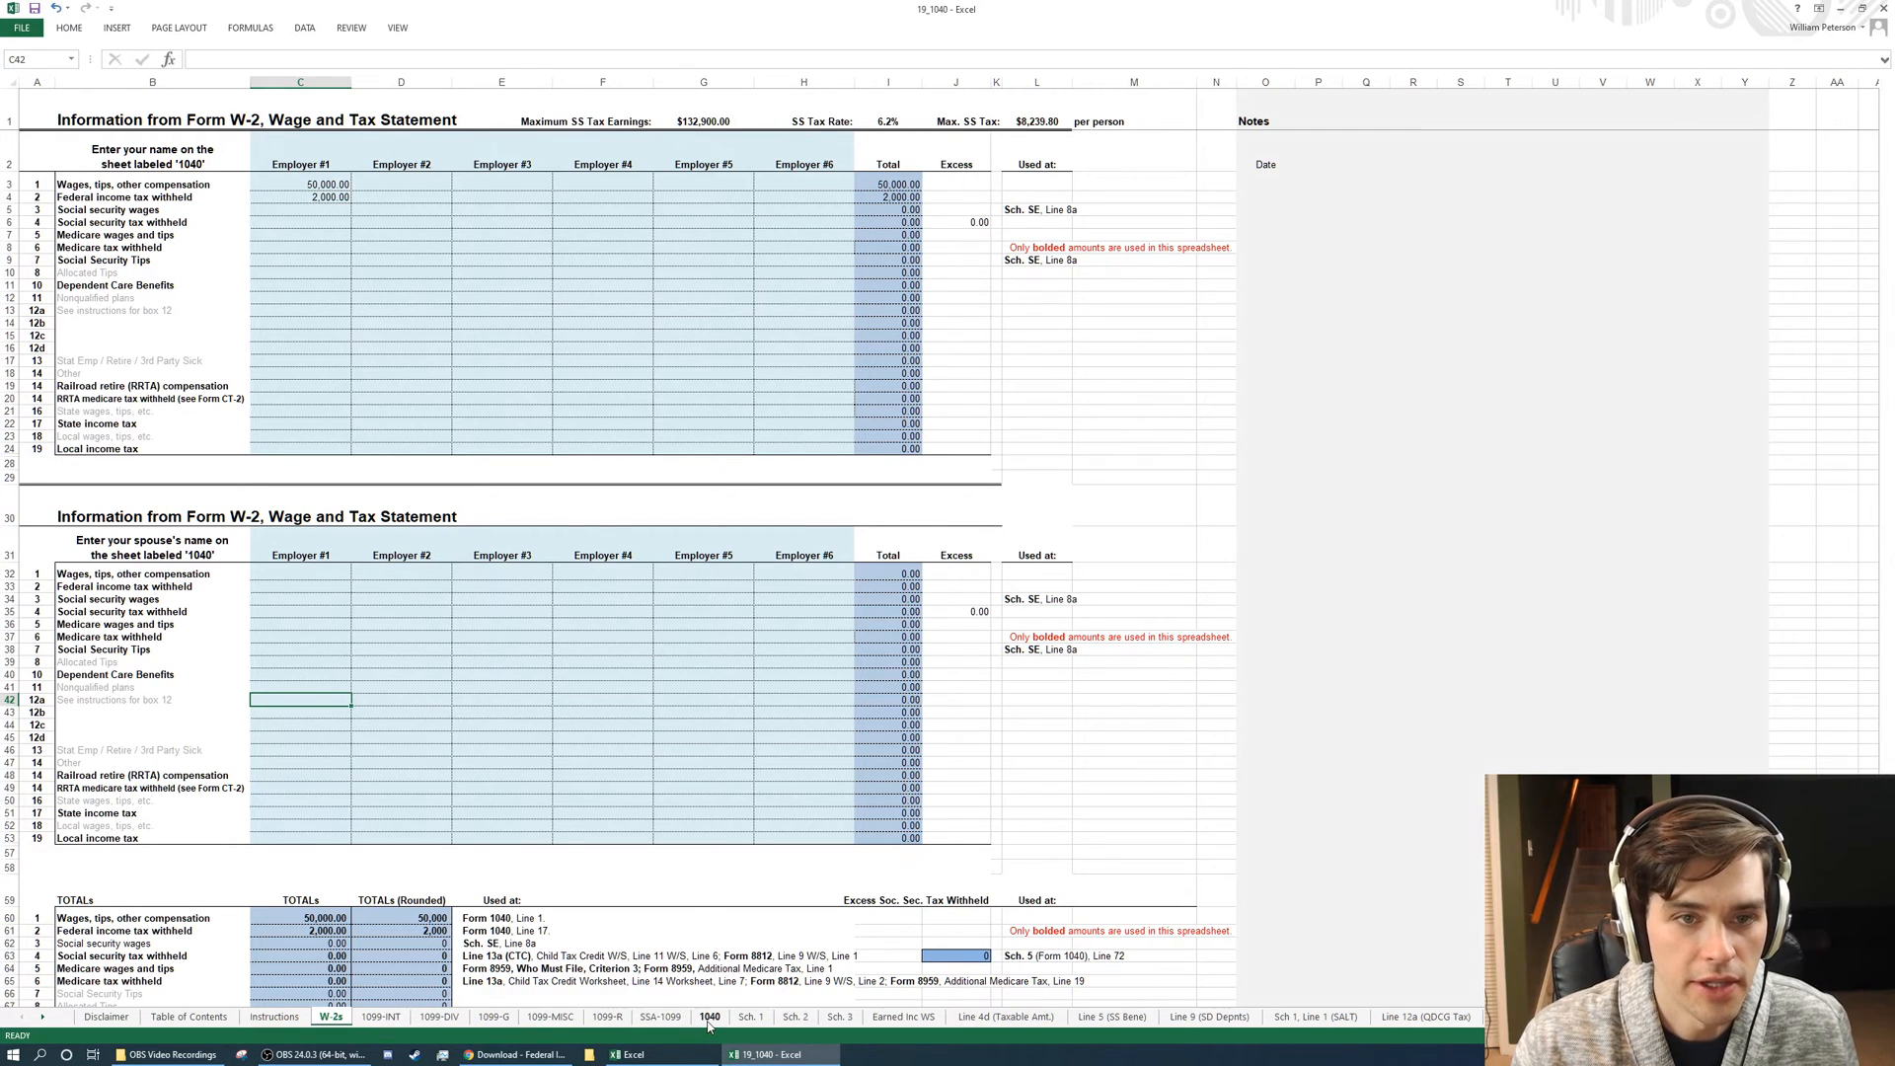
Review lines 1 and 17 on the 1040 sheet and select the name, SSN and birthdate fields.
click(710, 1014)
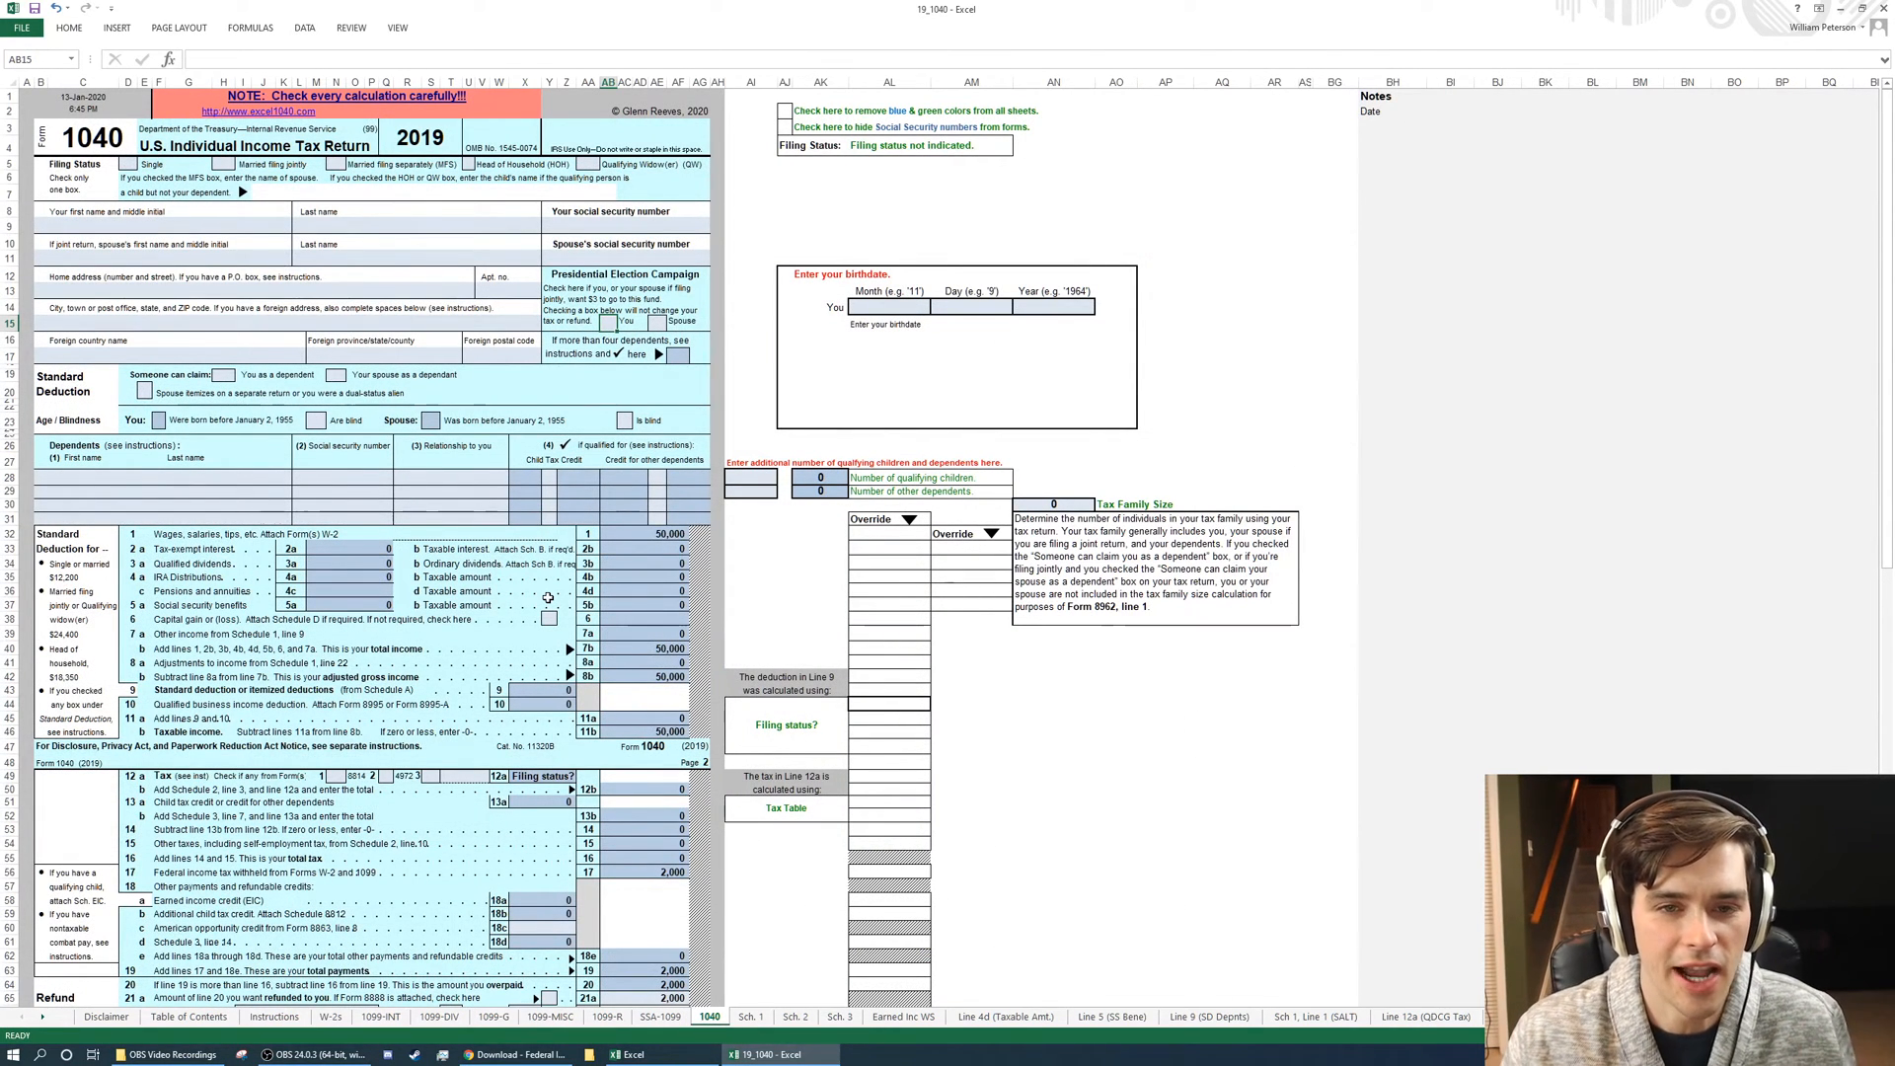
mouse_move(175, 521)
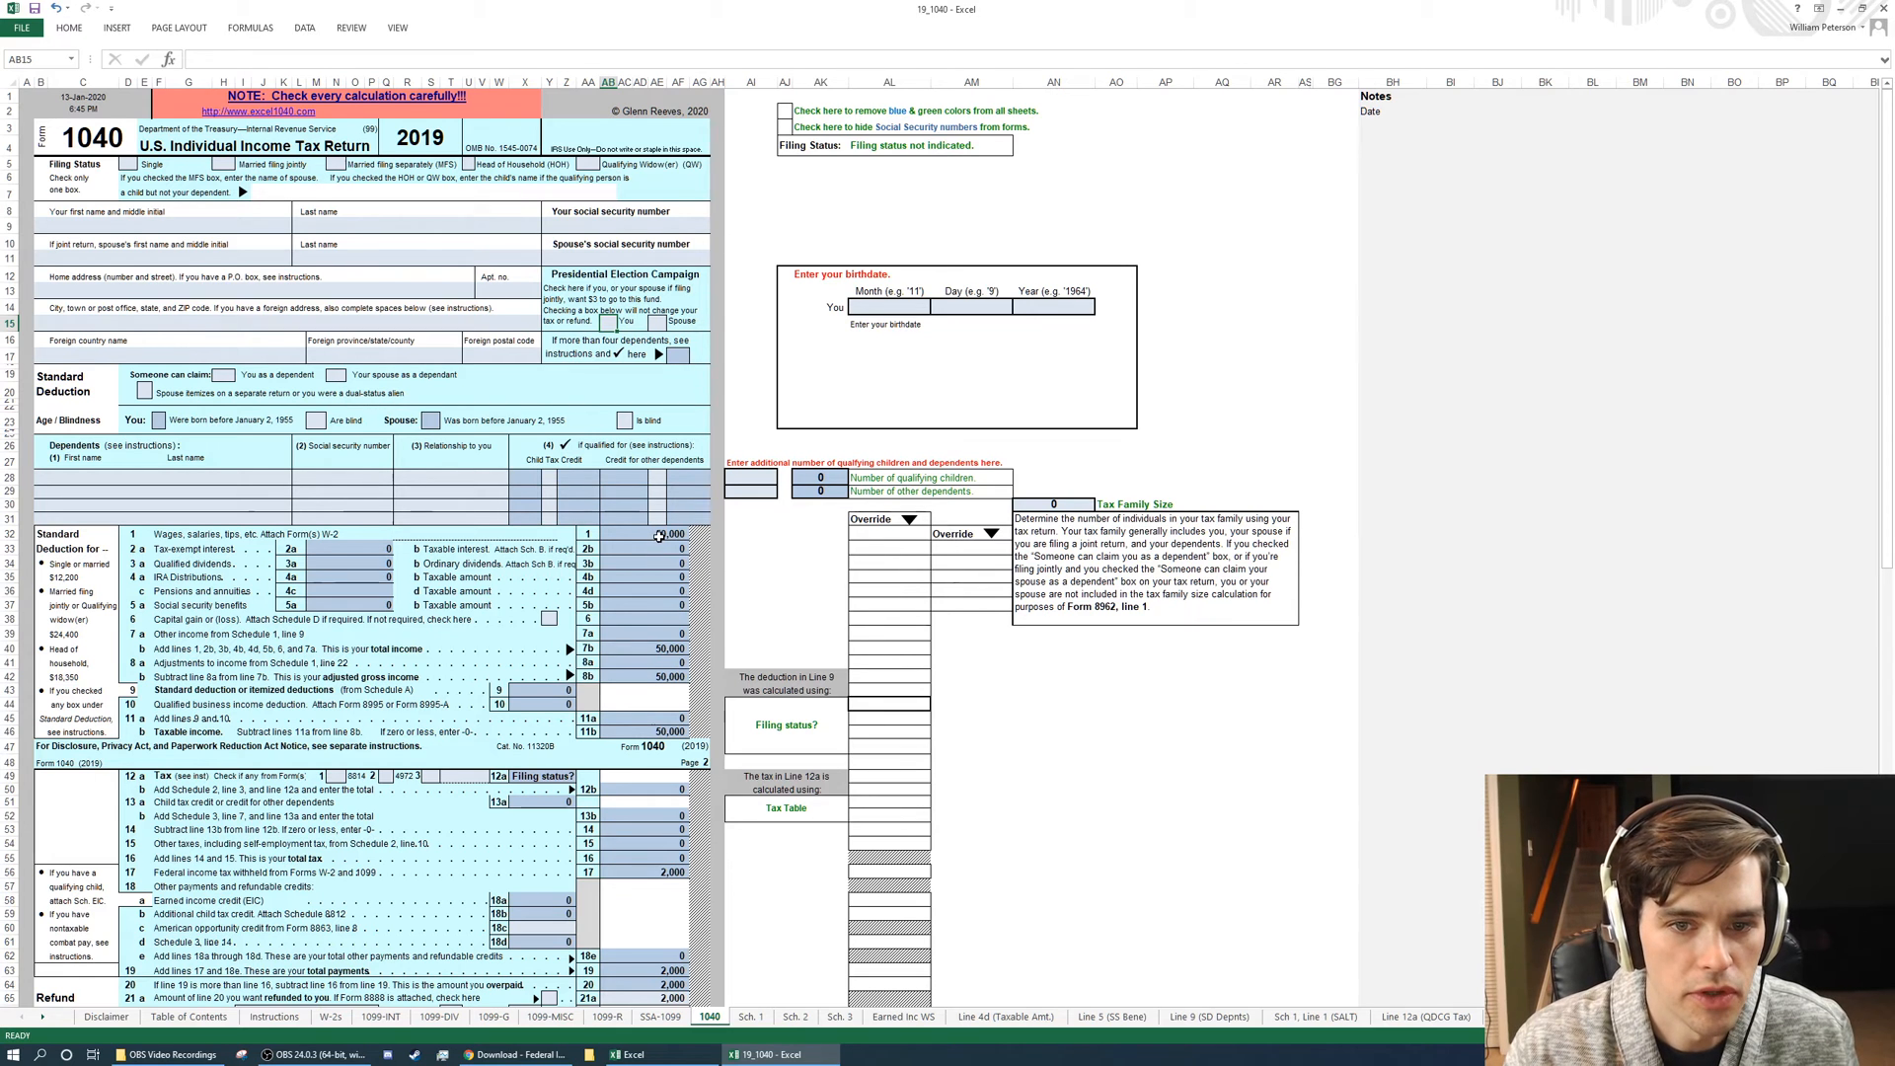
scroll(down, 3)
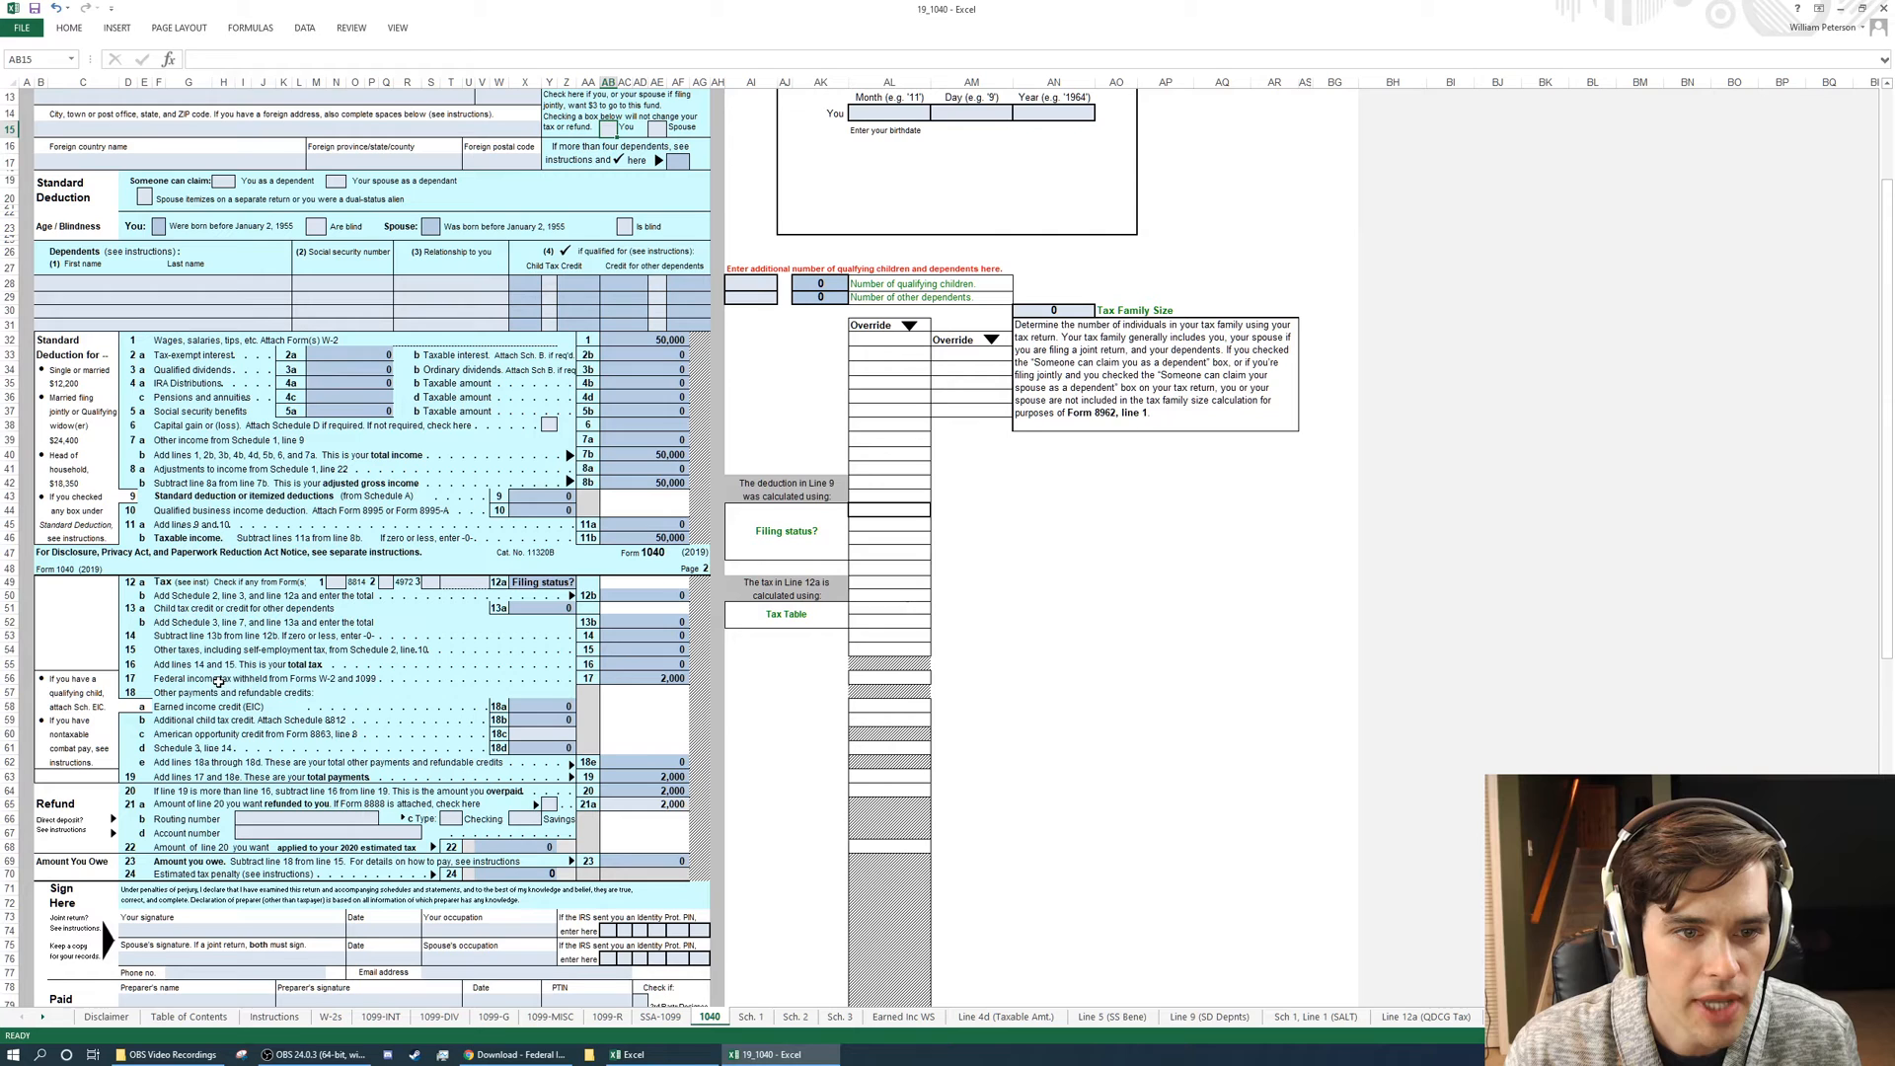
click(653, 676)
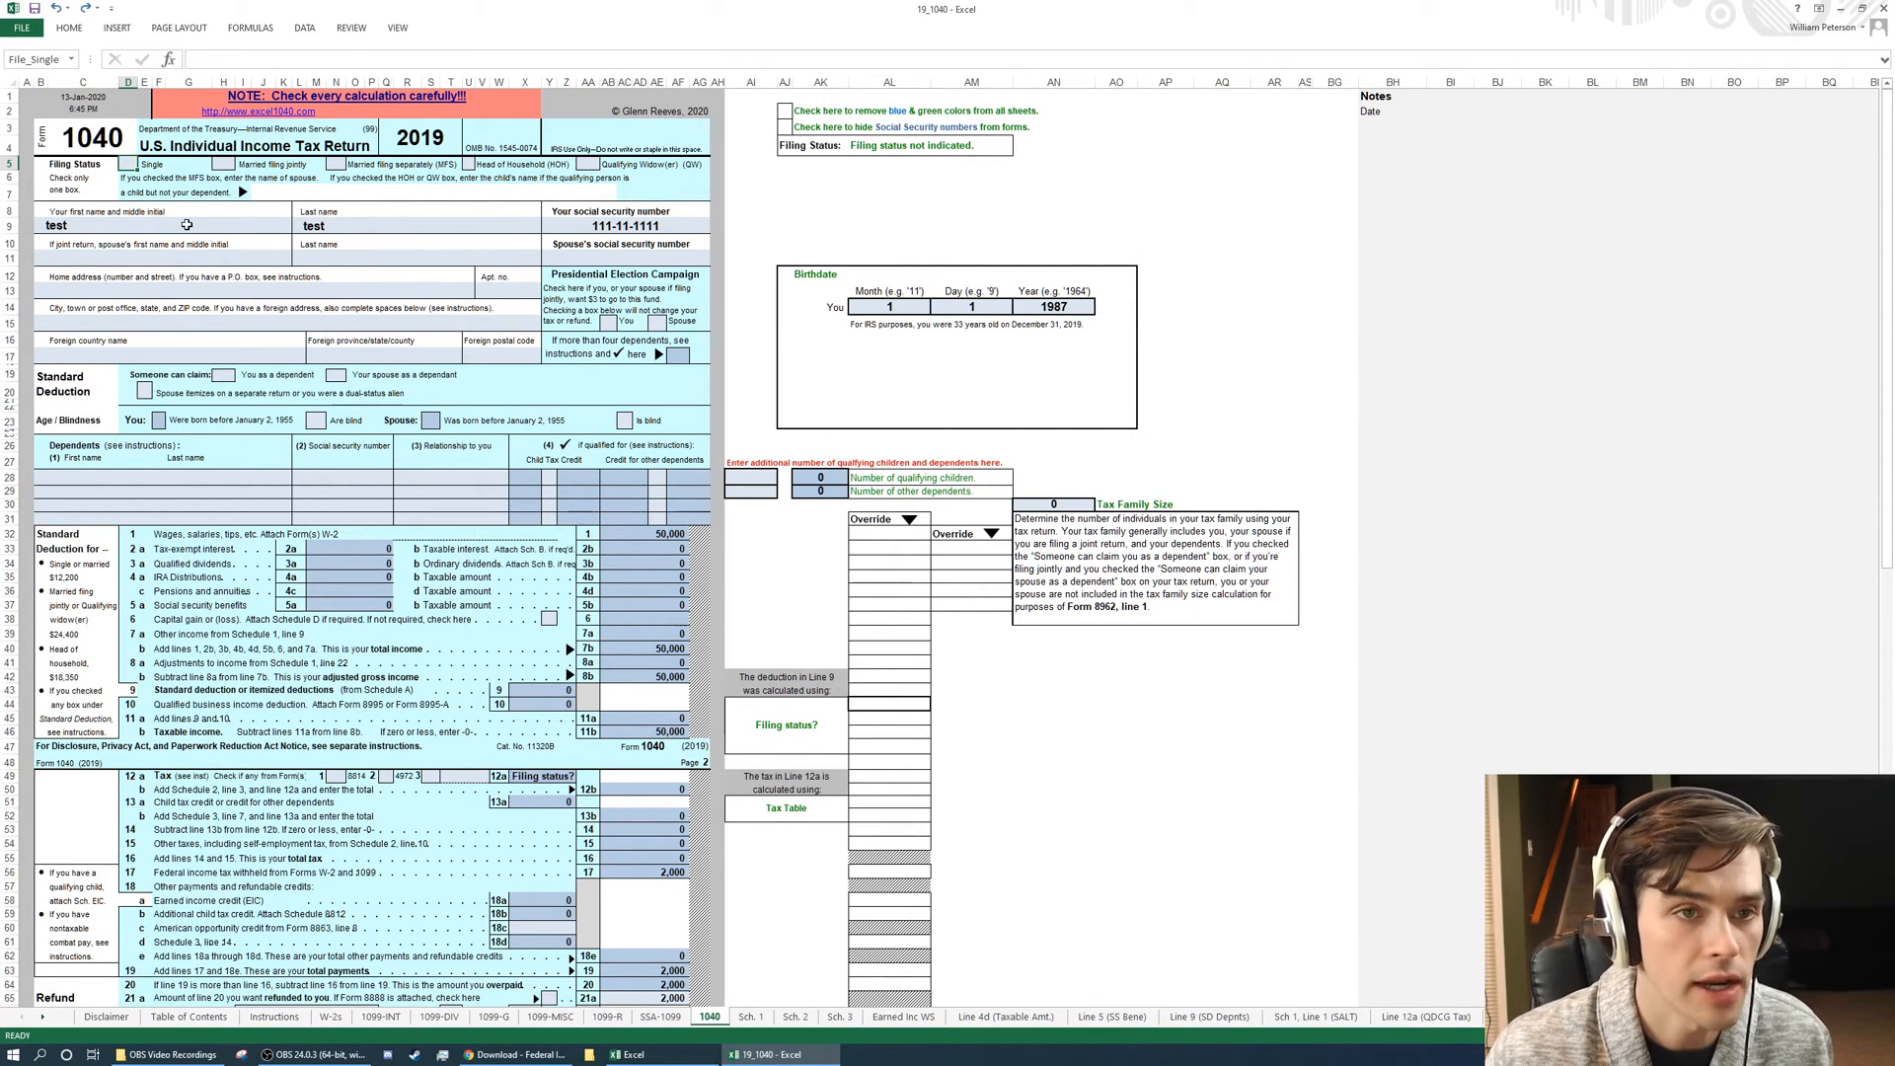
click(127, 164)
text(x)
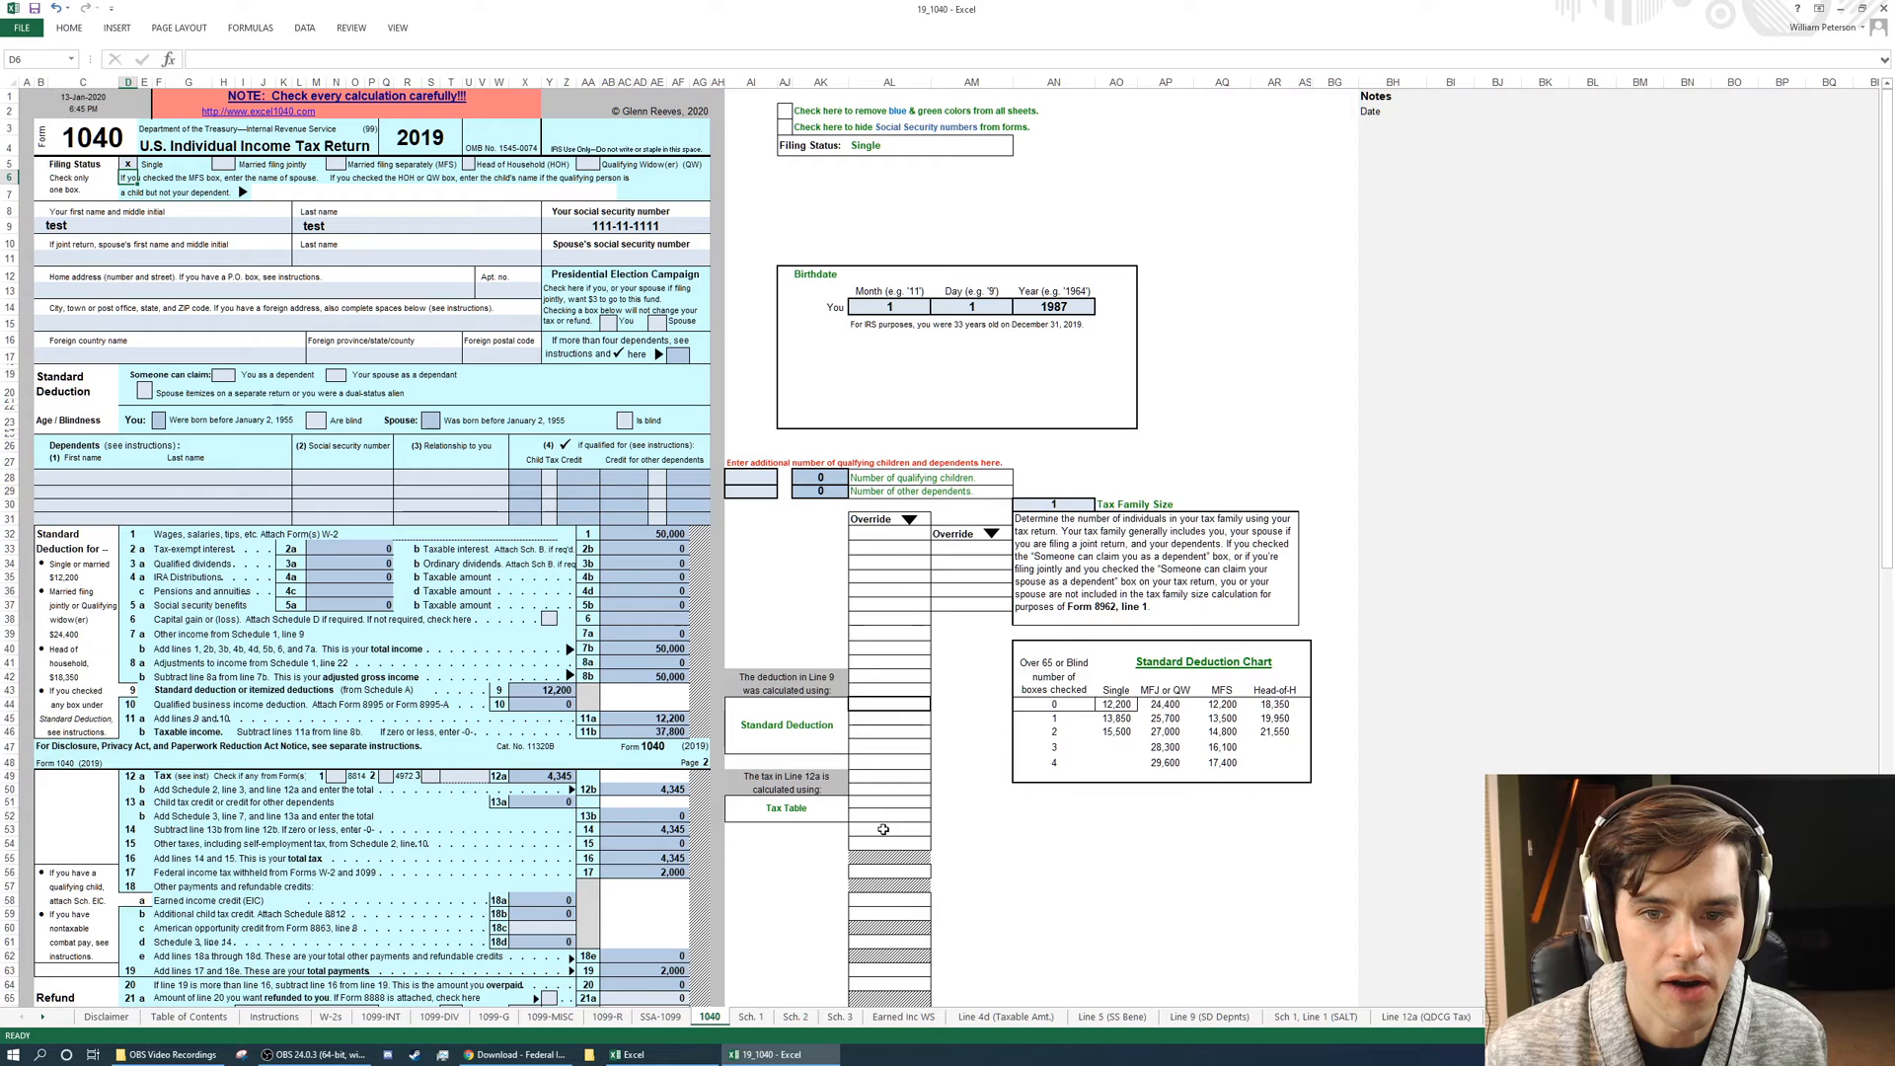
mouse_move(803, 701)
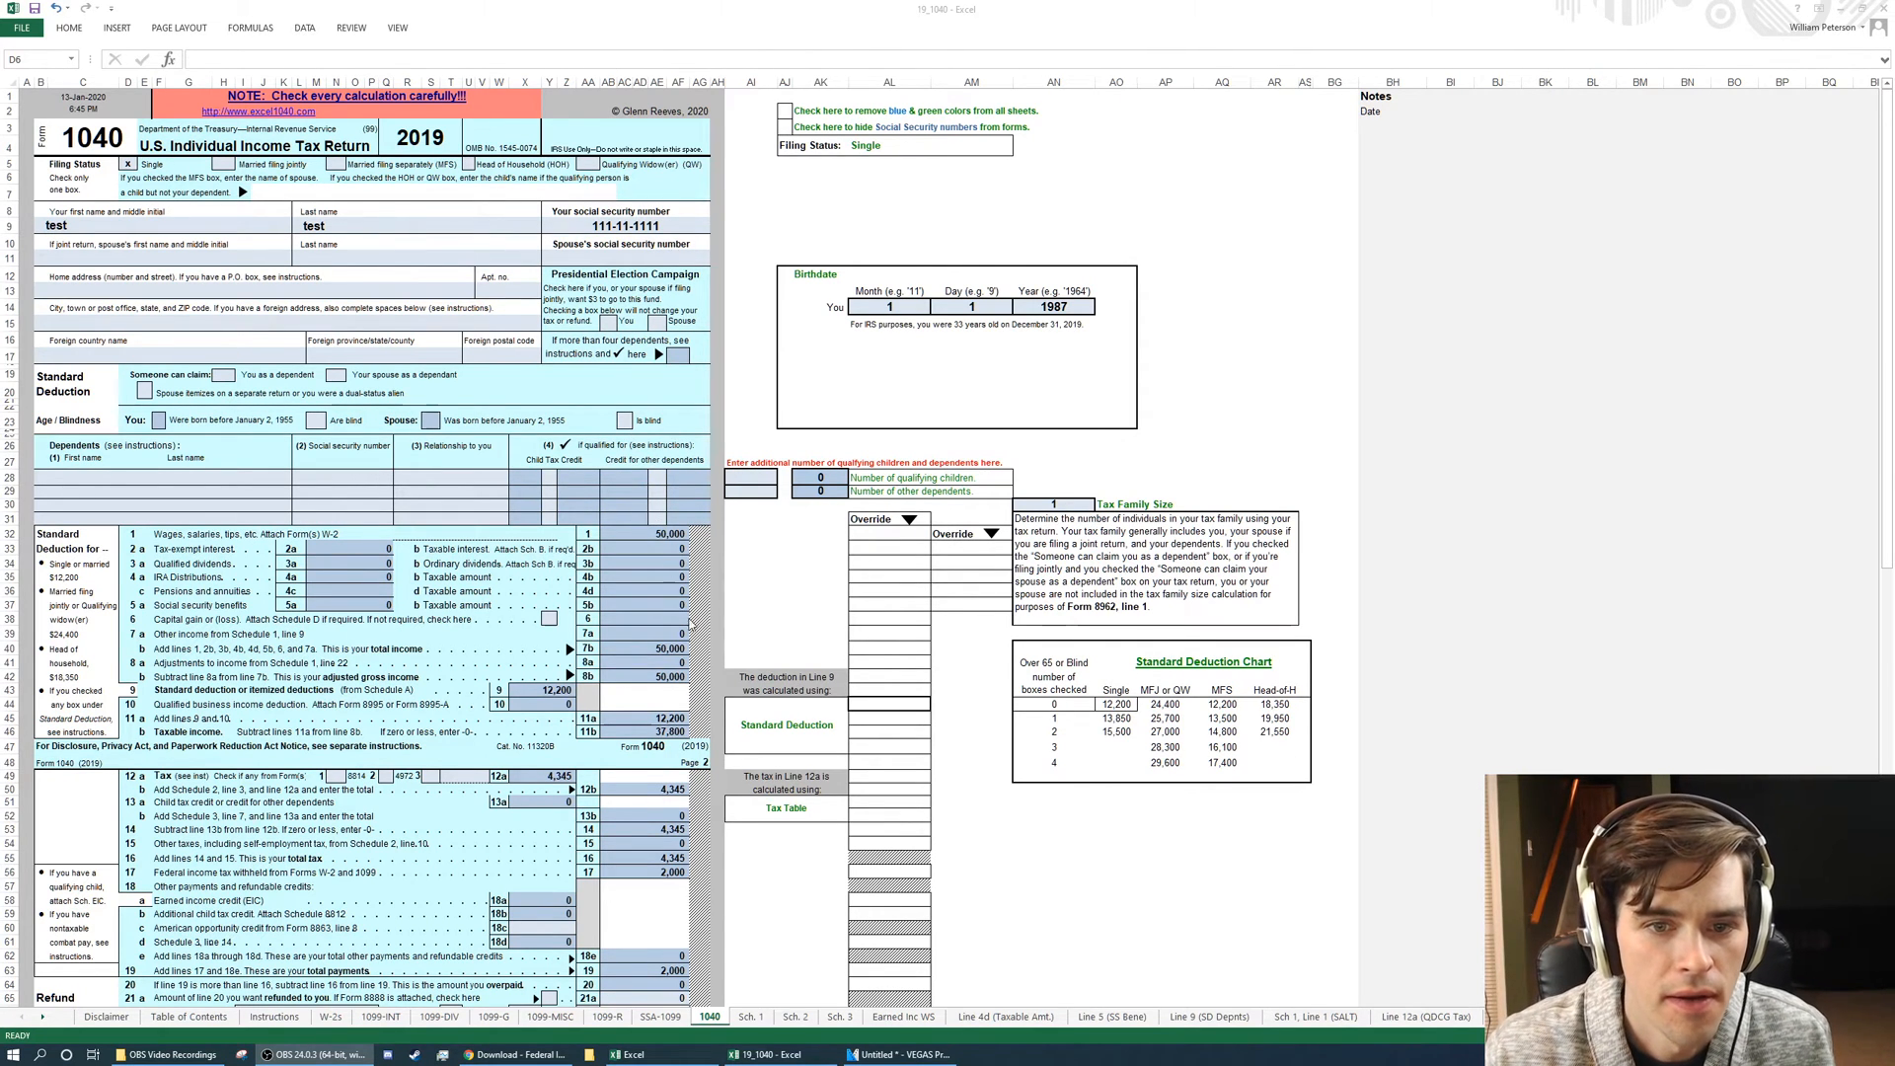
scroll(down, 3)
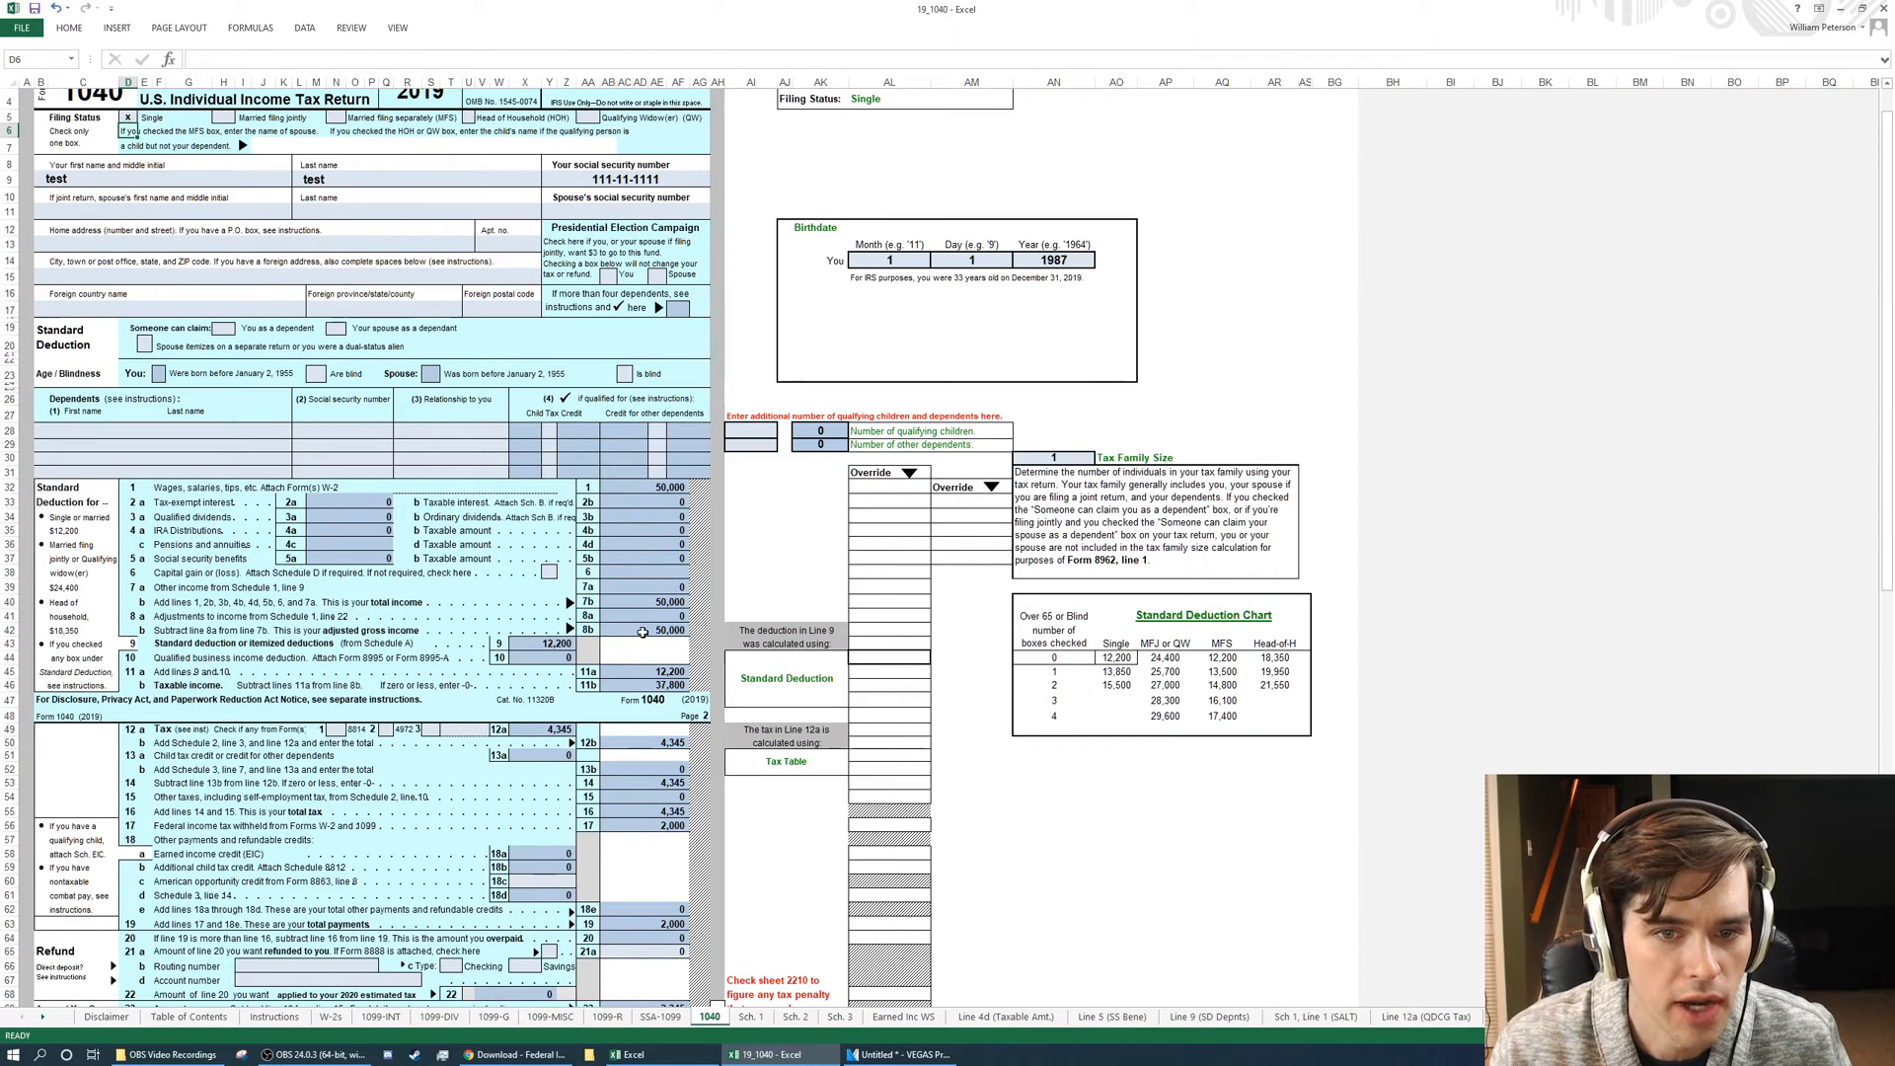
click(643, 629)
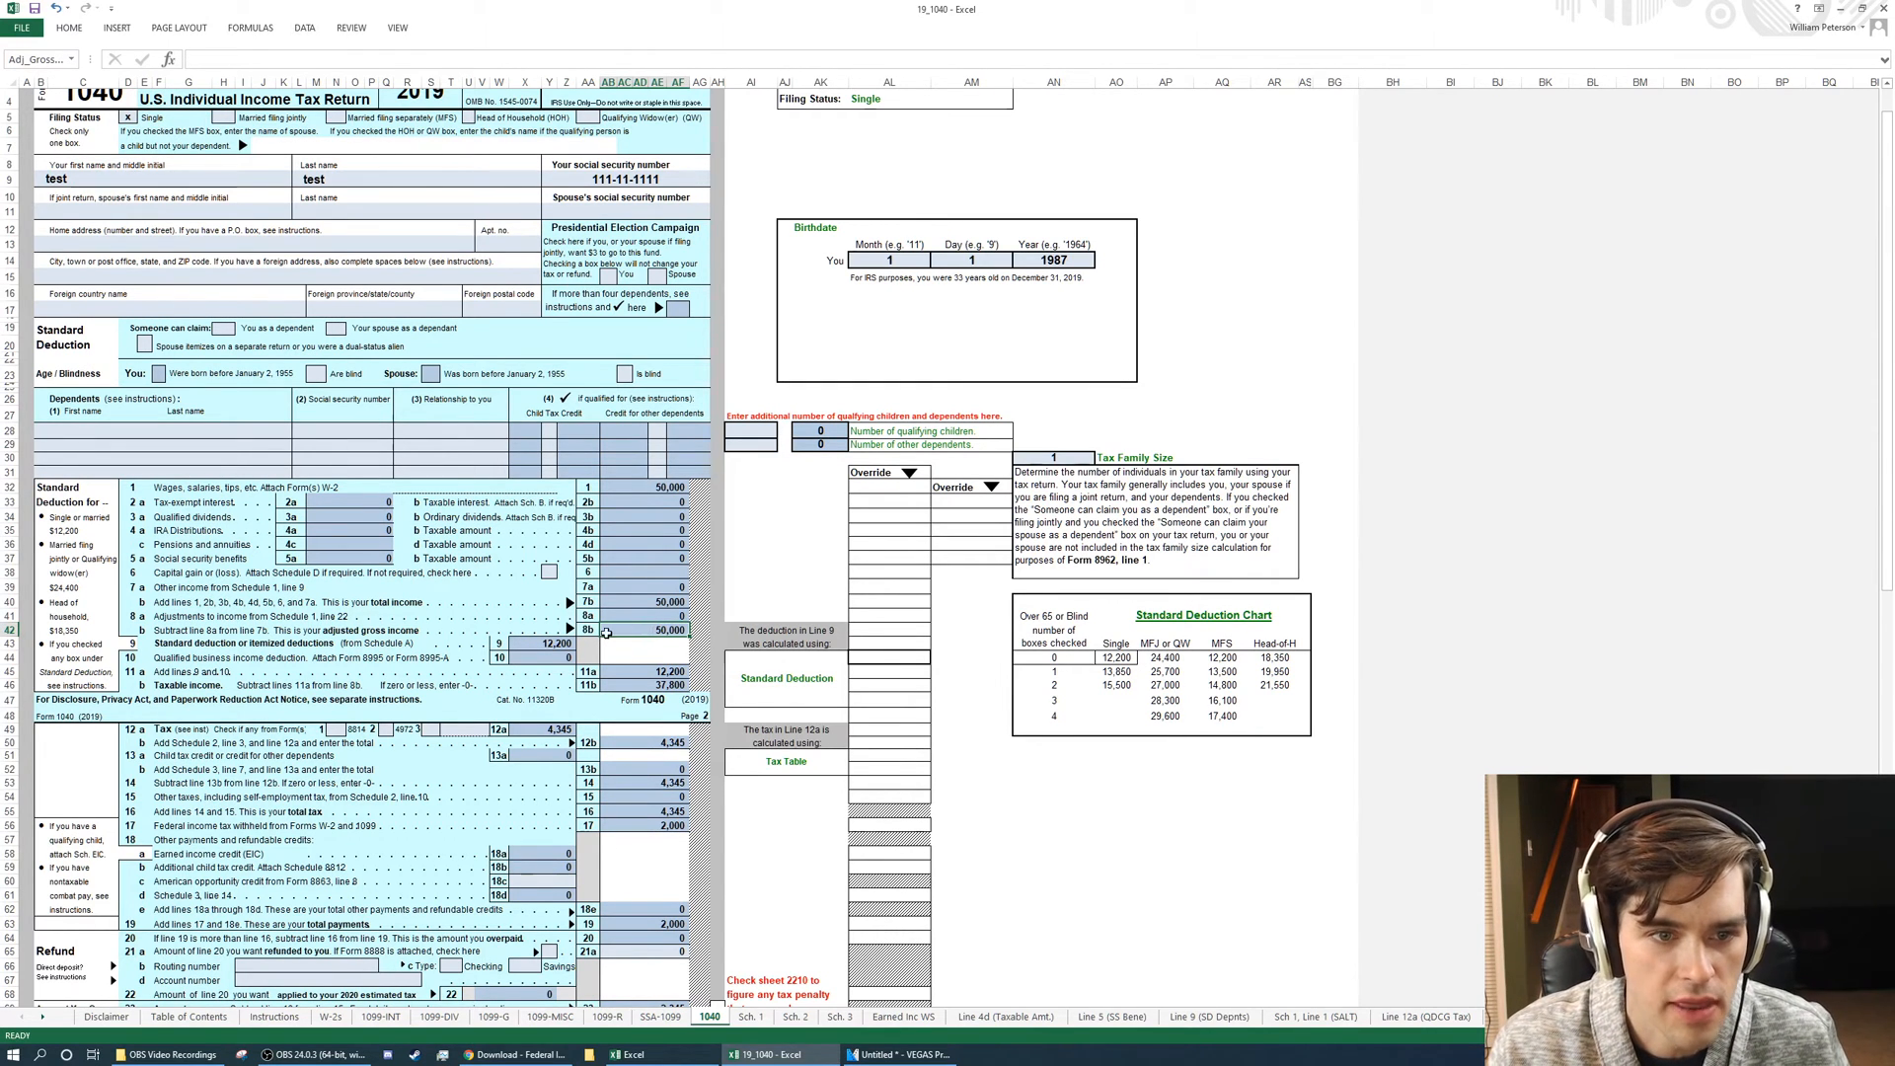
scroll(down, 3)
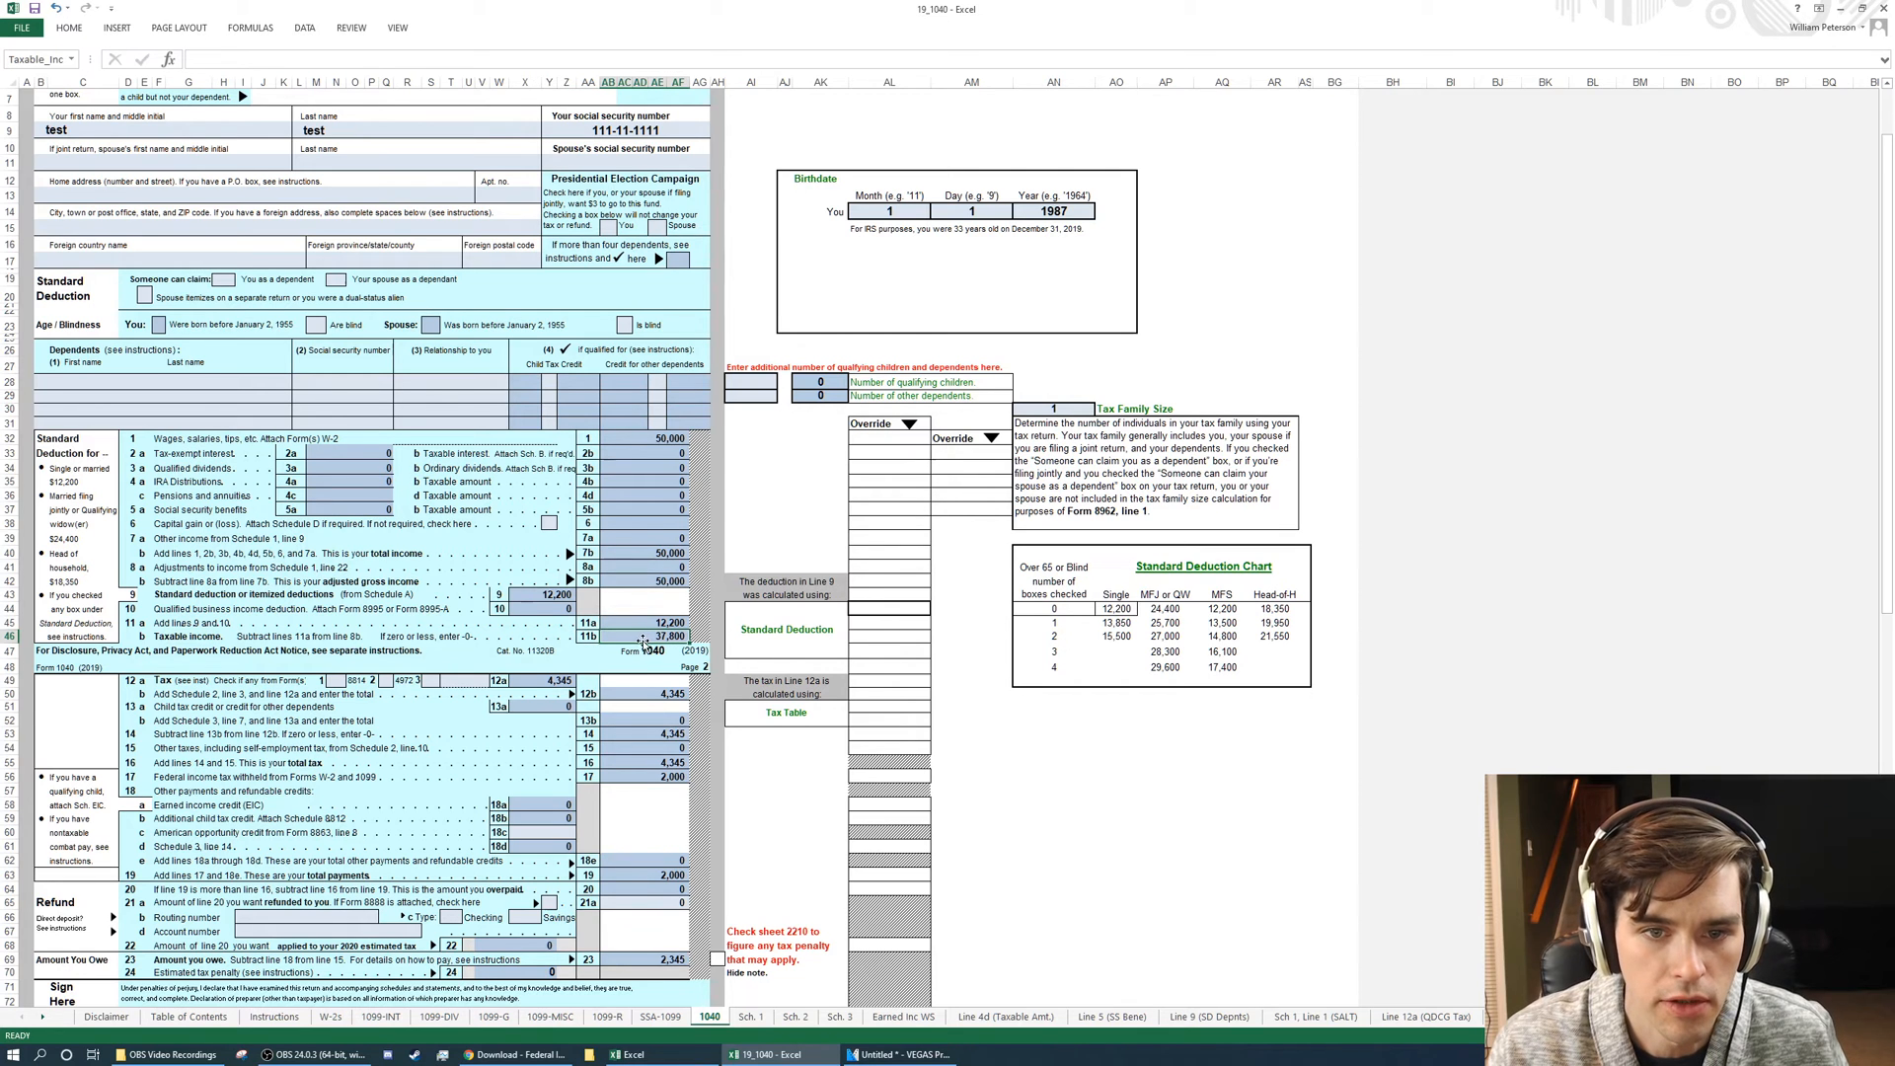
scroll(down, 3)
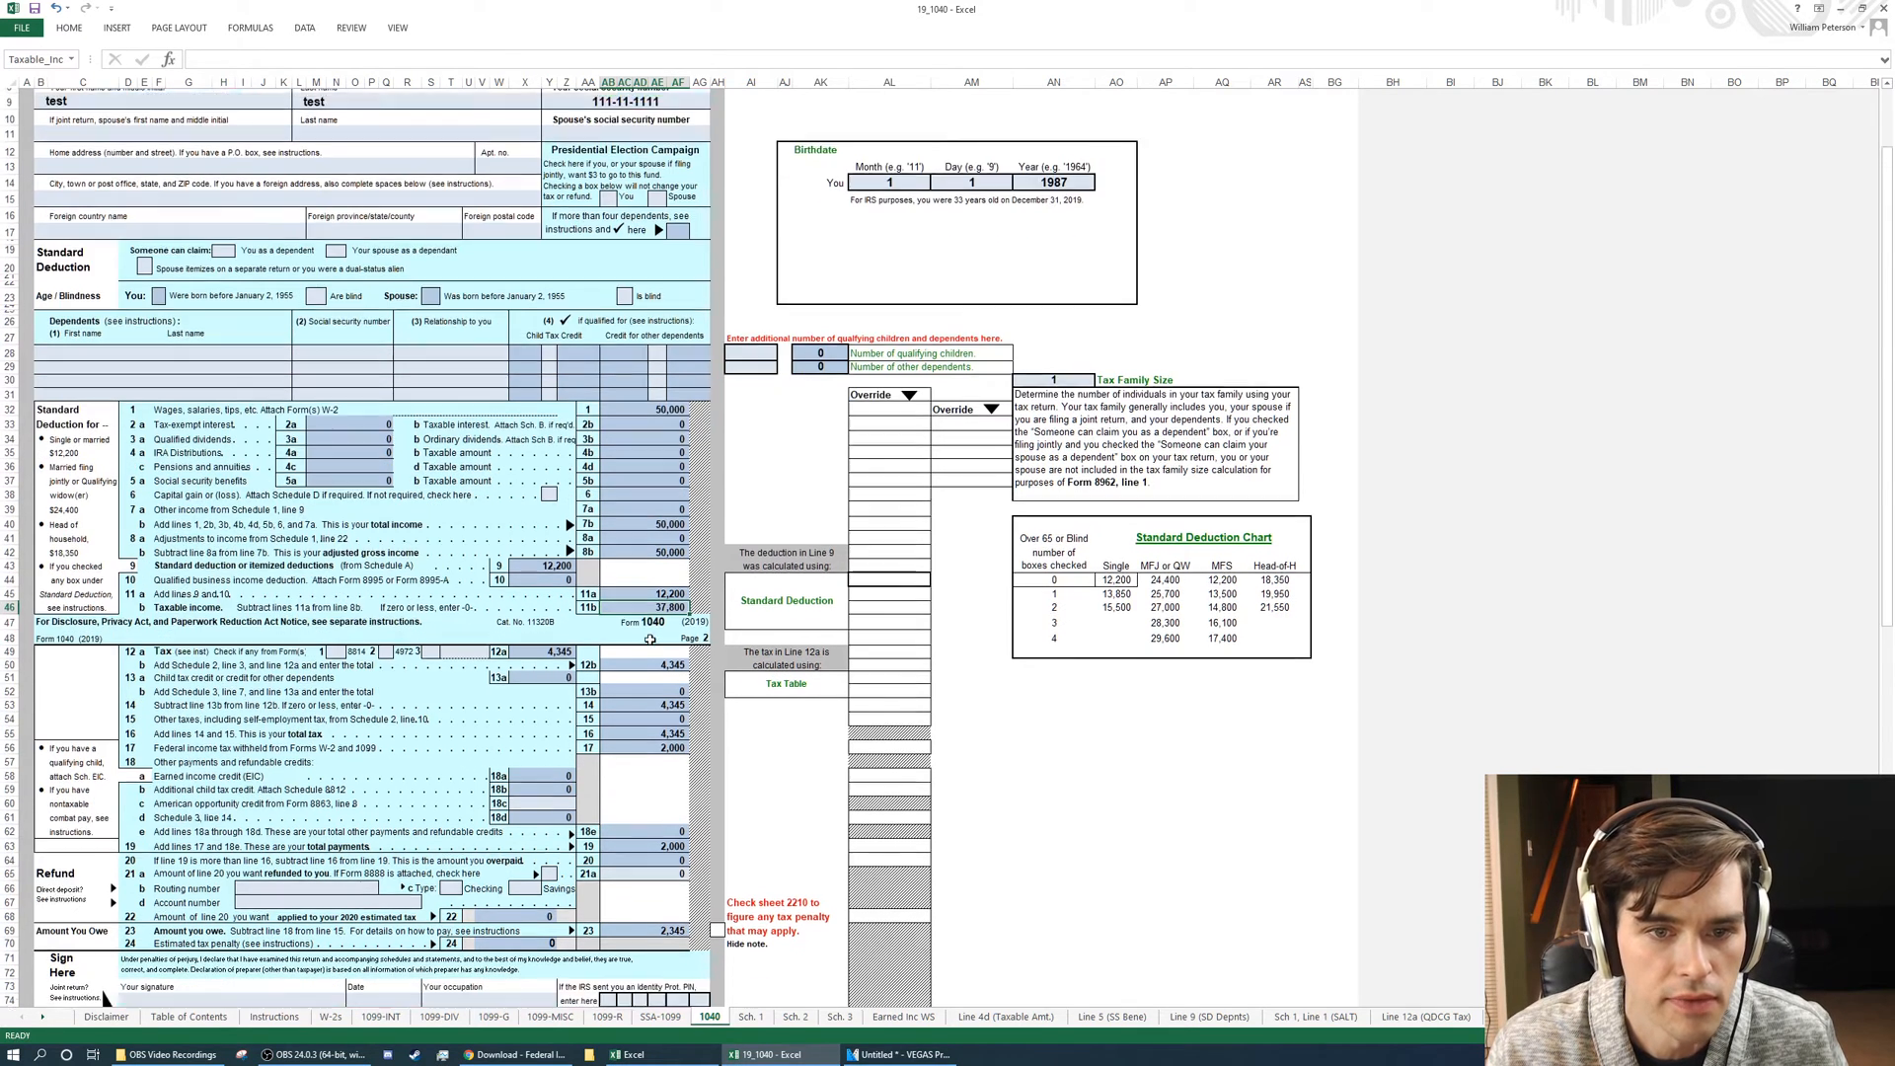
scroll(down, 3)
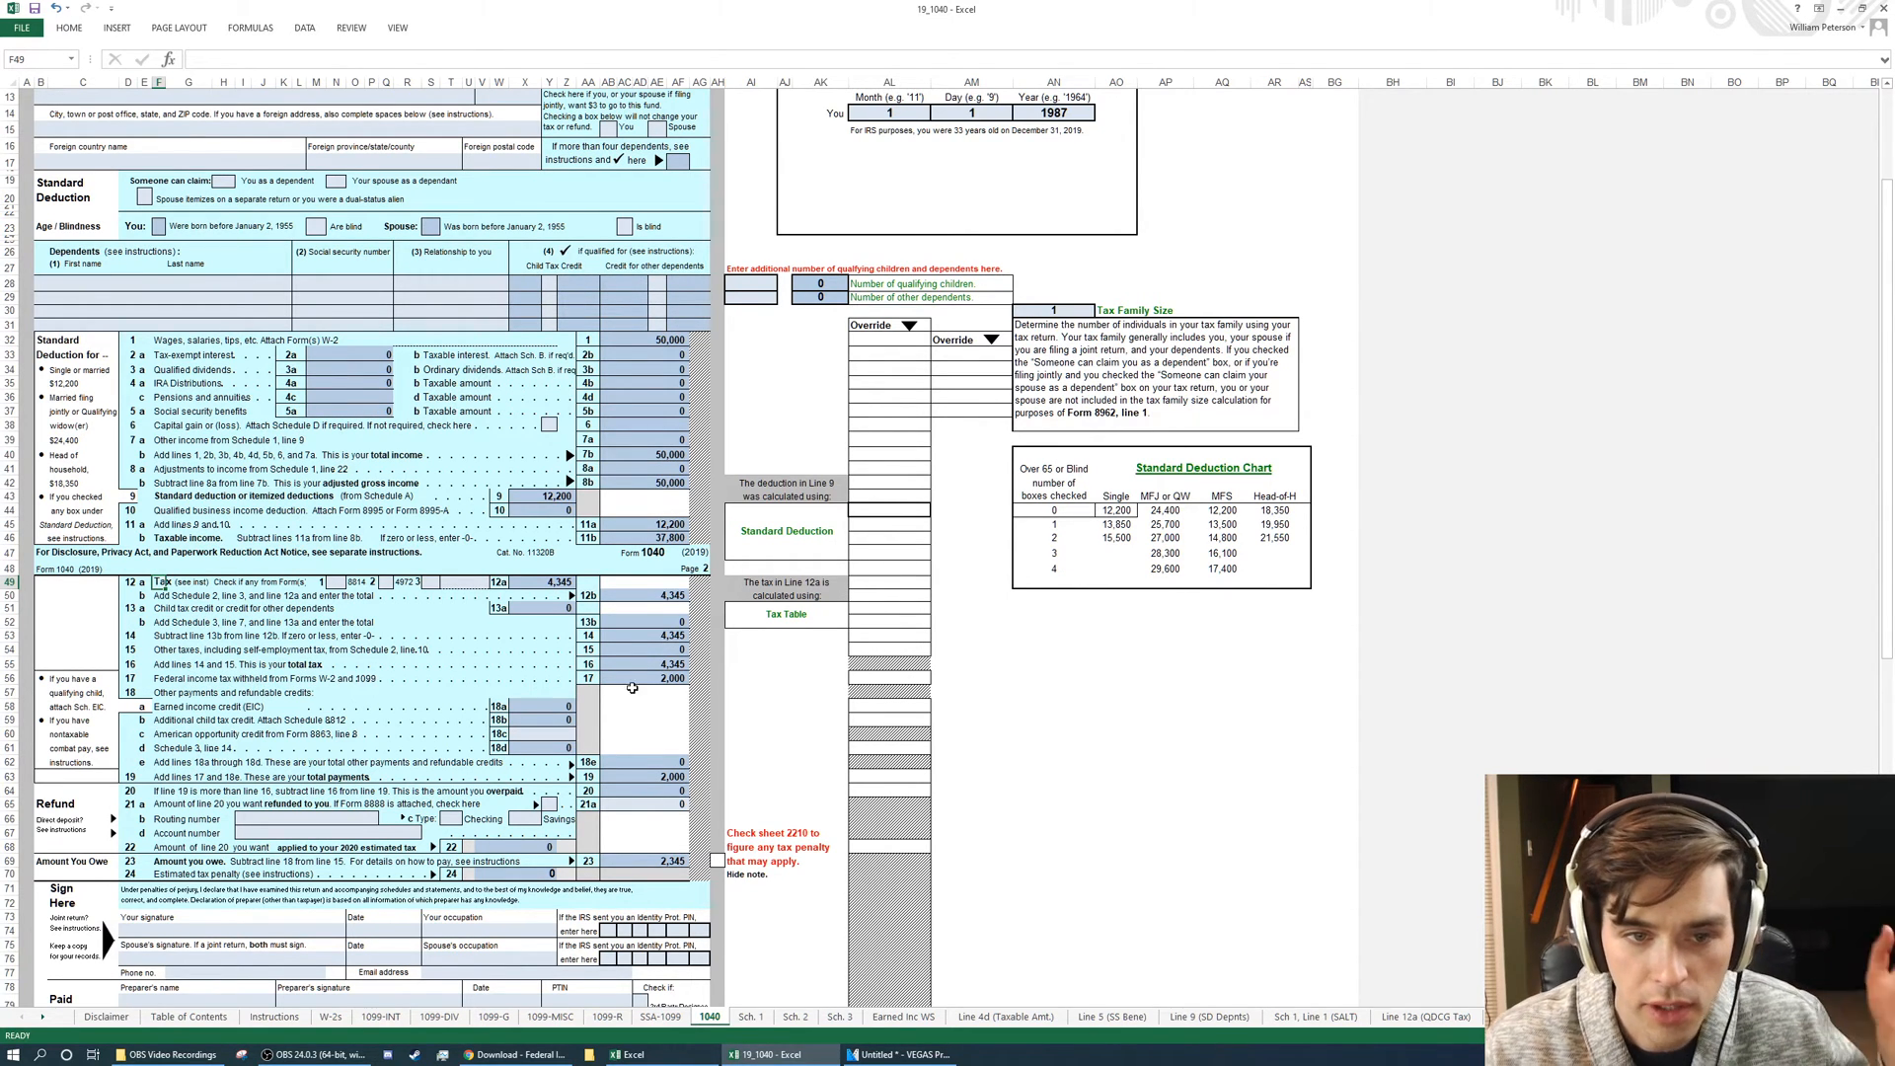
click(627, 677)
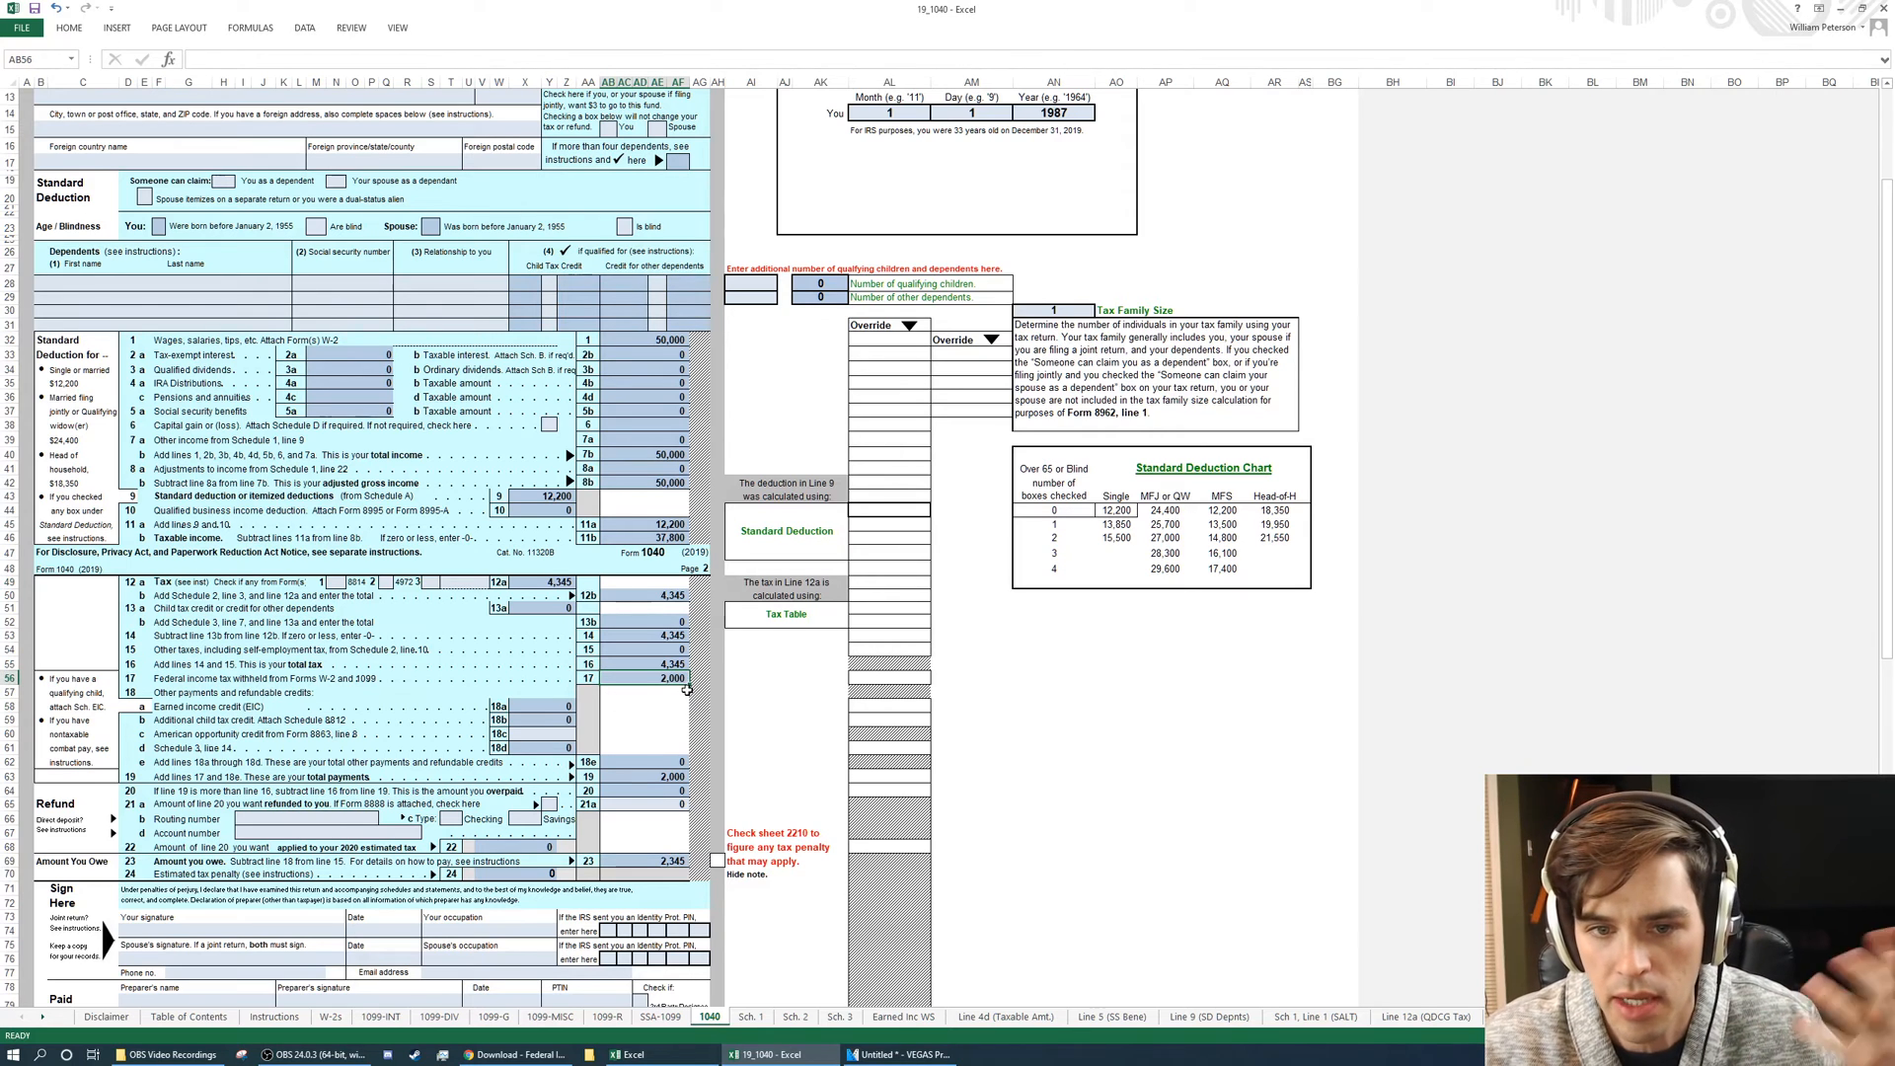
mouse_move(638, 787)
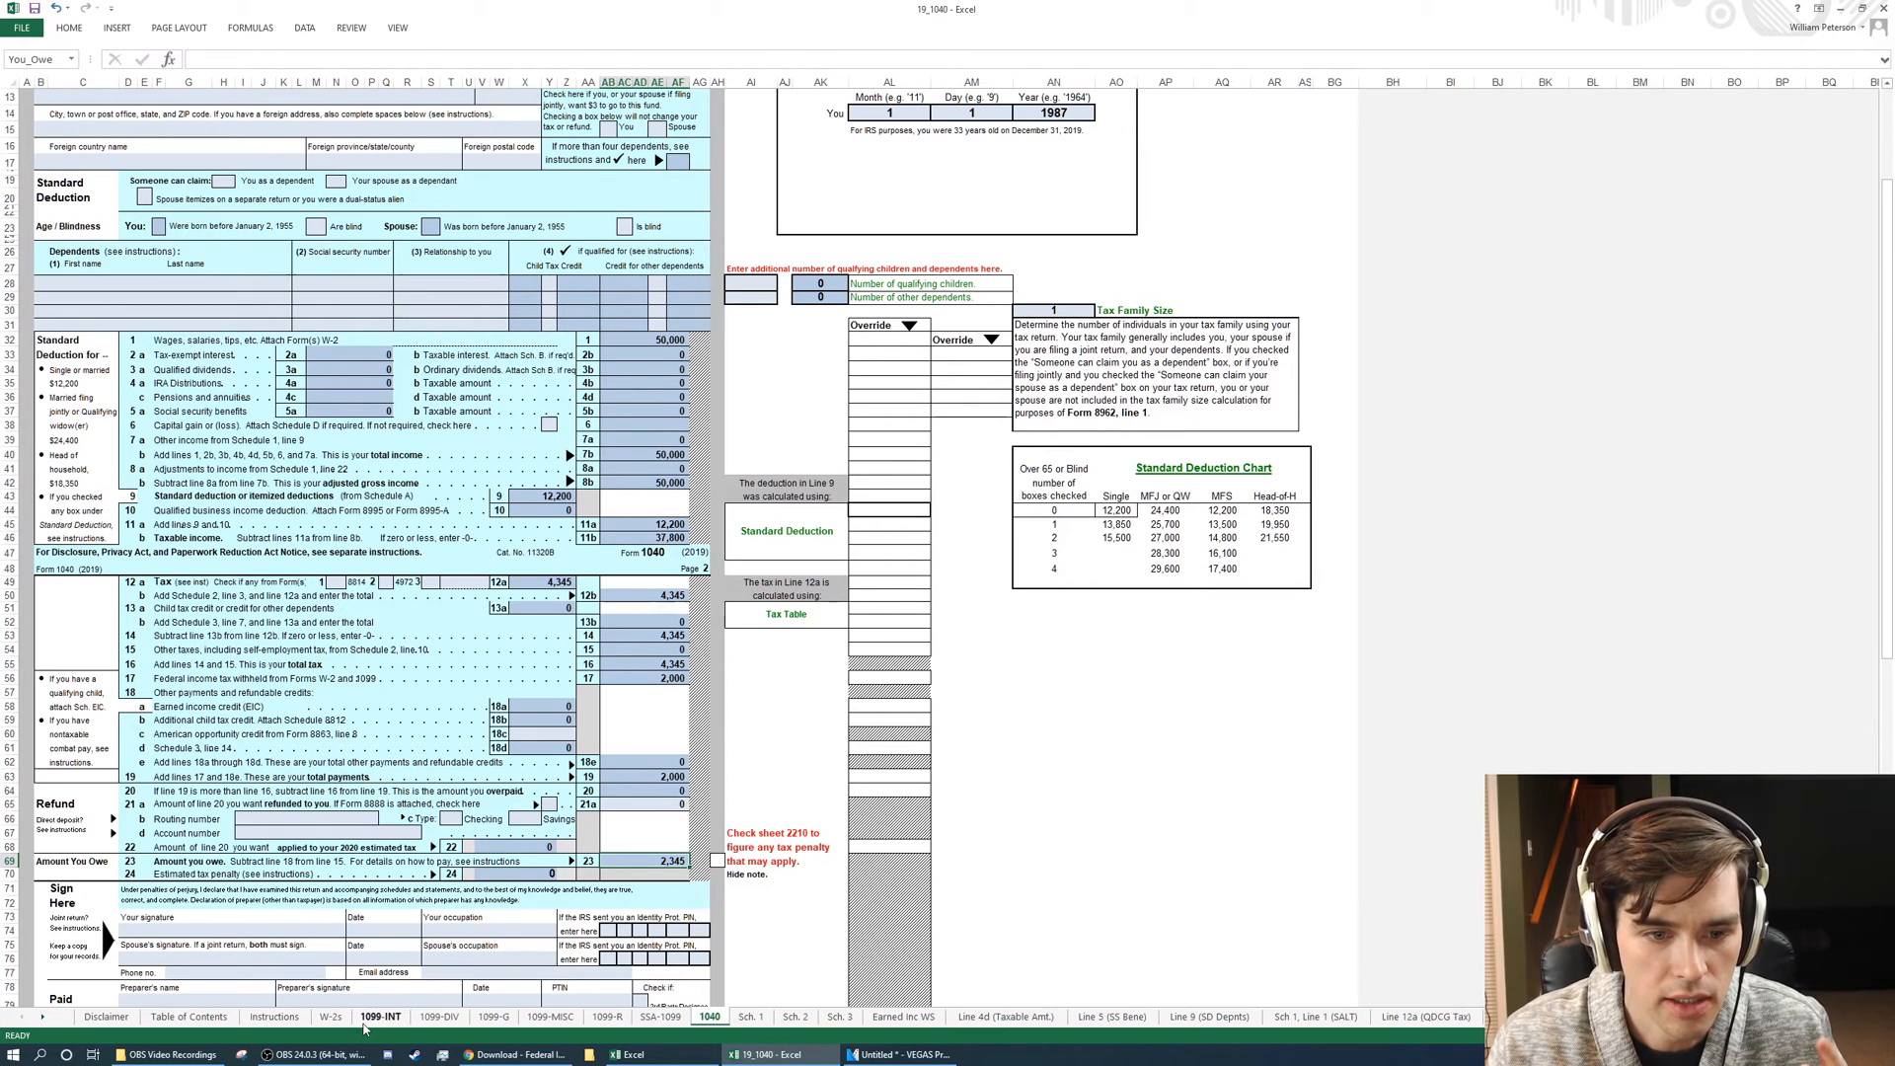
Change Employer #1 federal tax withheld to 5,000 so the 1040 shows a 655 refund.
click(330, 1016)
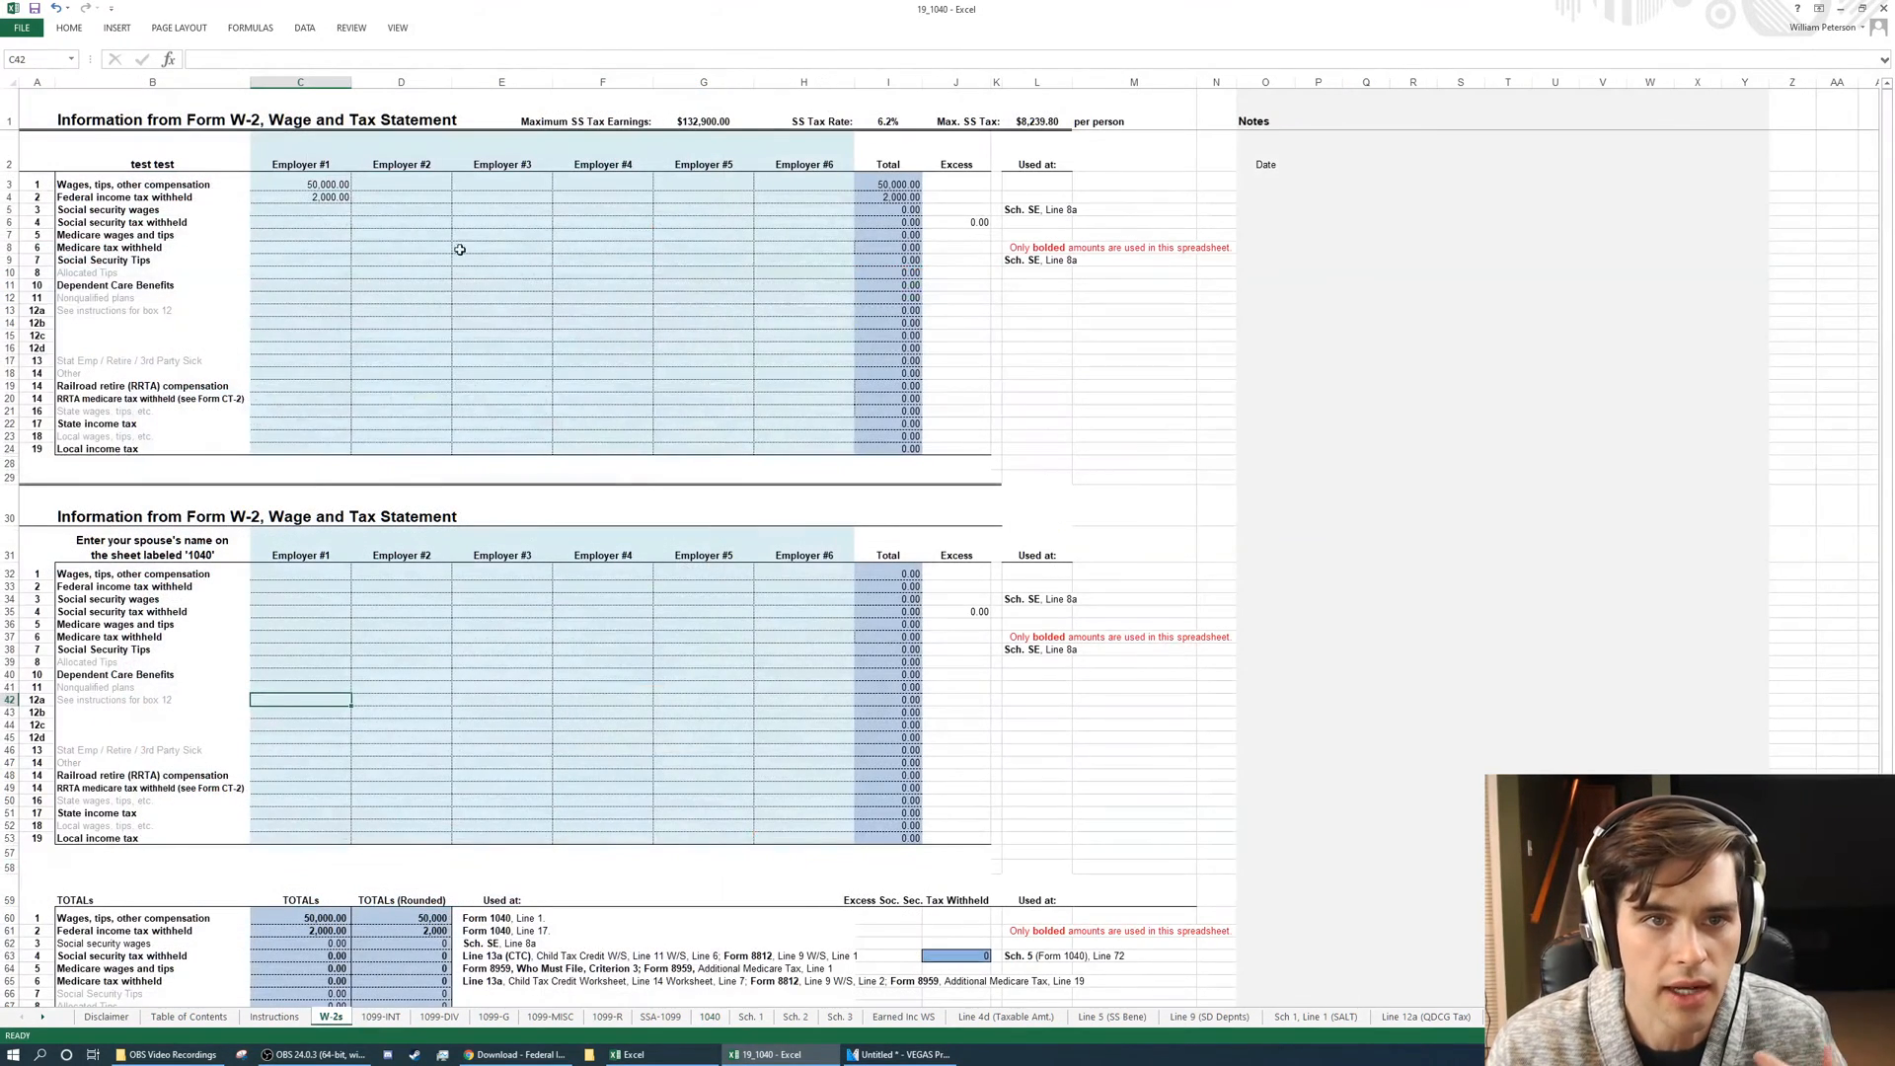
click(300, 198)
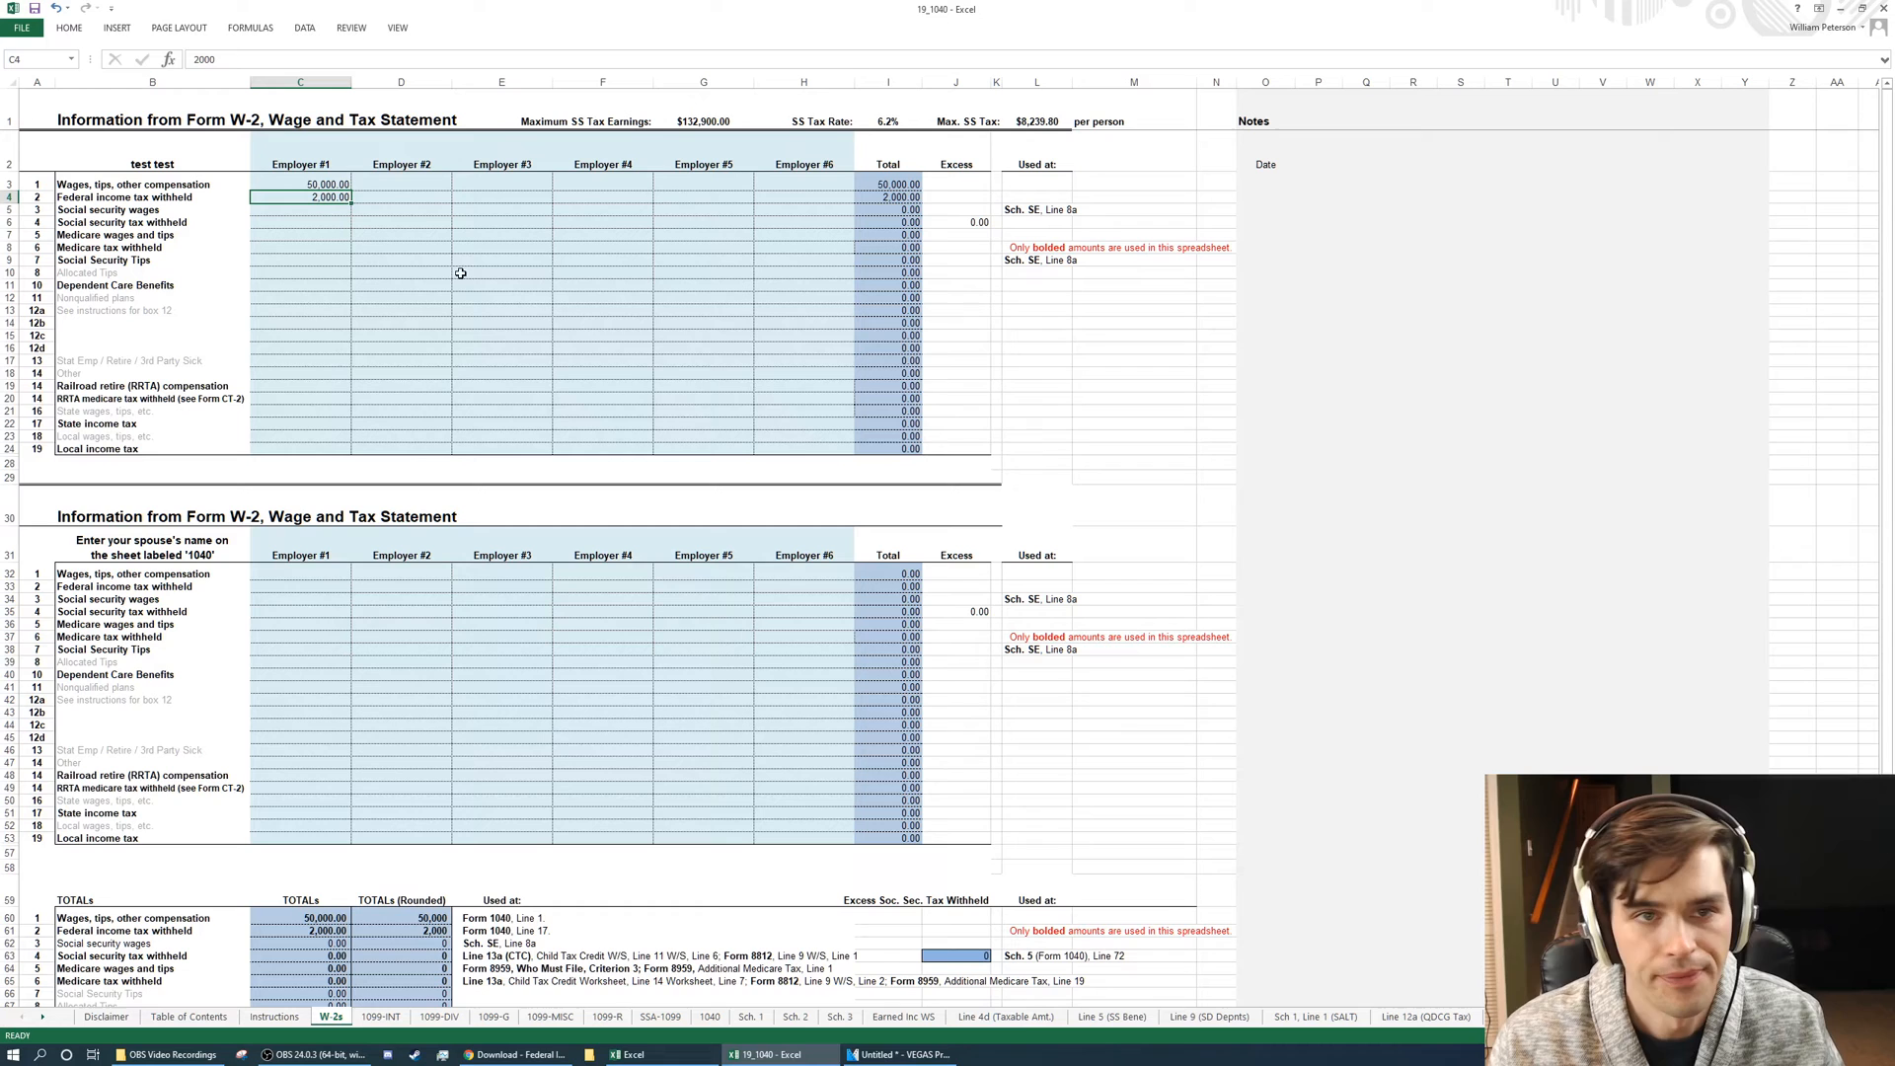
text(50)
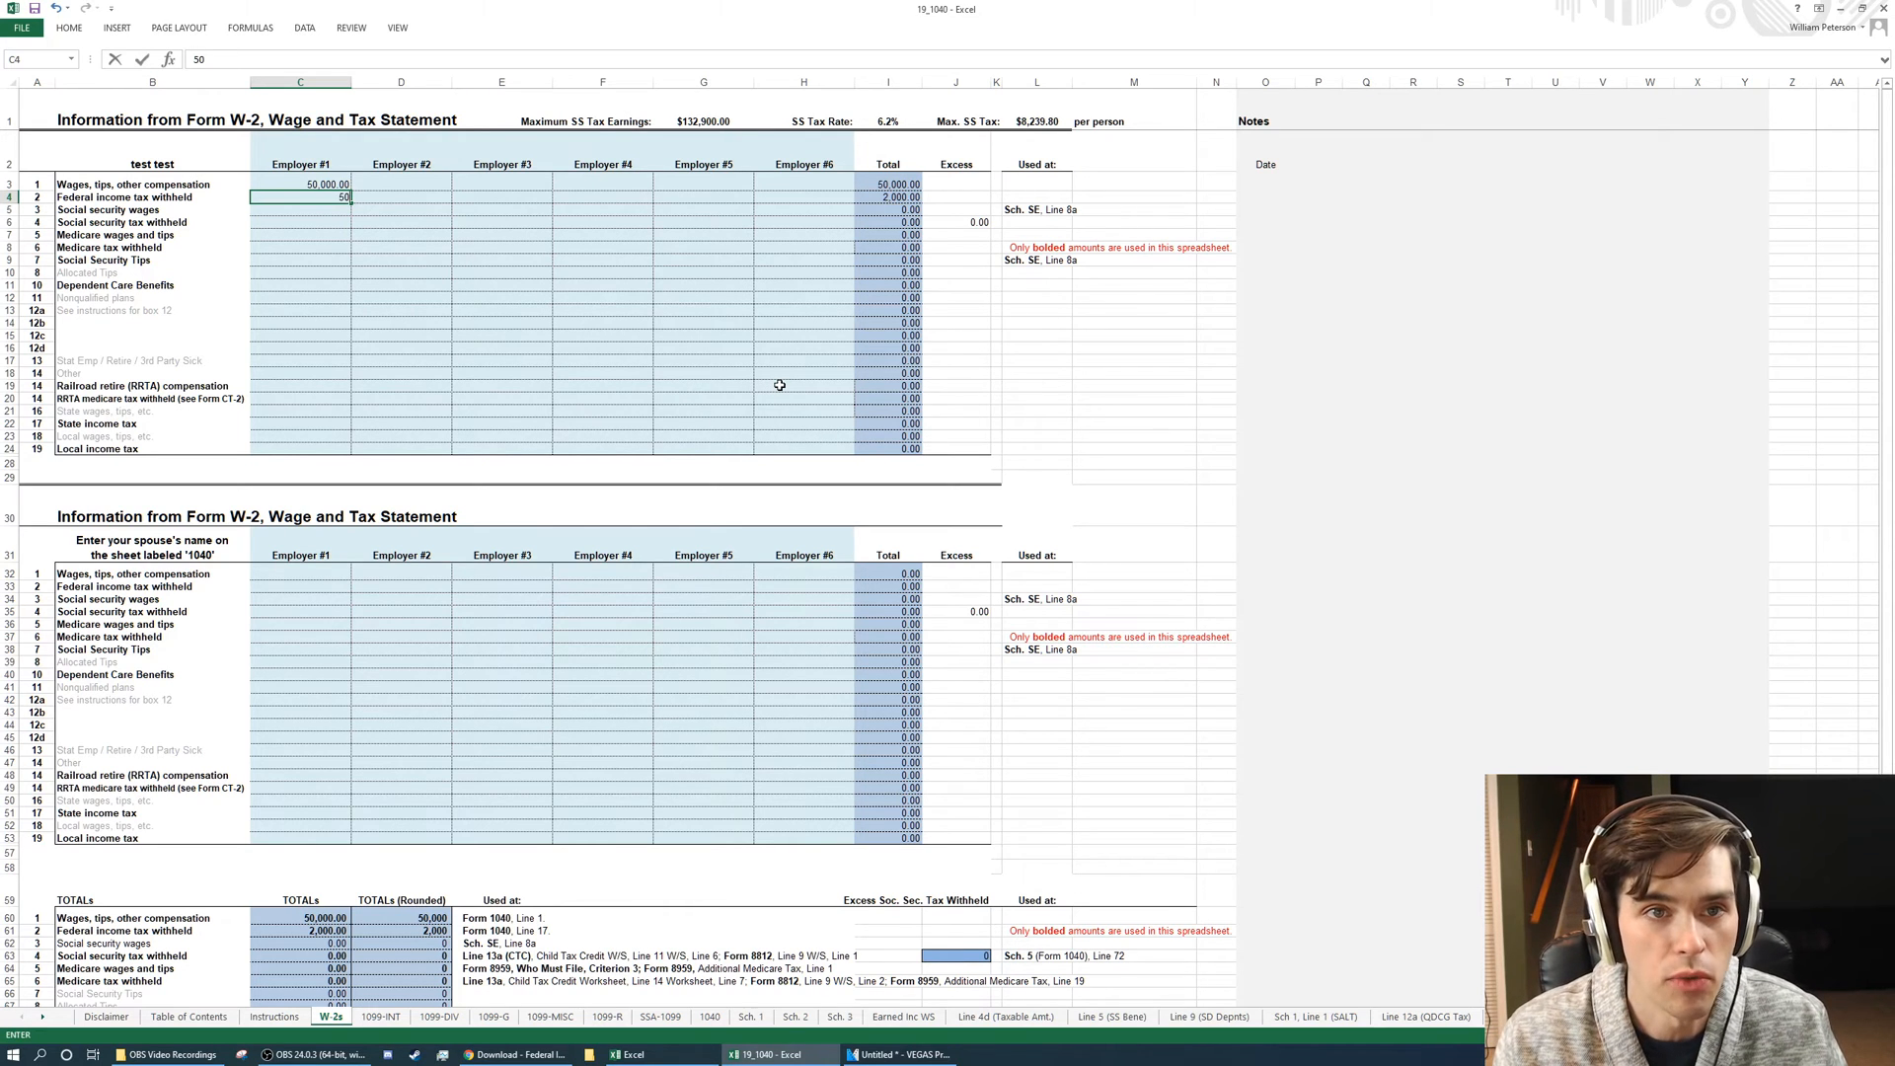
text(5000)
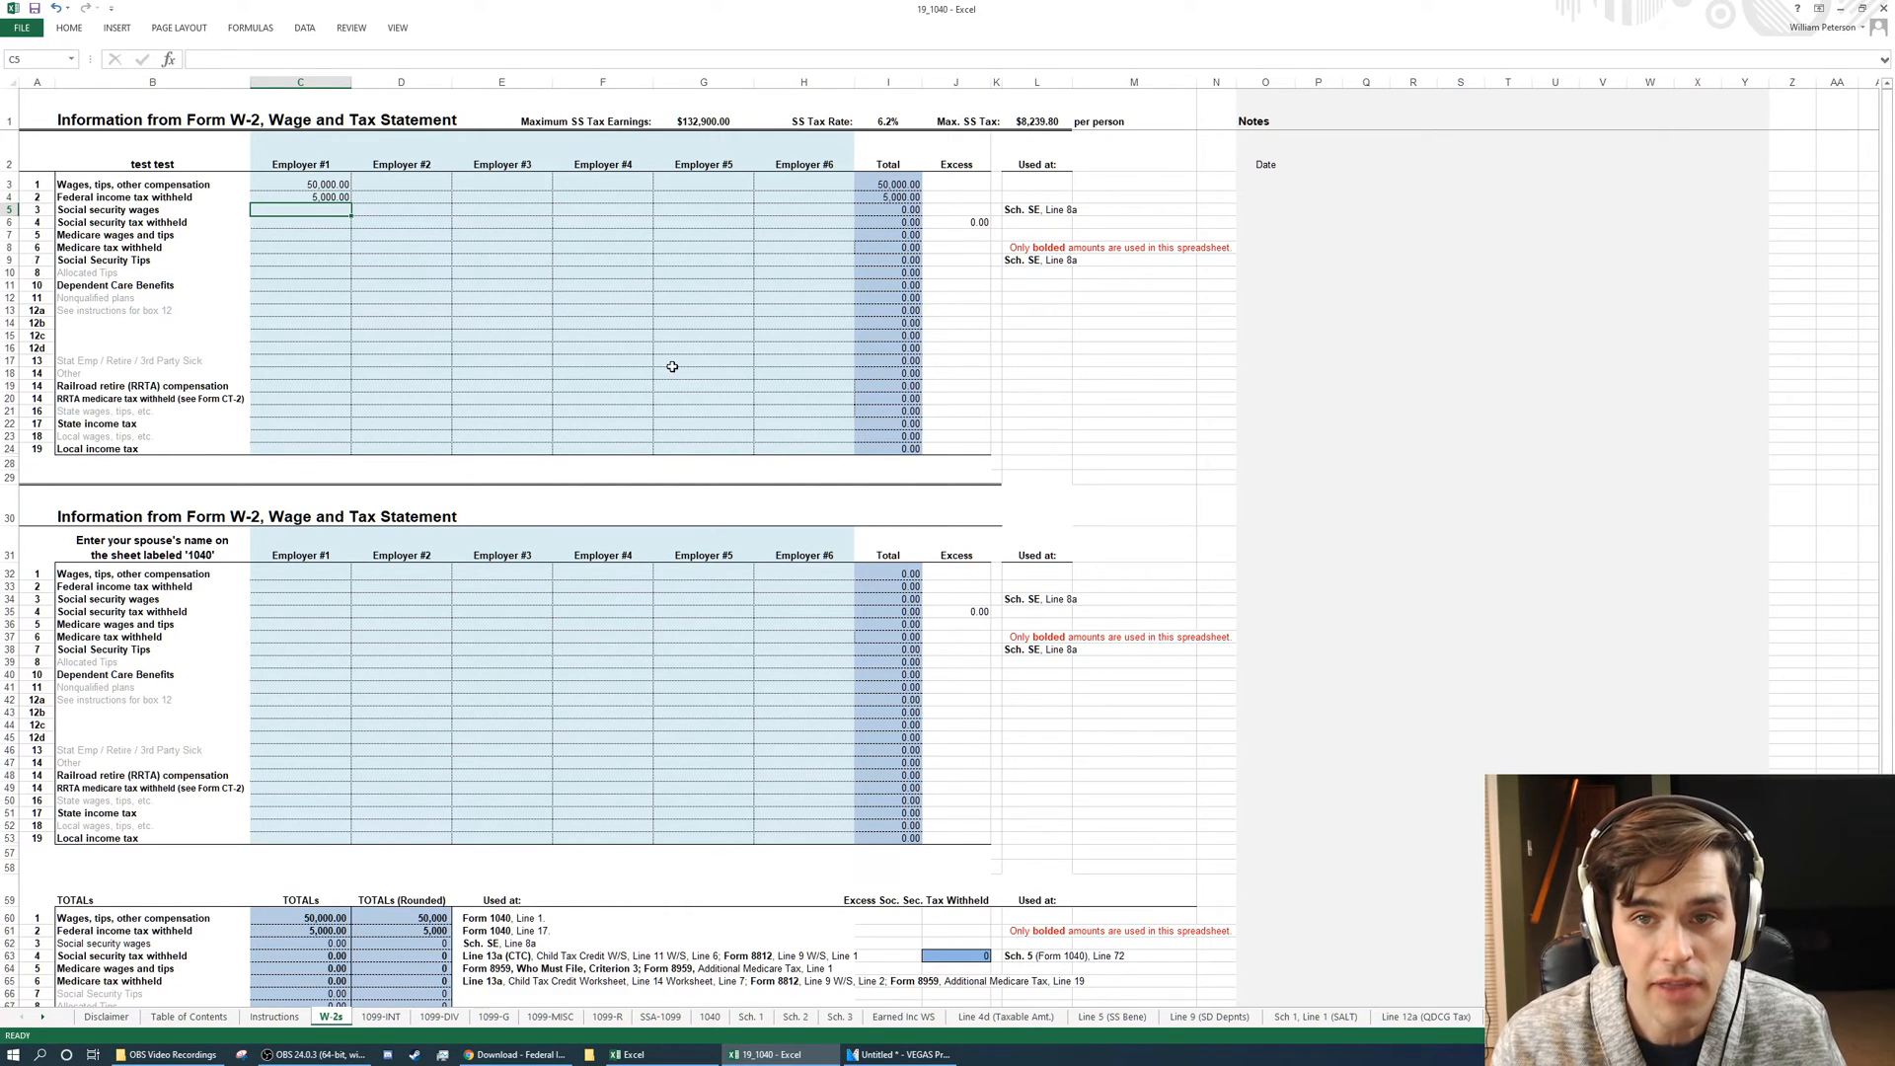
click(709, 1017)
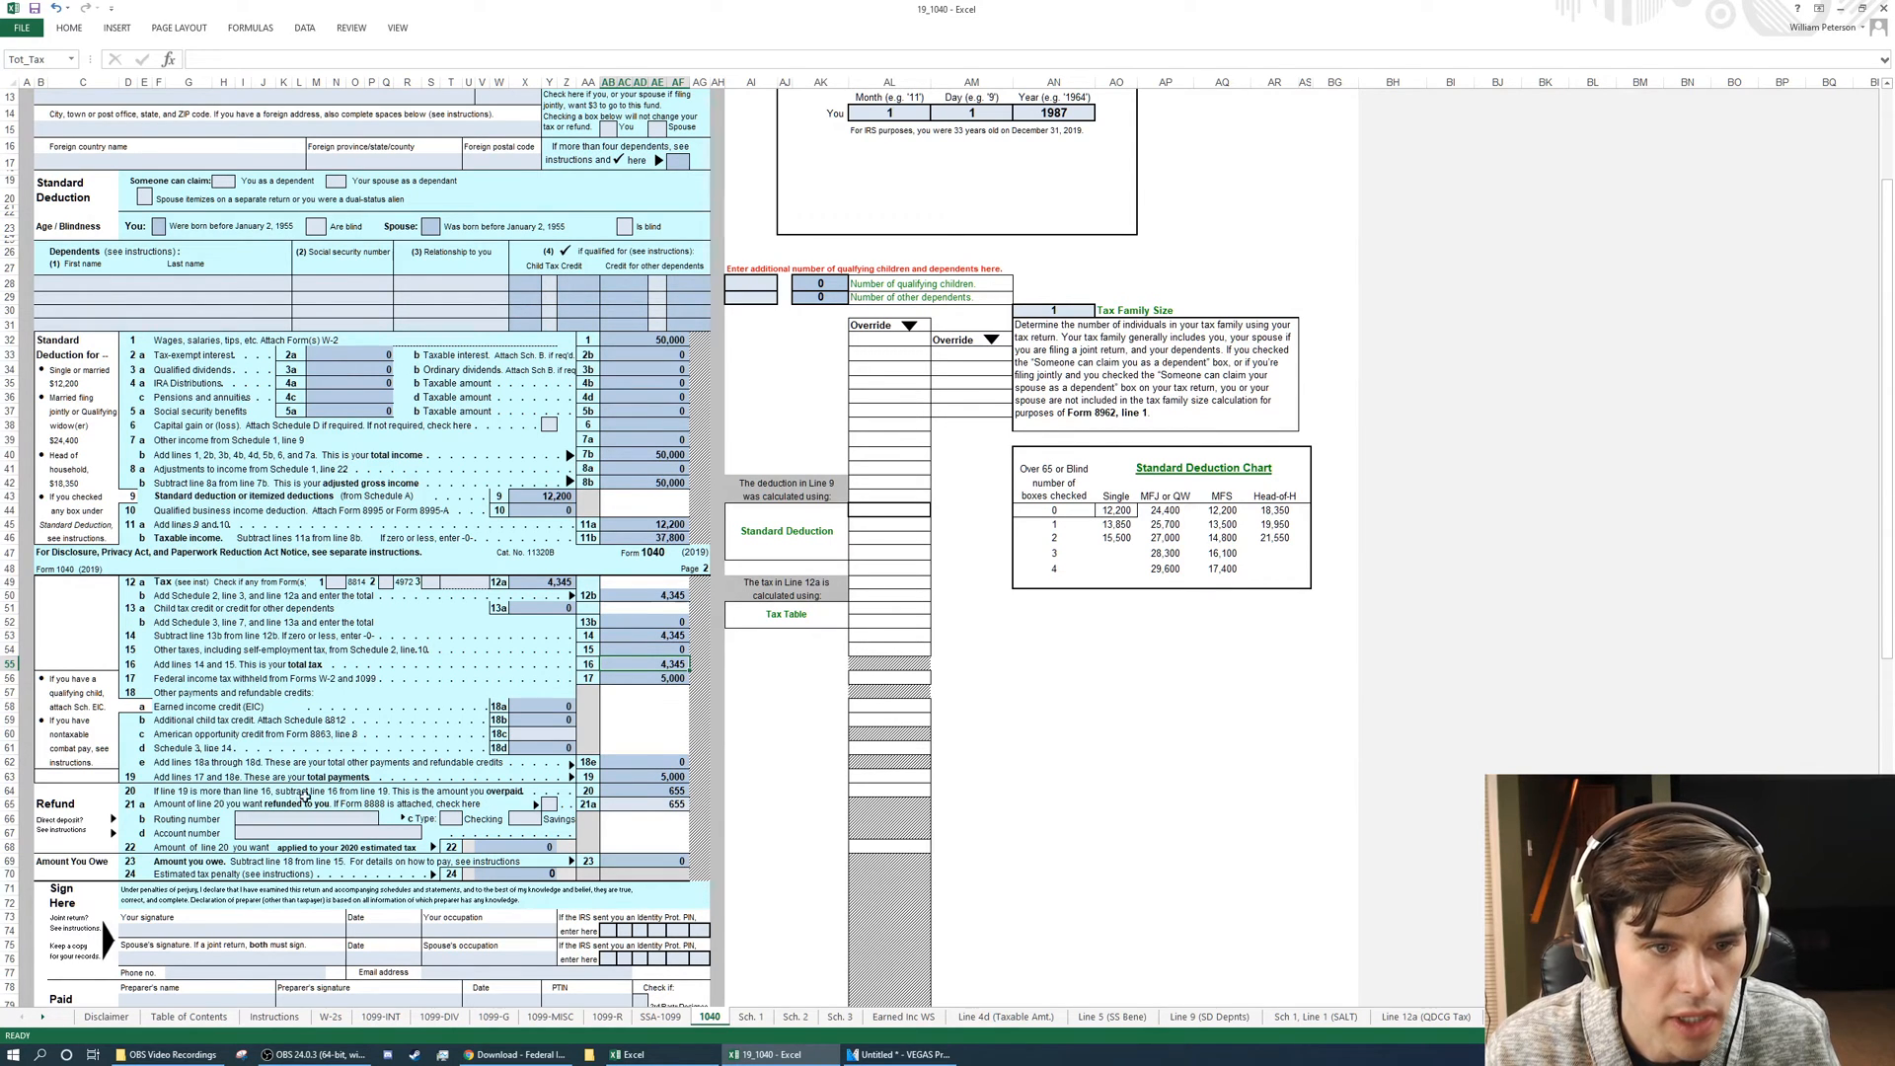
Undo the withholding change back to 2,000 and switch to the Schedule 1 sheet.
click(640, 791)
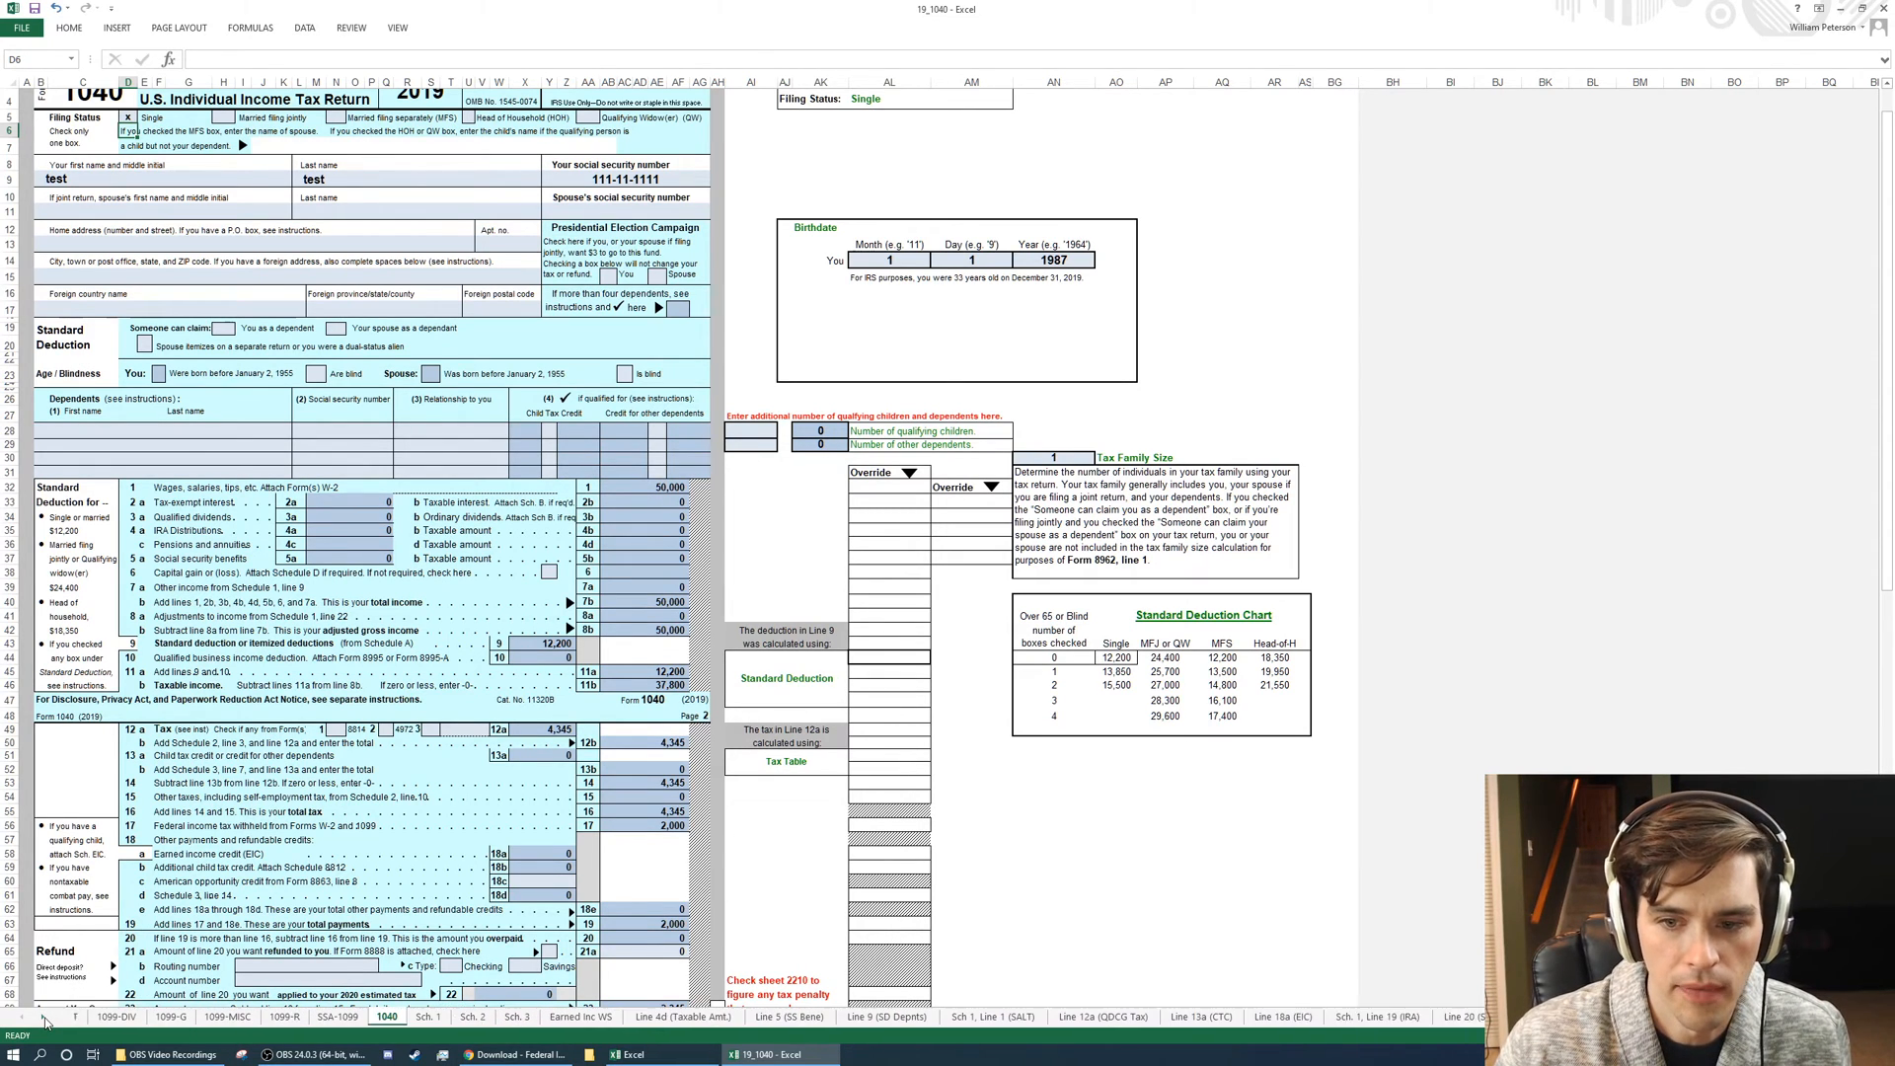
click(413, 1014)
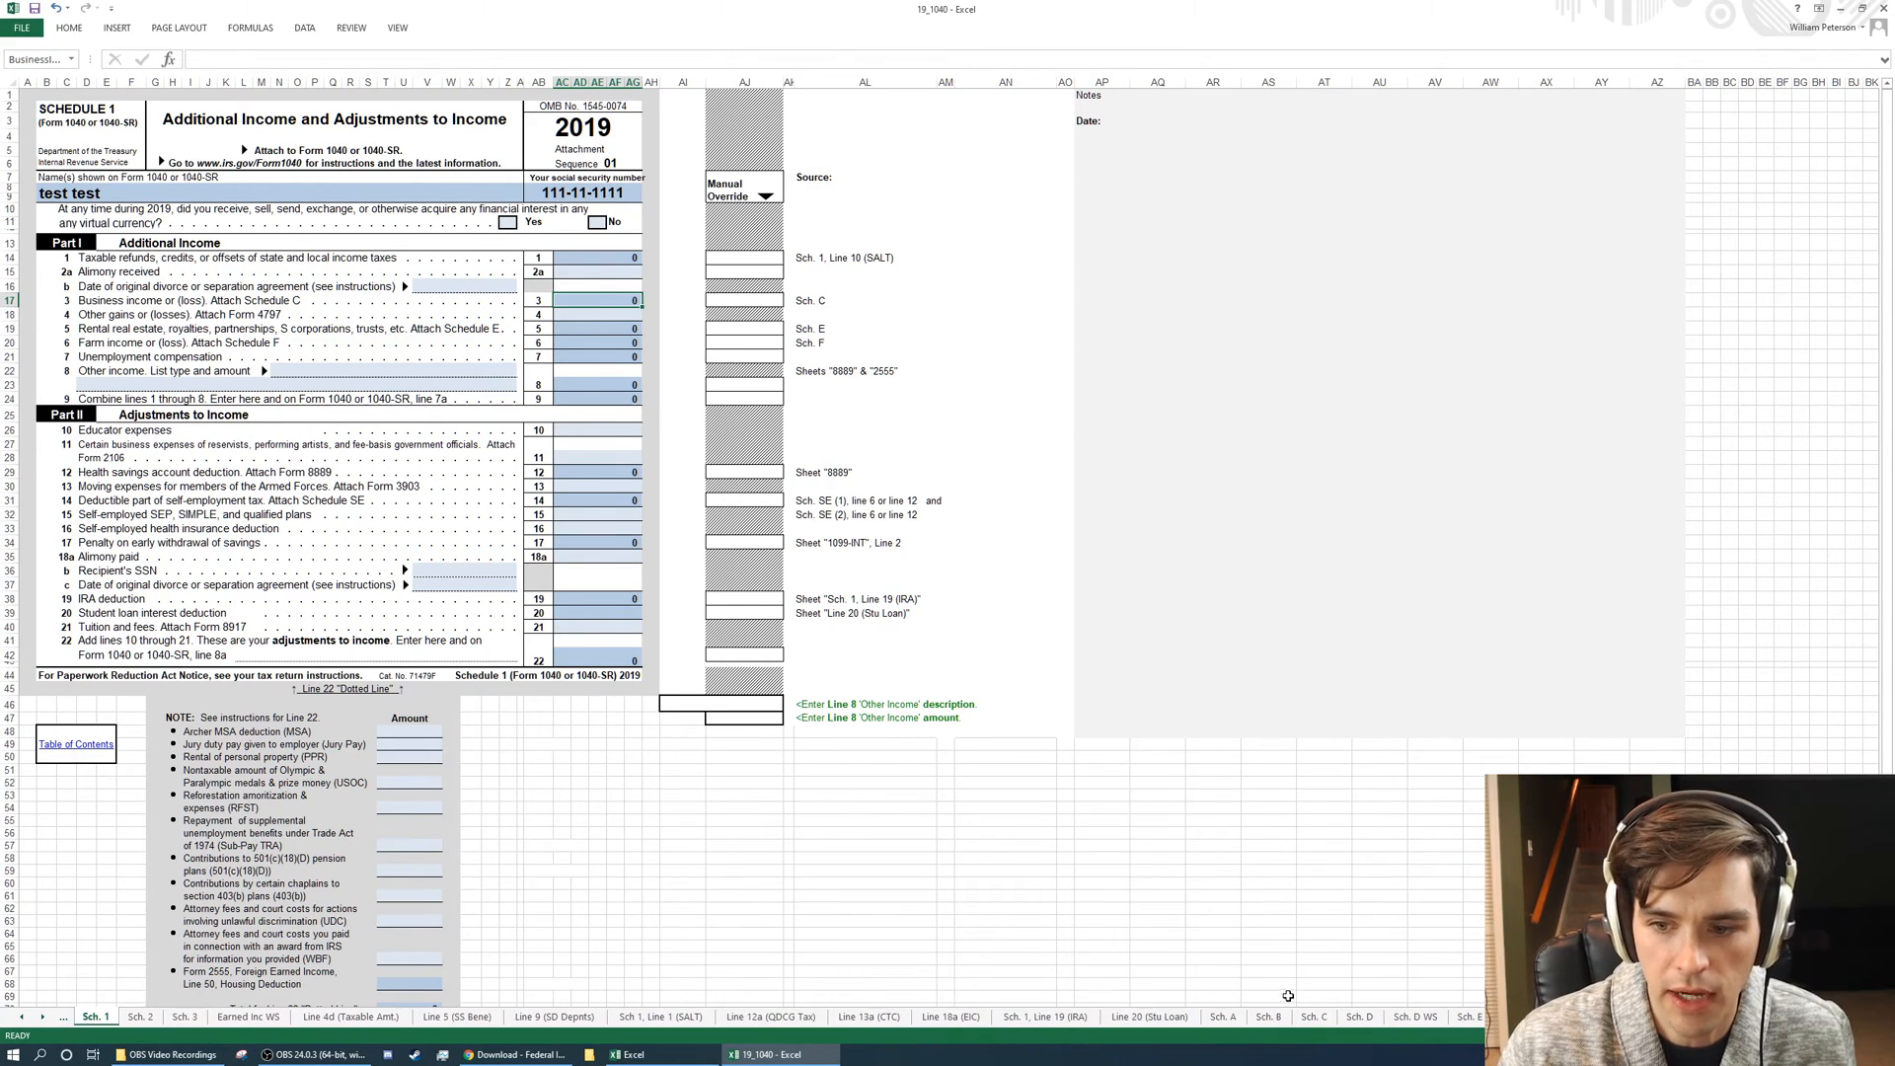
Switch to the Schedule C profit or loss from business sheet.
click(1314, 1016)
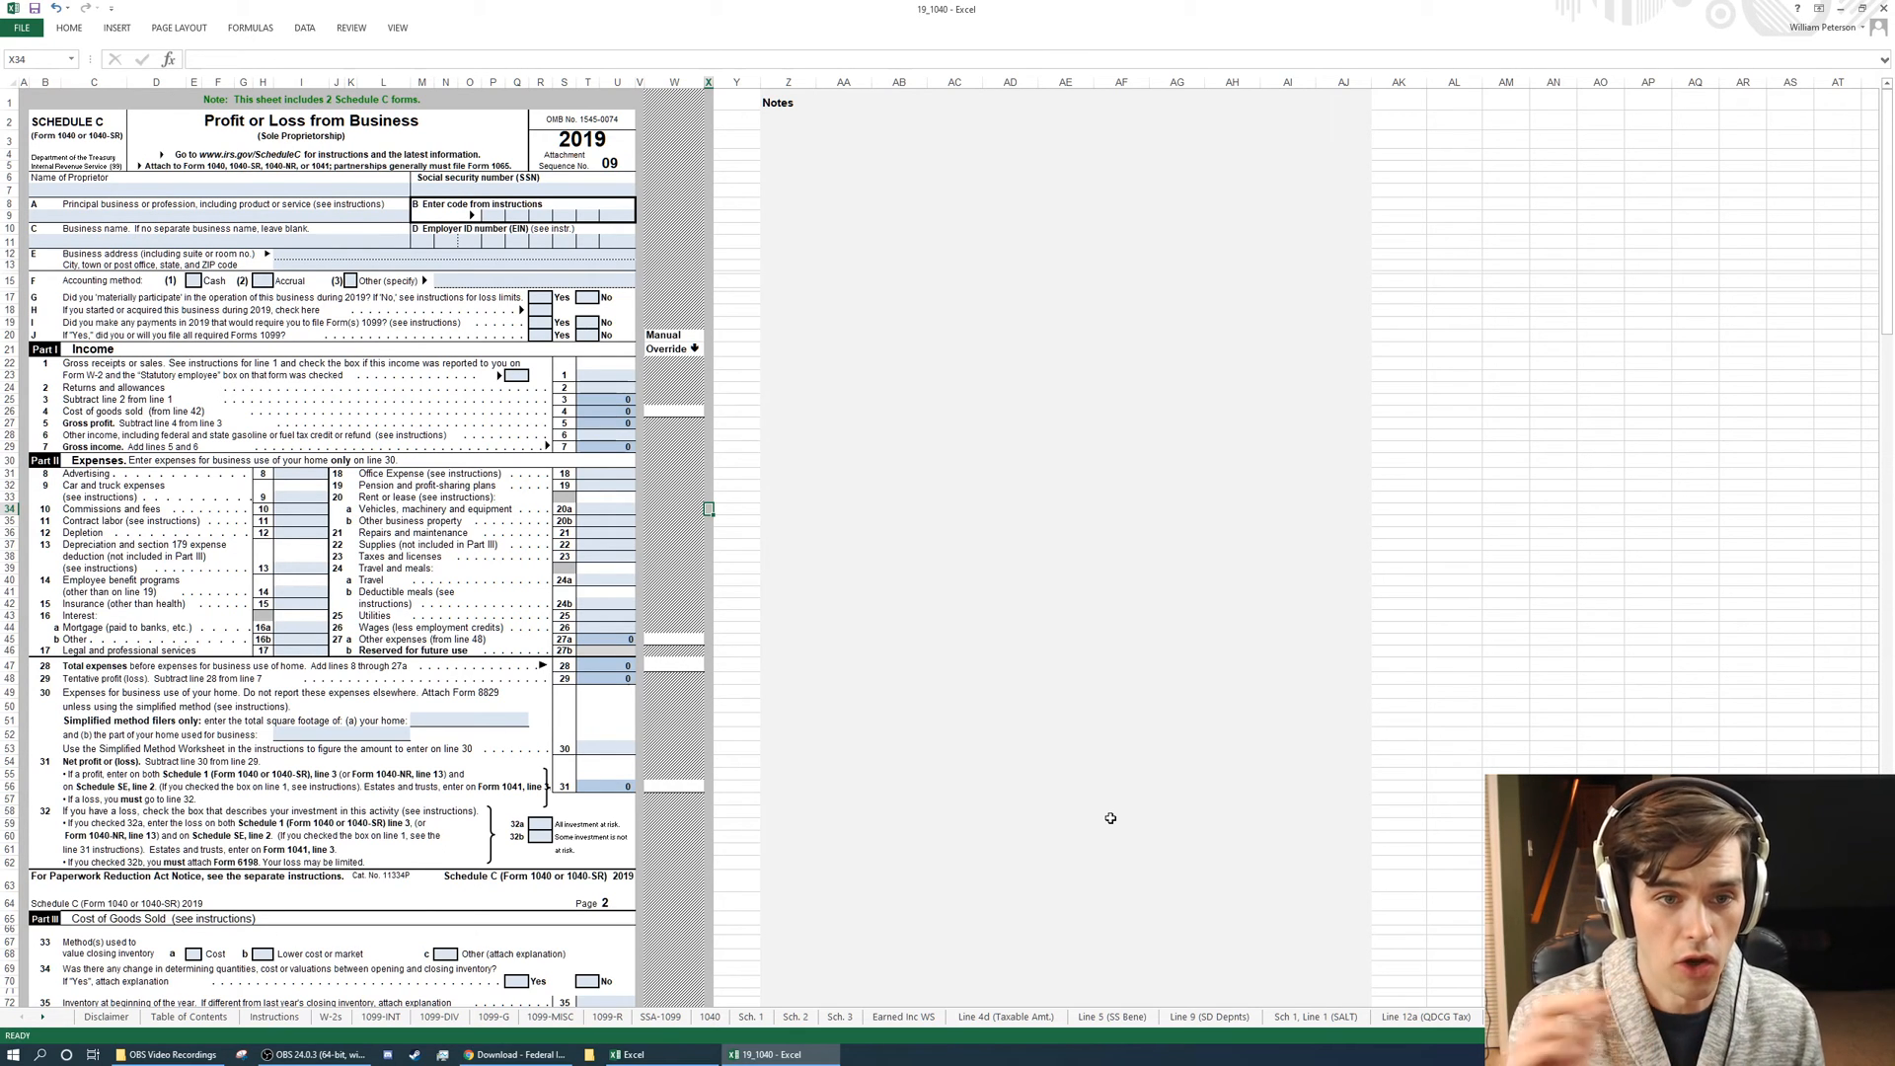
Scroll the sheet tabs left and return to the 1040 form sheet.
click(550, 1015)
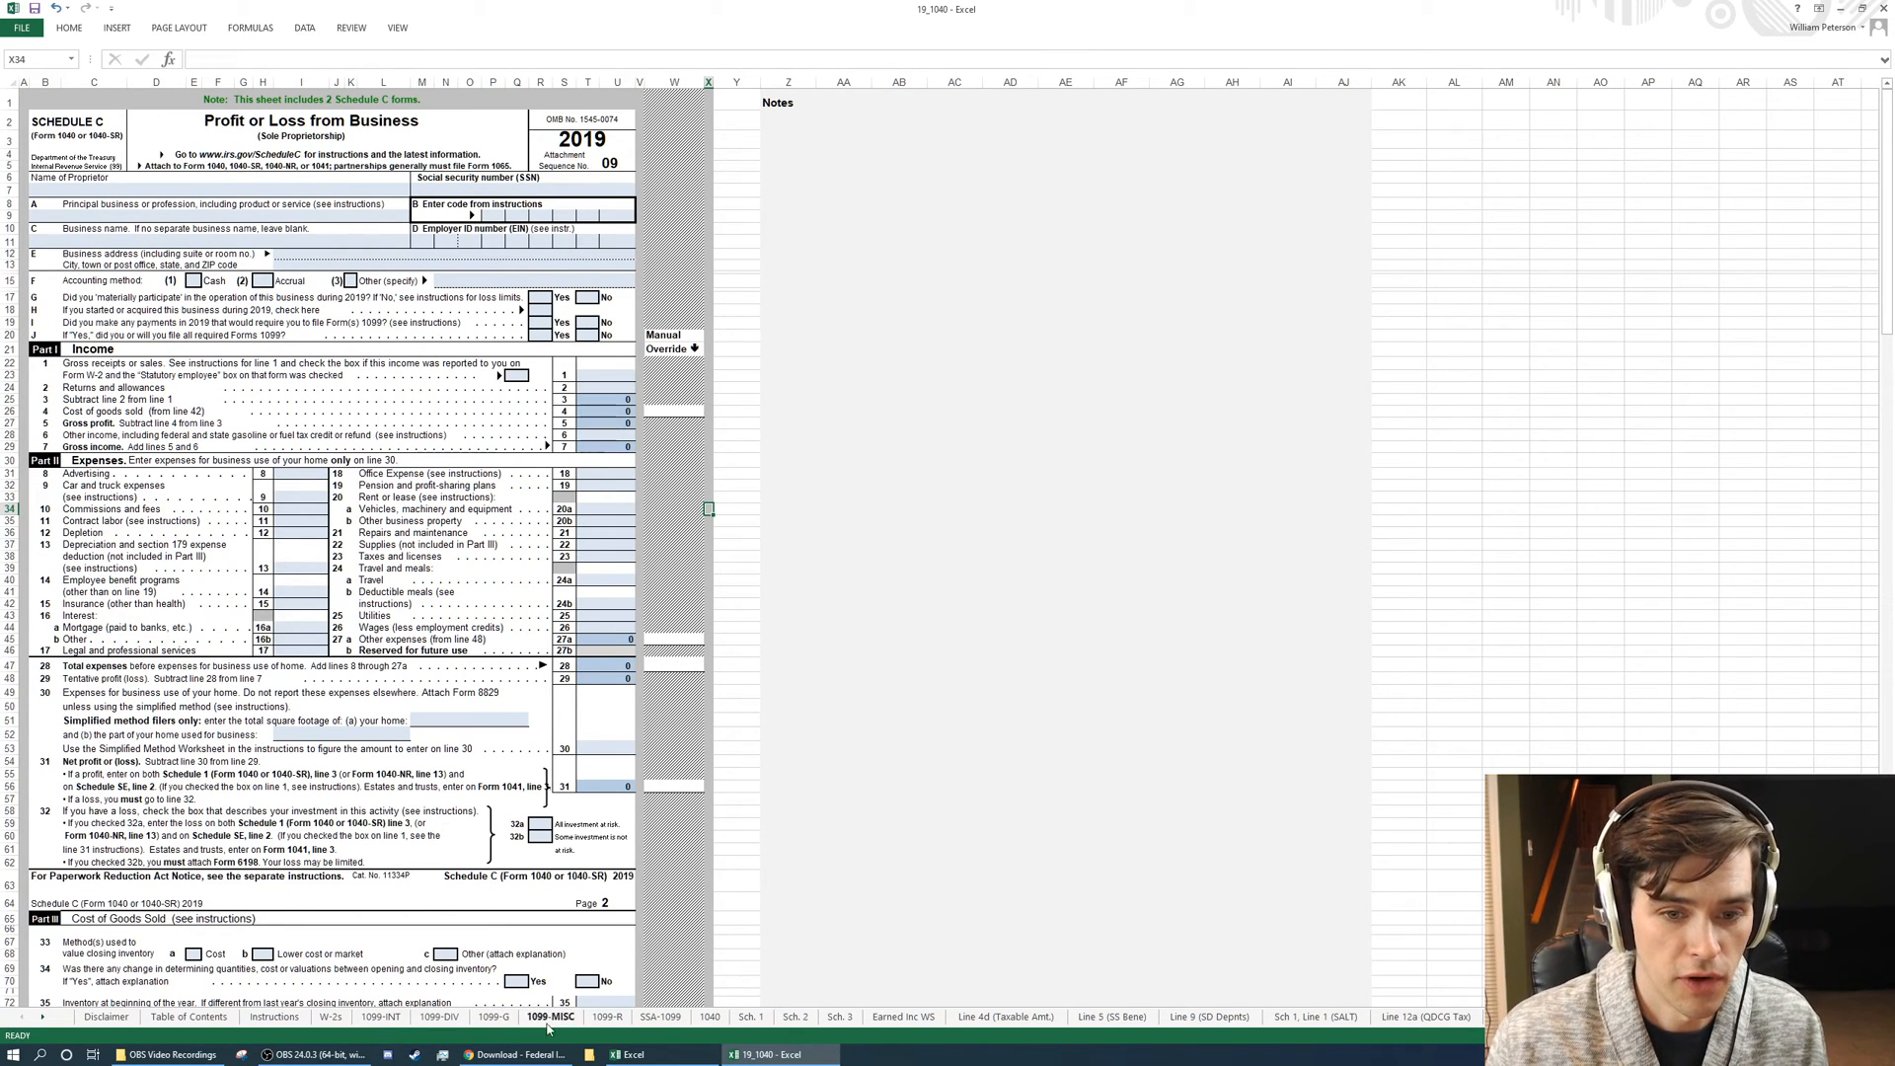
click(709, 1014)
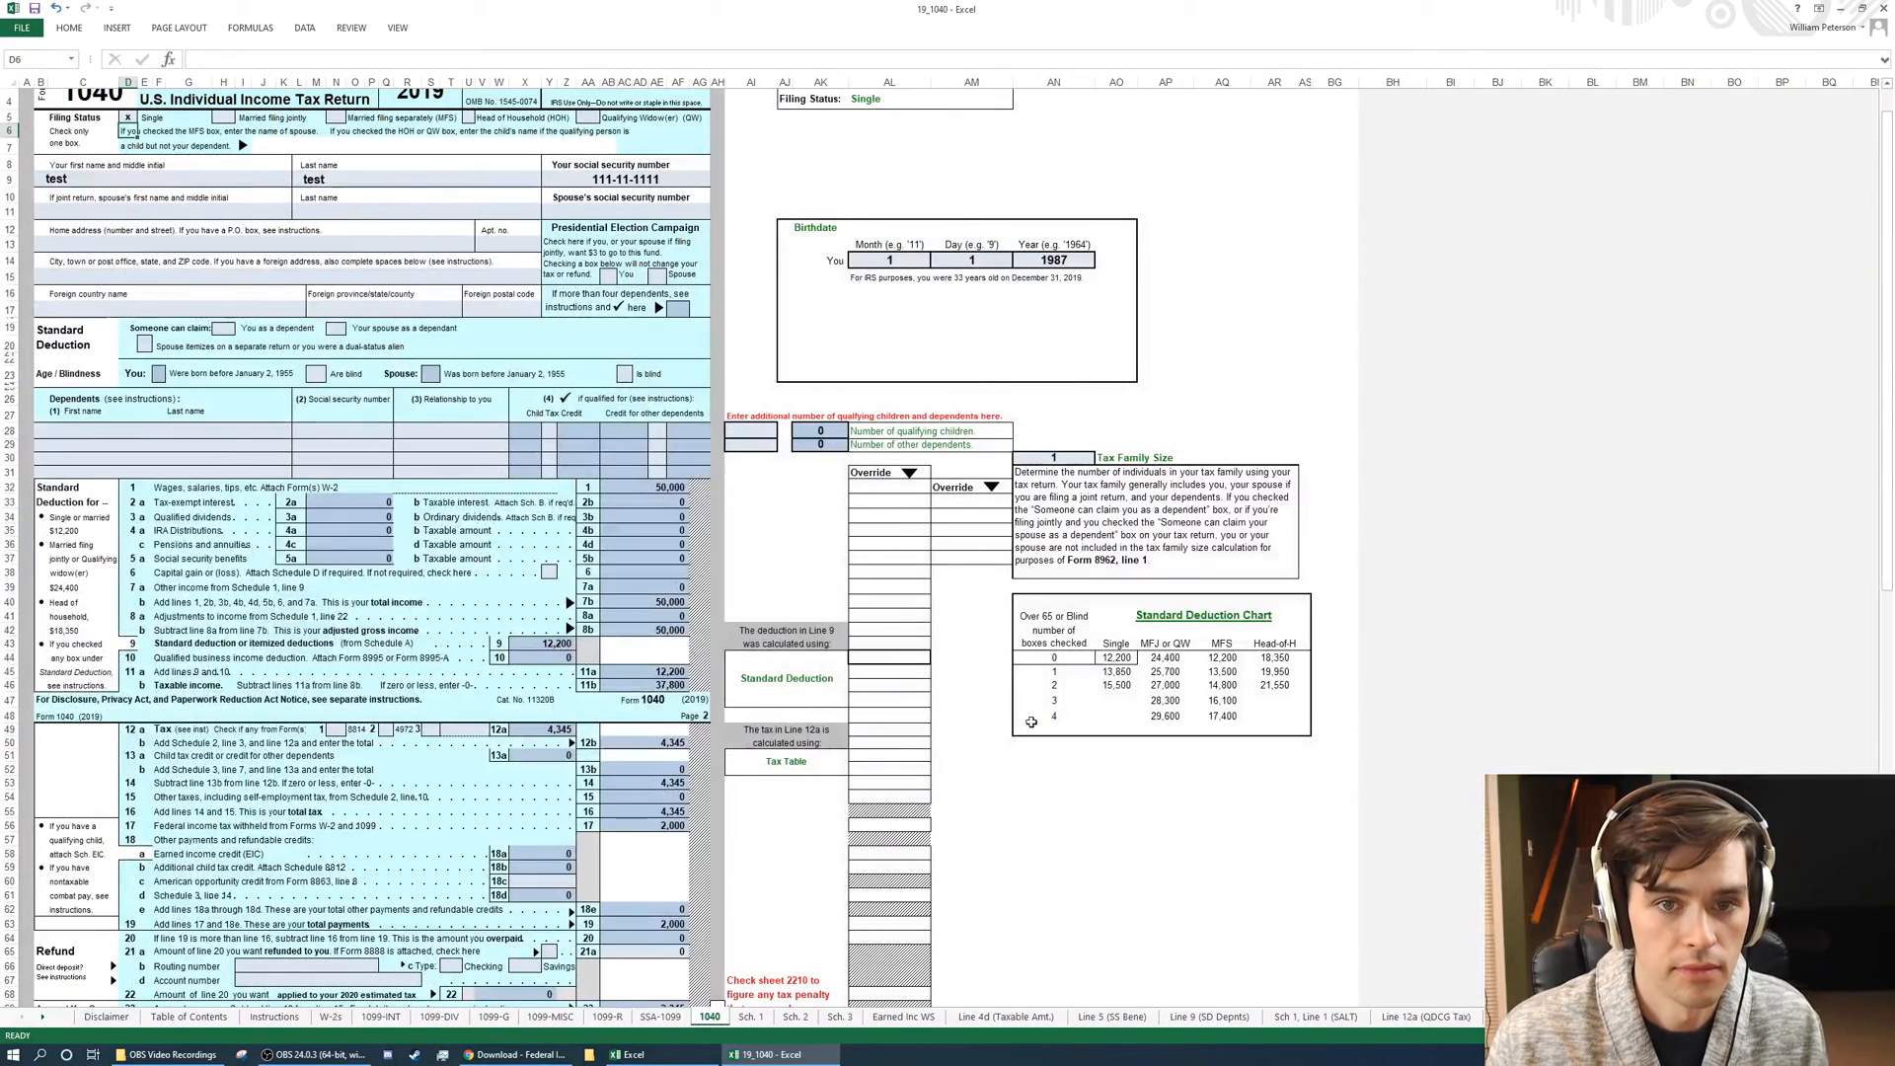
mouse_move(1005, 752)
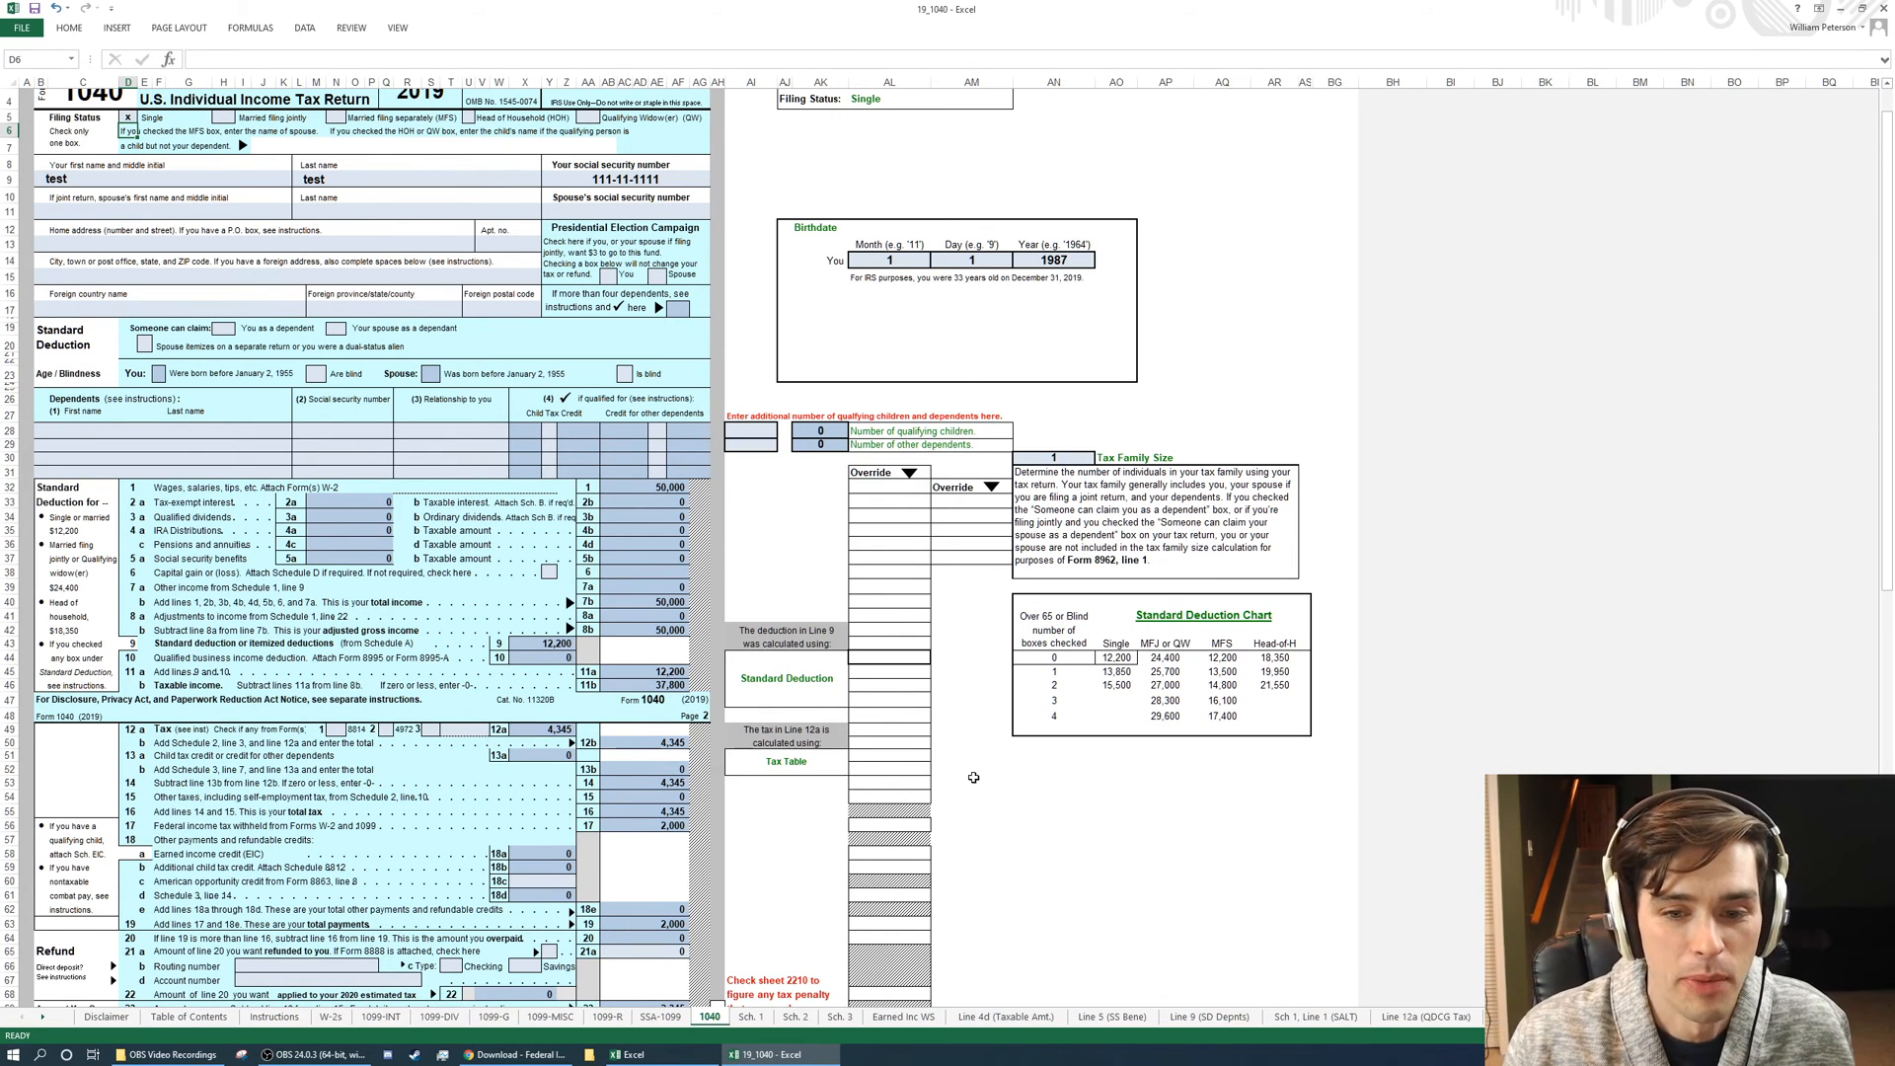
mouse_move(1222, 932)
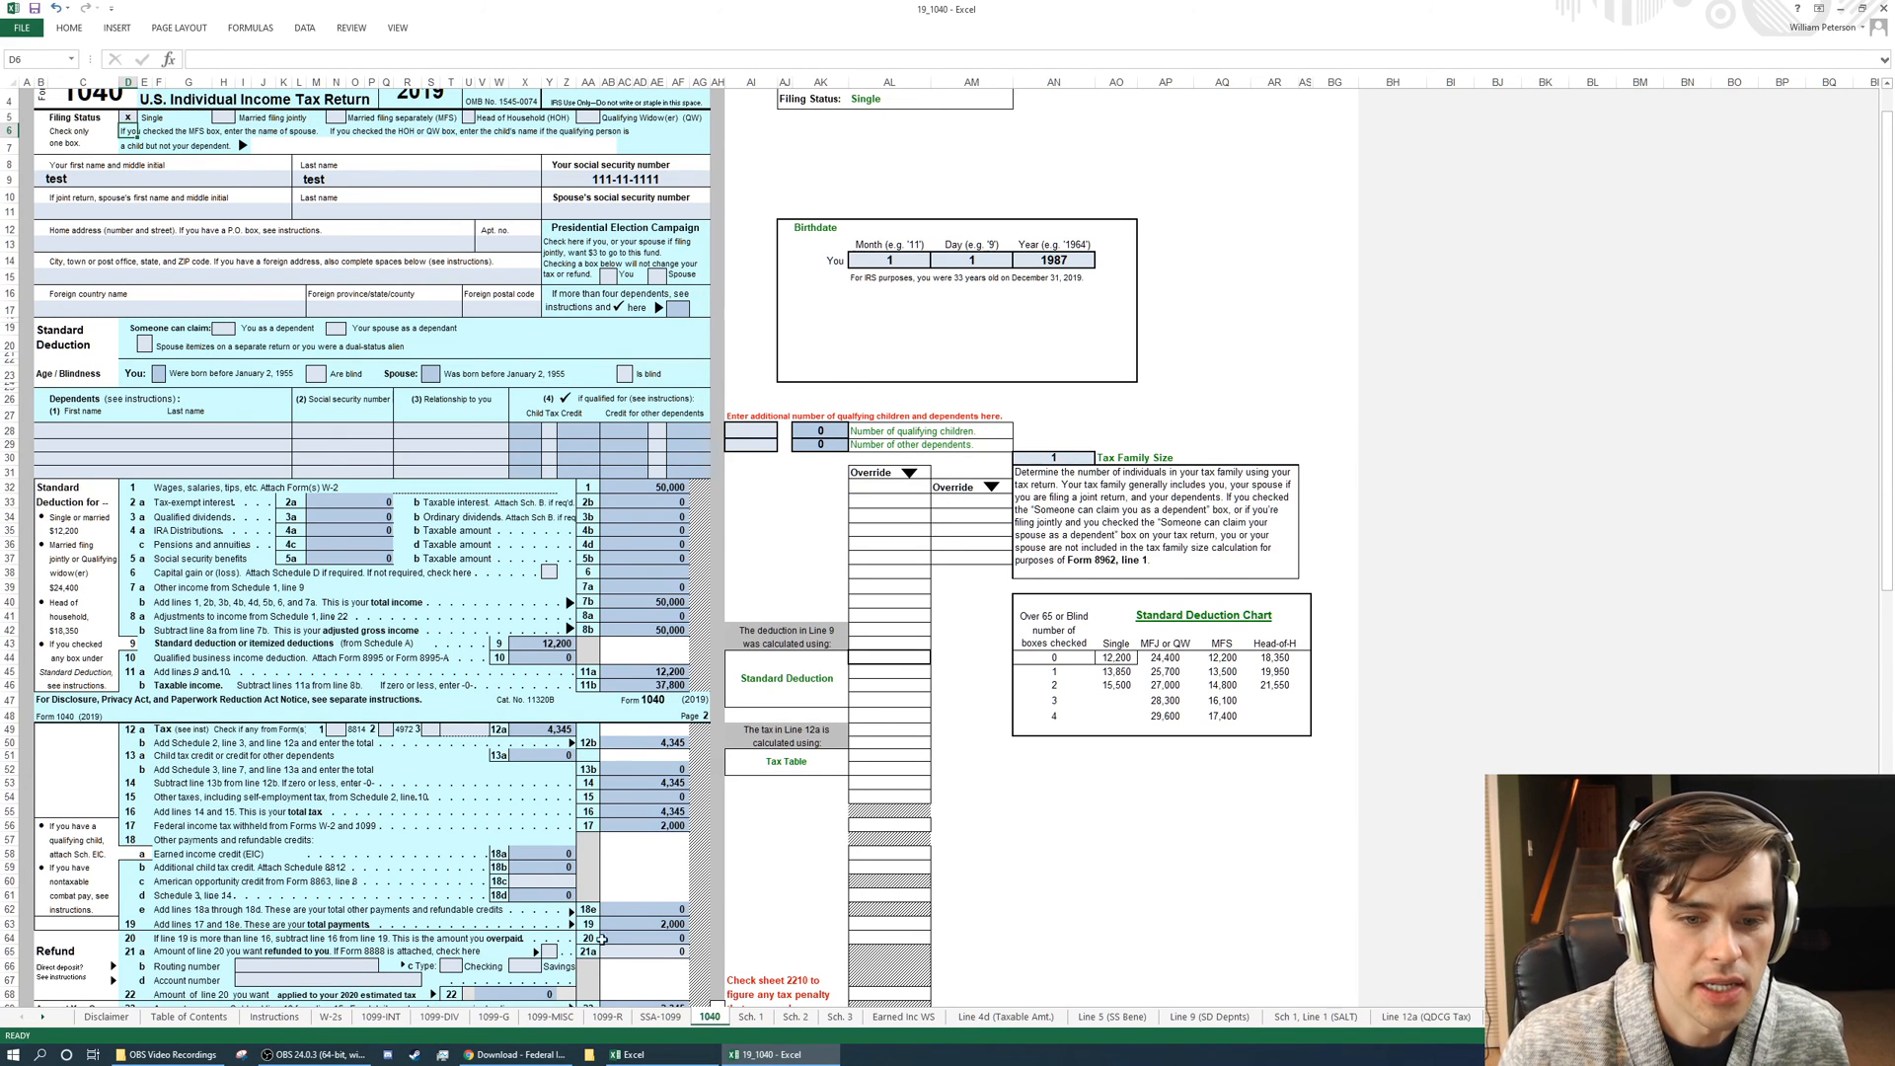
Switch to the Chrome download page and scroll through the 19_1040.xlsx and earlier version links.
click(513, 1054)
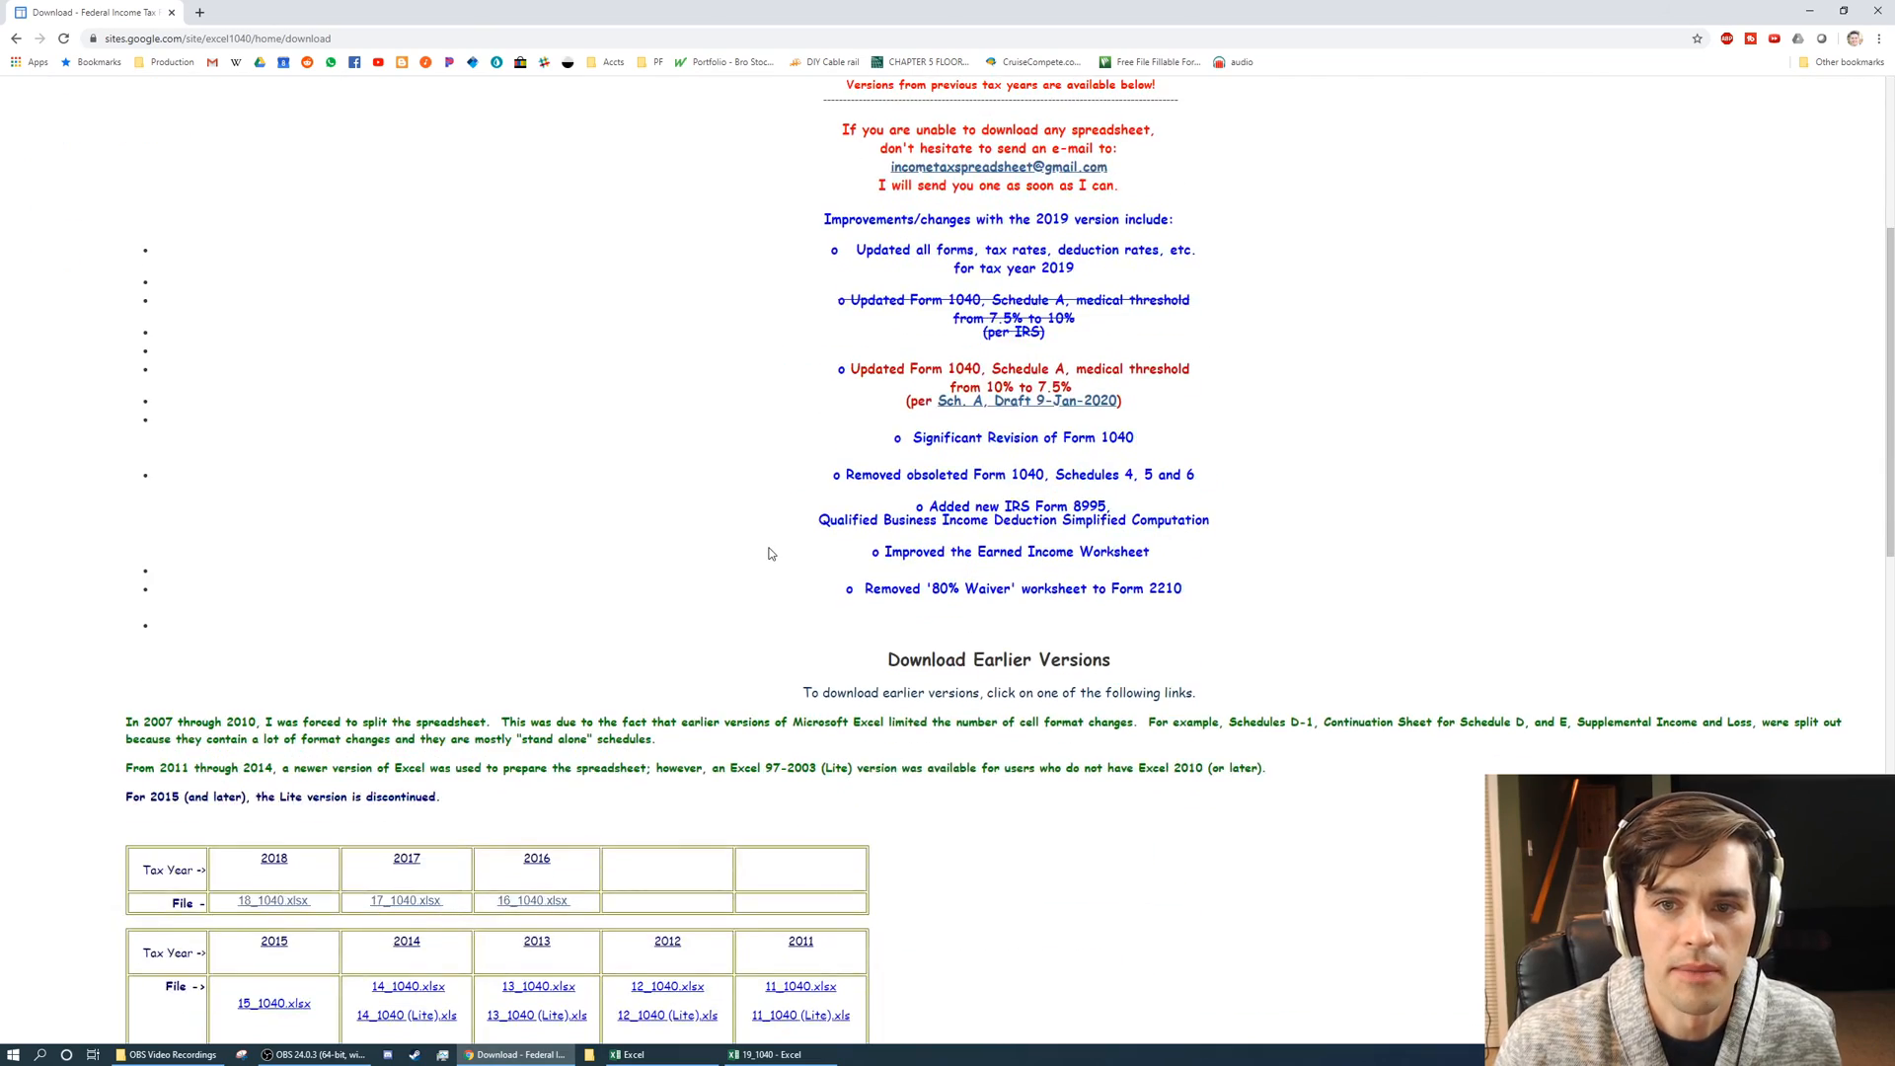
scroll(down, 3)
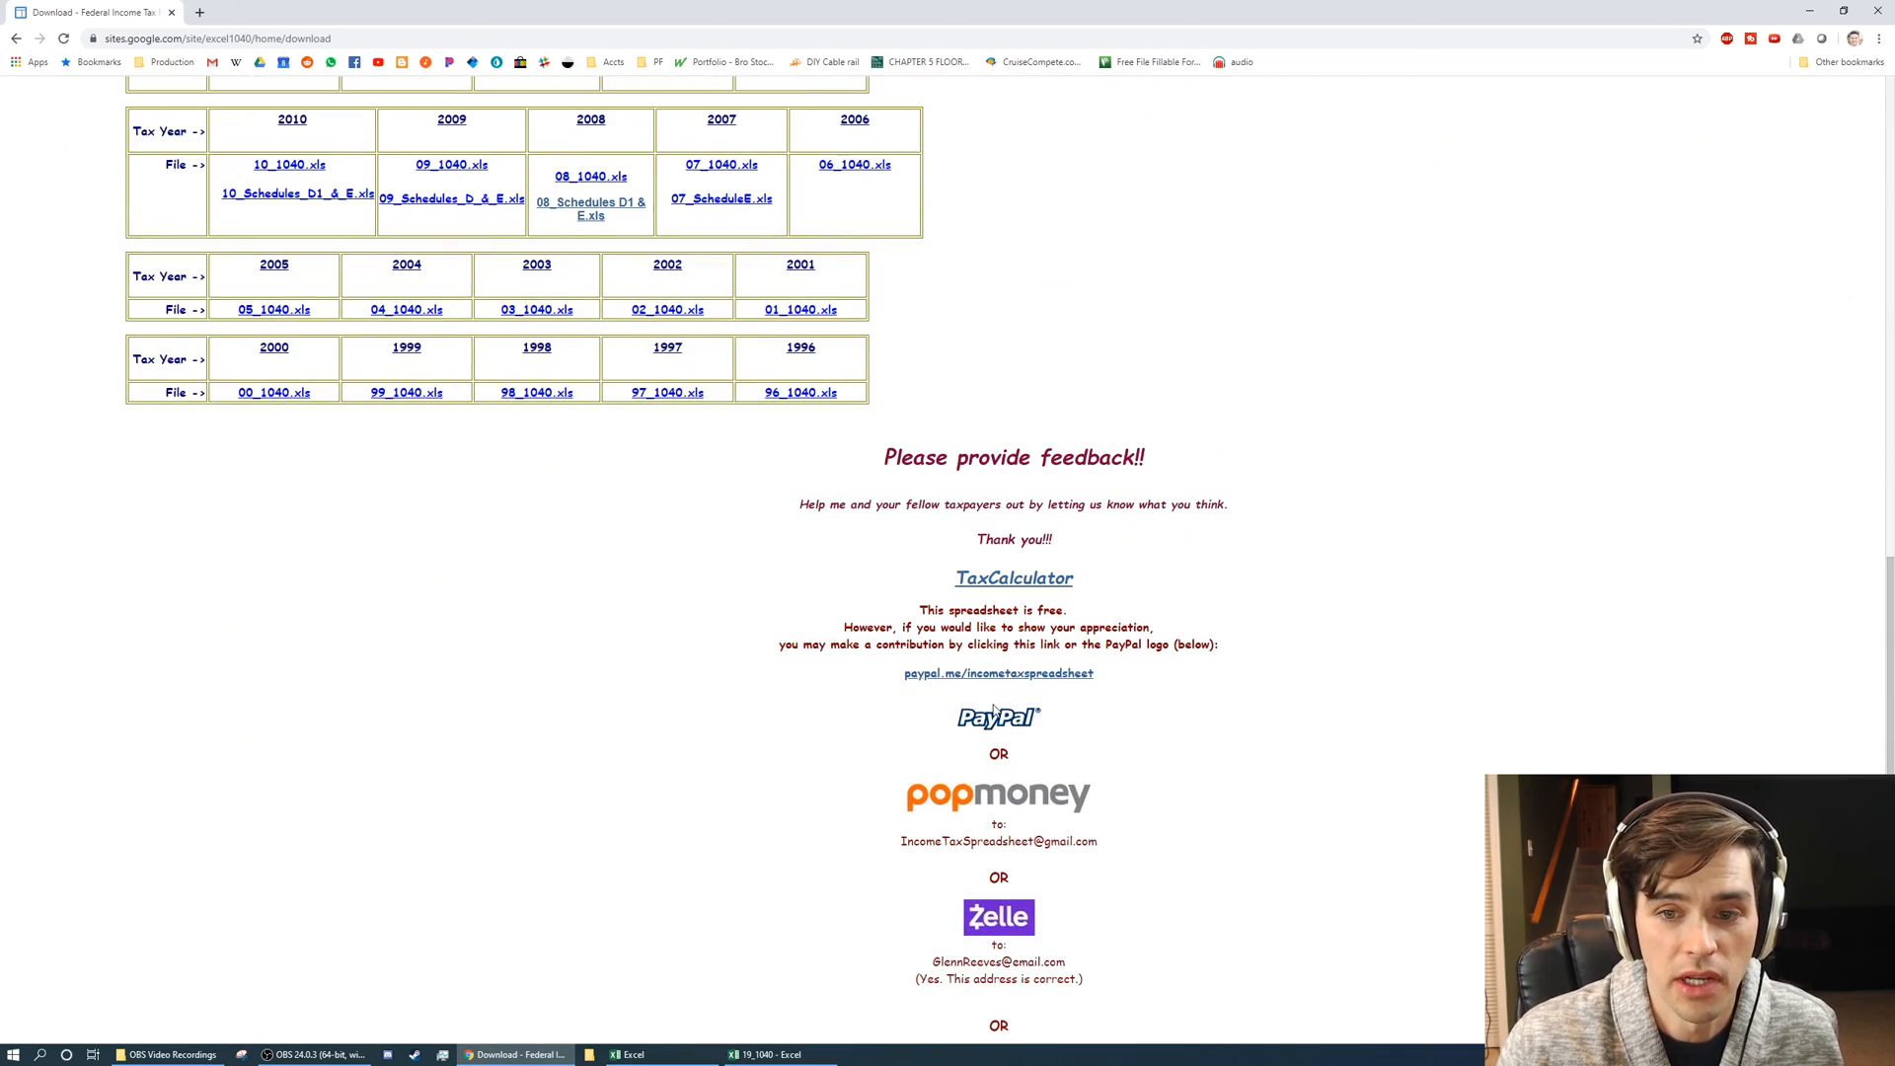
scroll(up, 3)
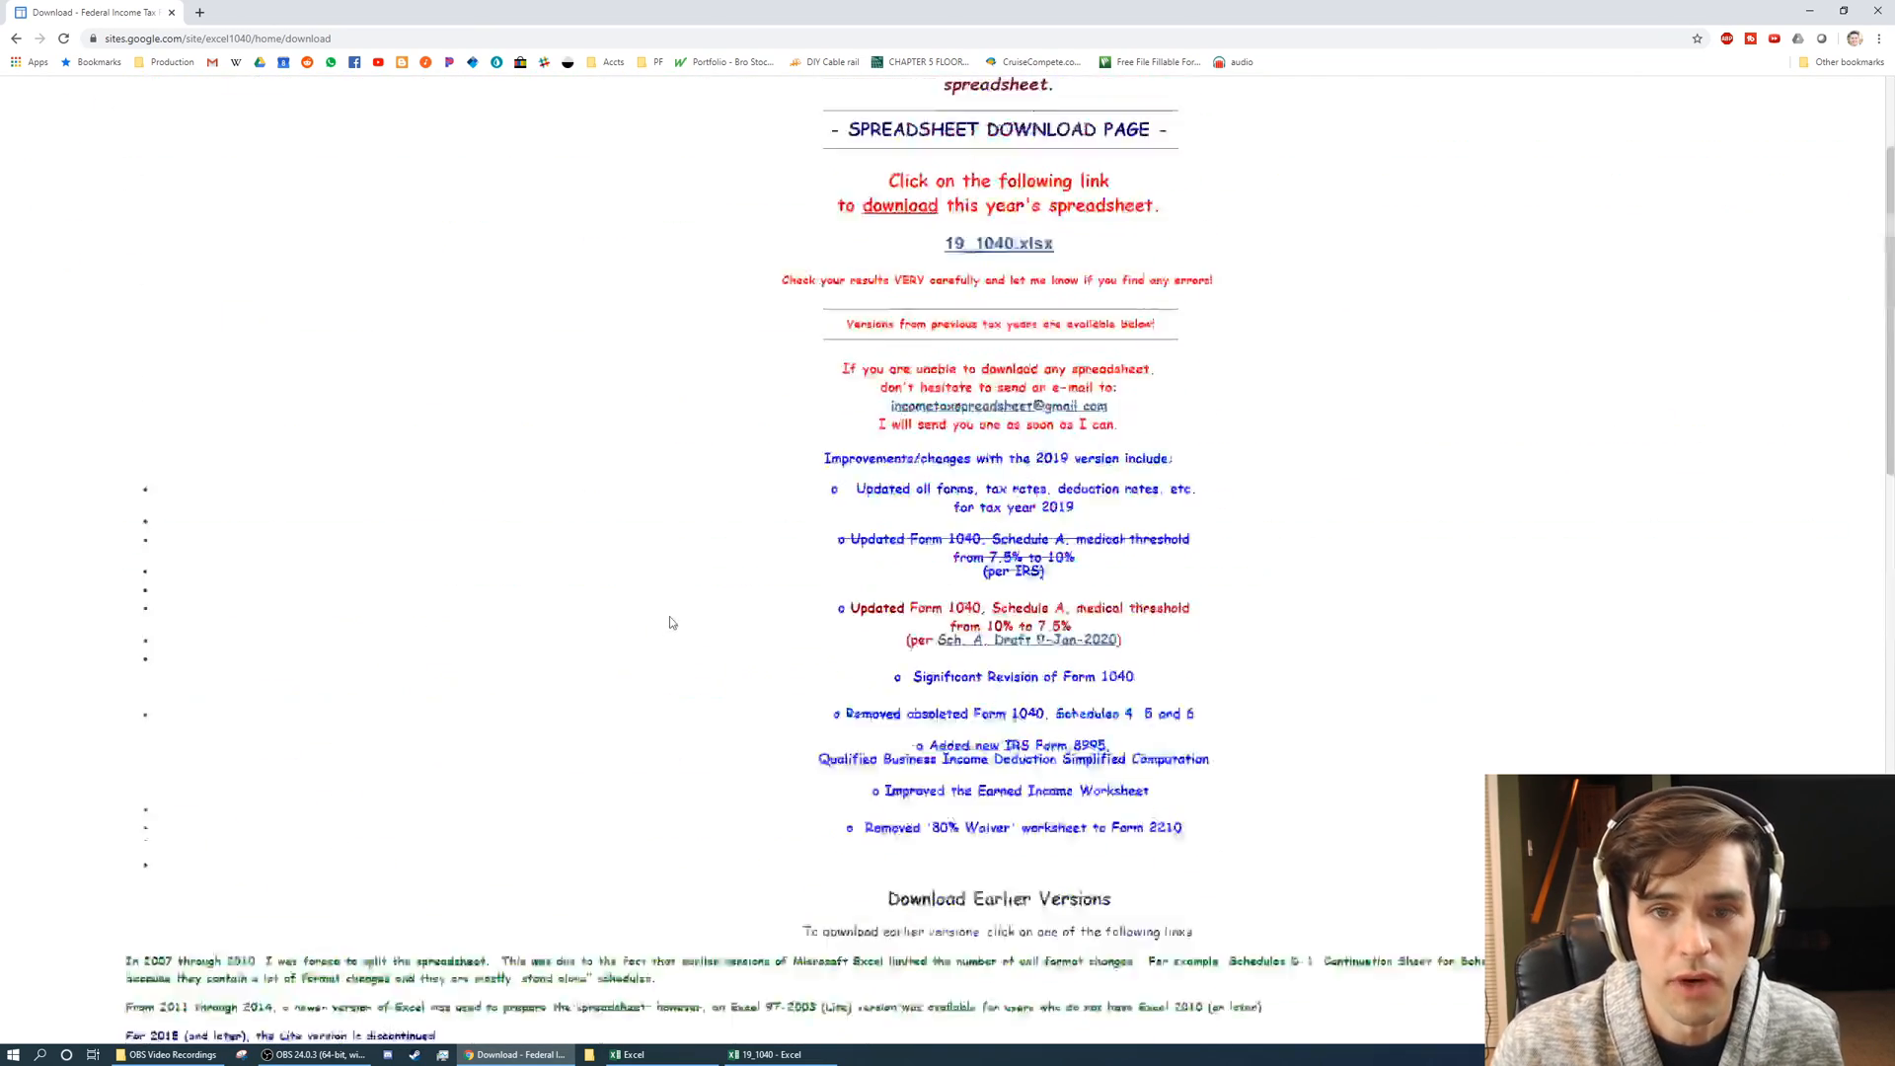